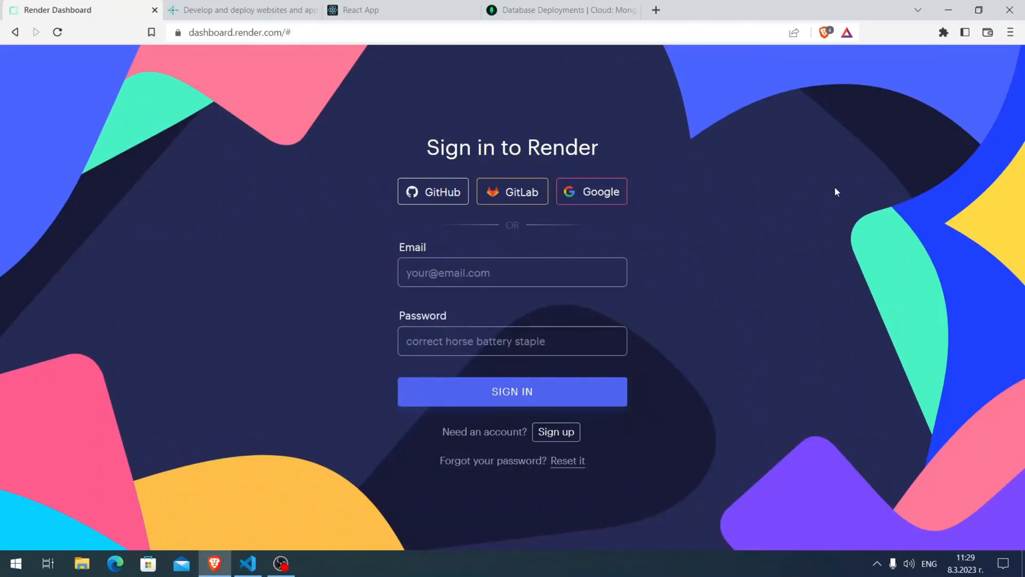
pyautogui.moveTo(422, 111)
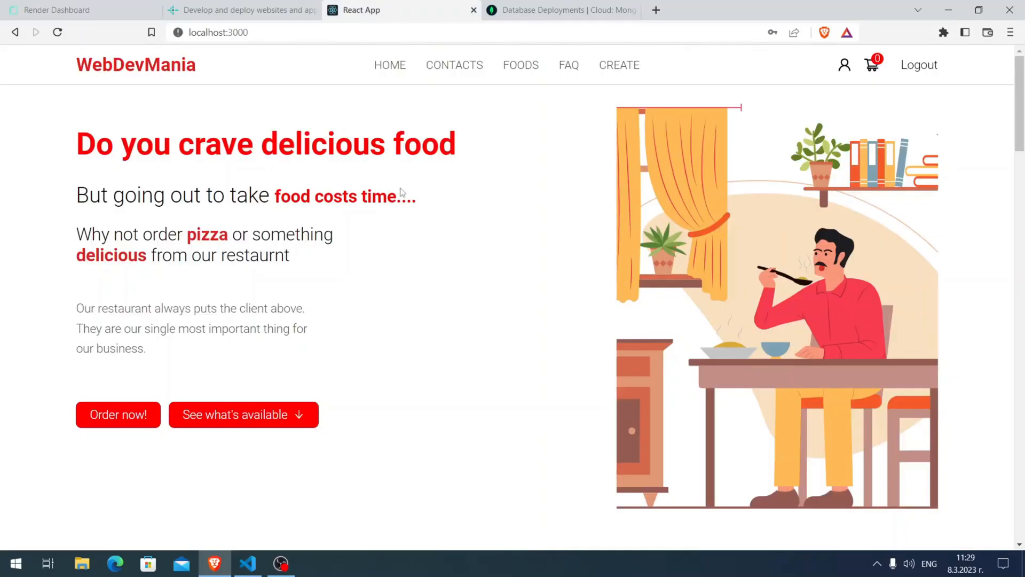
pyautogui.moveTo(487, 206)
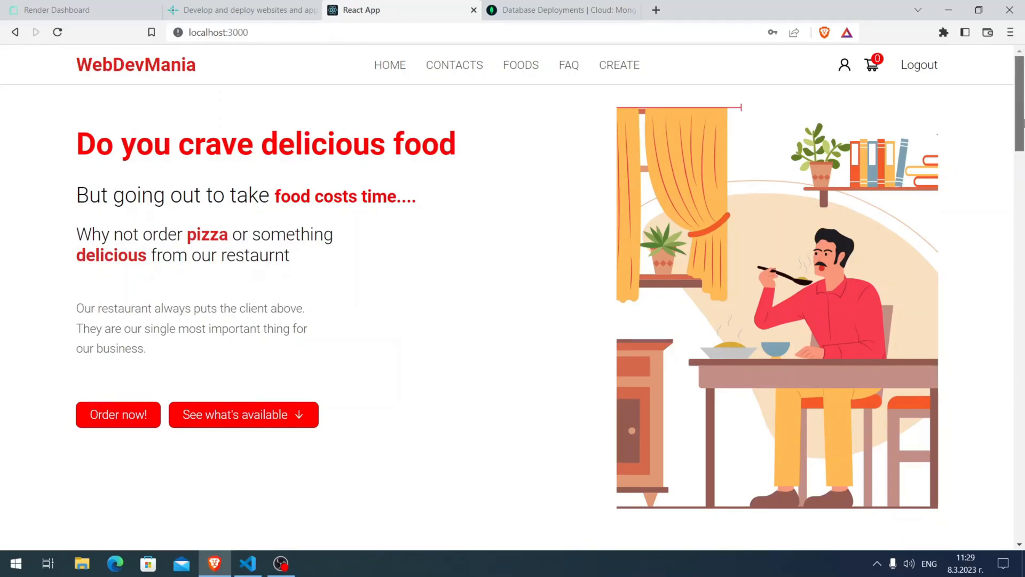
# - Scroll the WebDevMania home page at localhost:3000 down and back up to the top
pyautogui.scroll(-3)
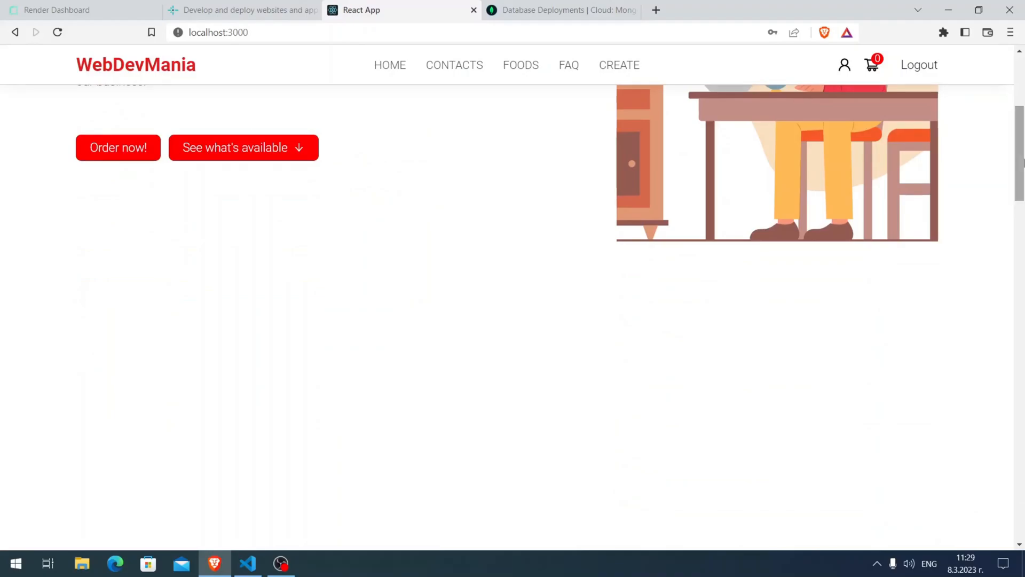
pyautogui.moveTo(863, 163)
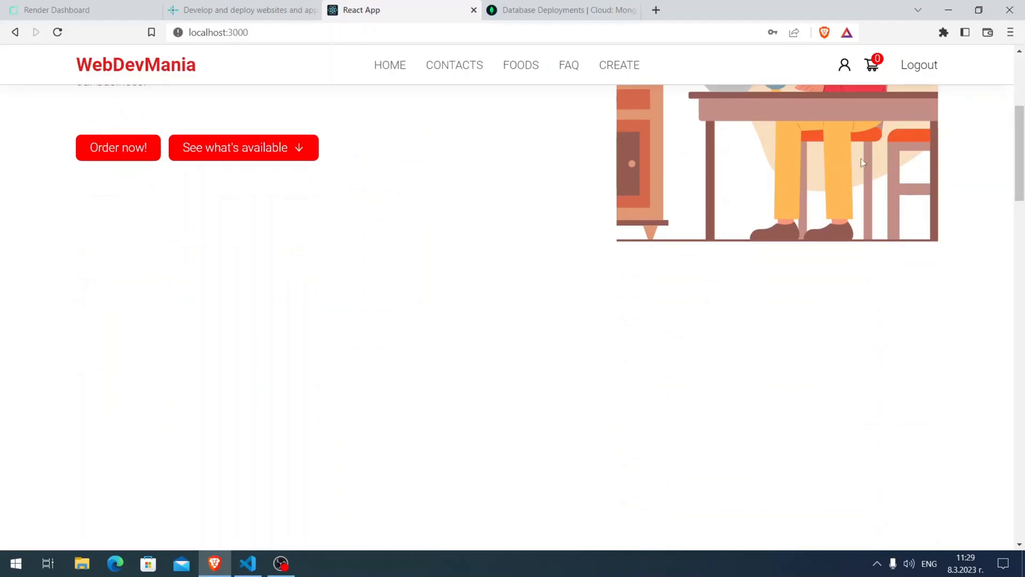
pyautogui.scroll(3)
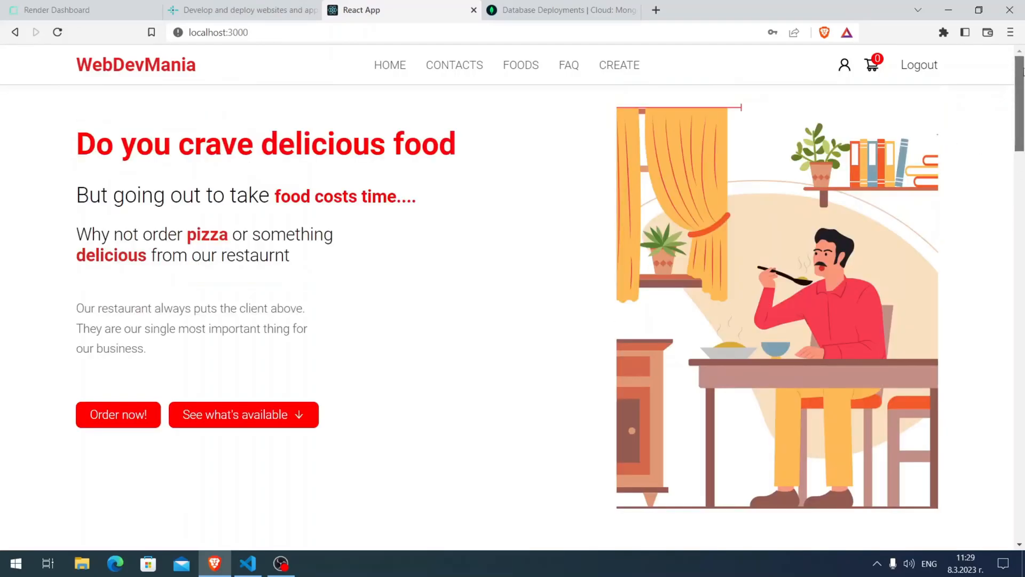
pyautogui.moveTo(830, 165)
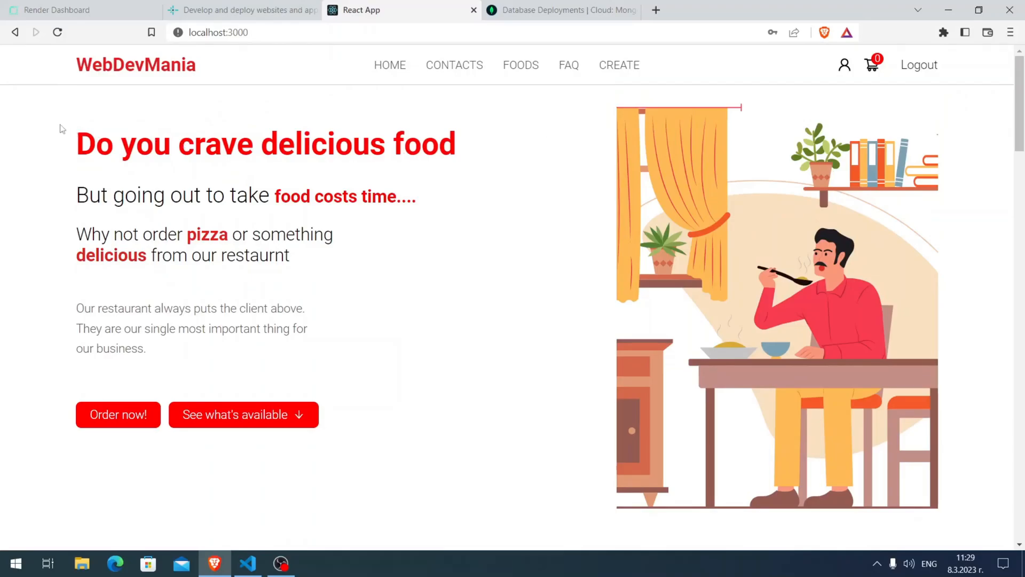
pyautogui.moveTo(197, 211)
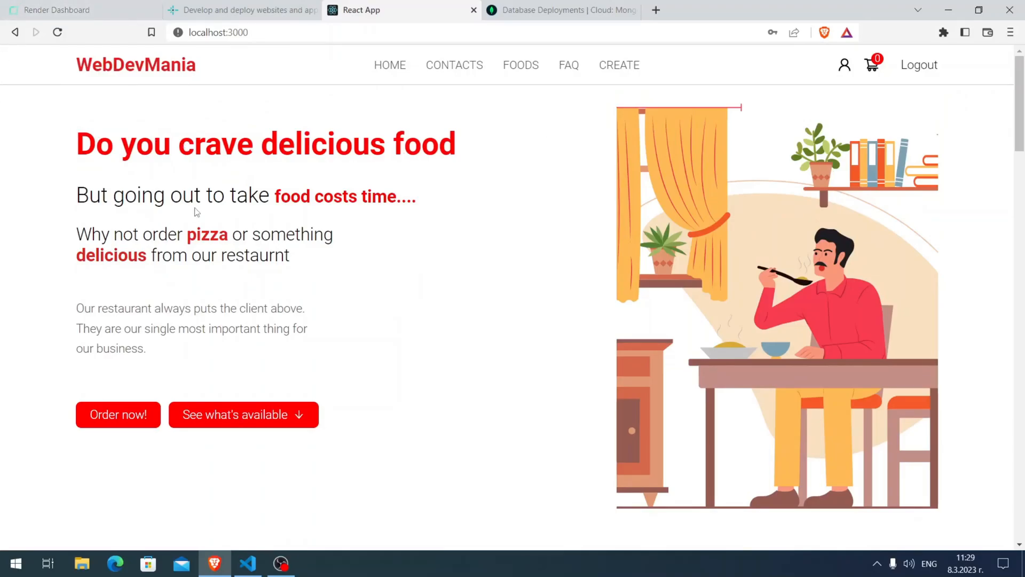
# - Sign in to Render with the account email, log into Netlify, then return to Render
pyautogui.click(55, 9)
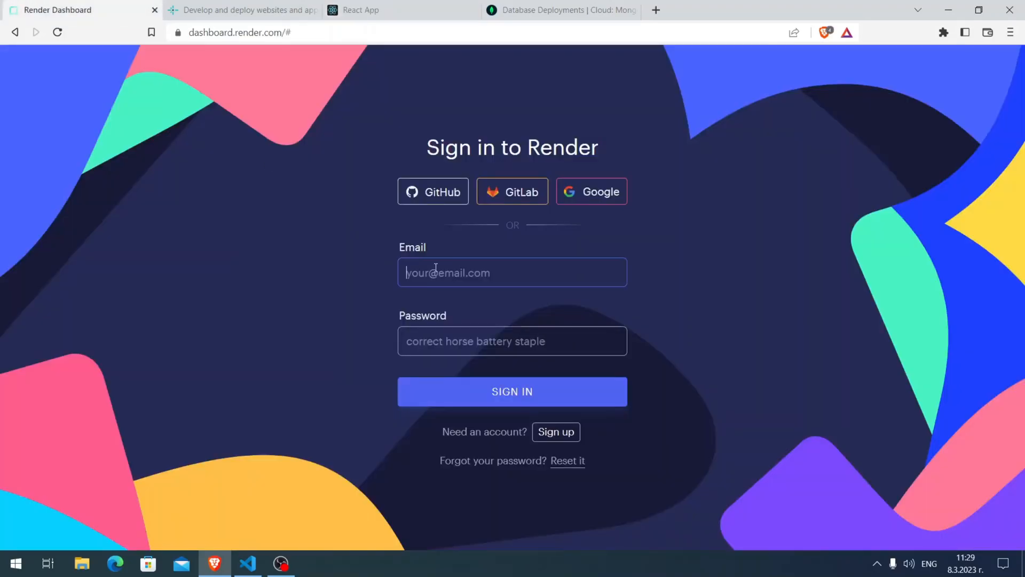
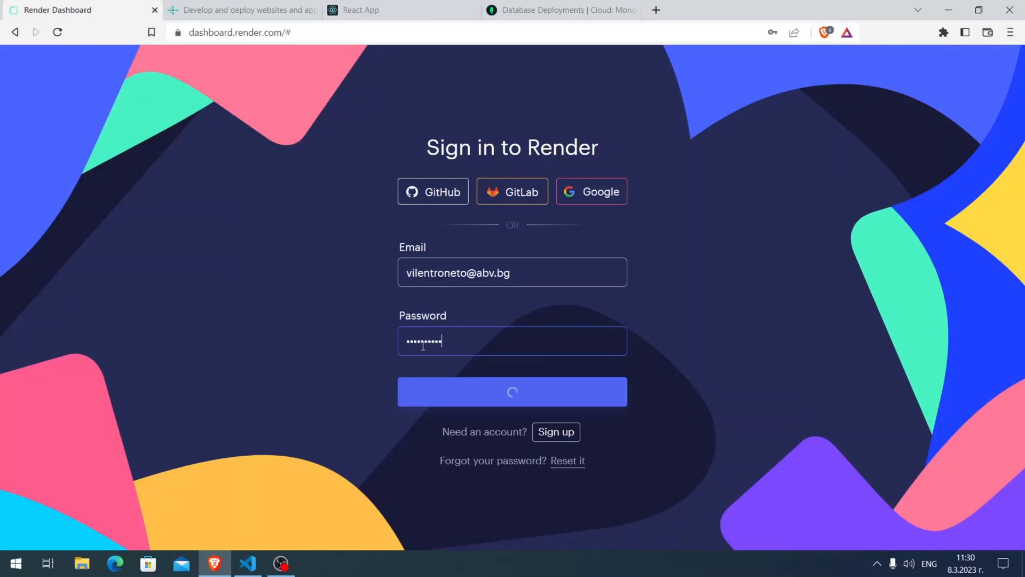
pyautogui.click(512, 391)
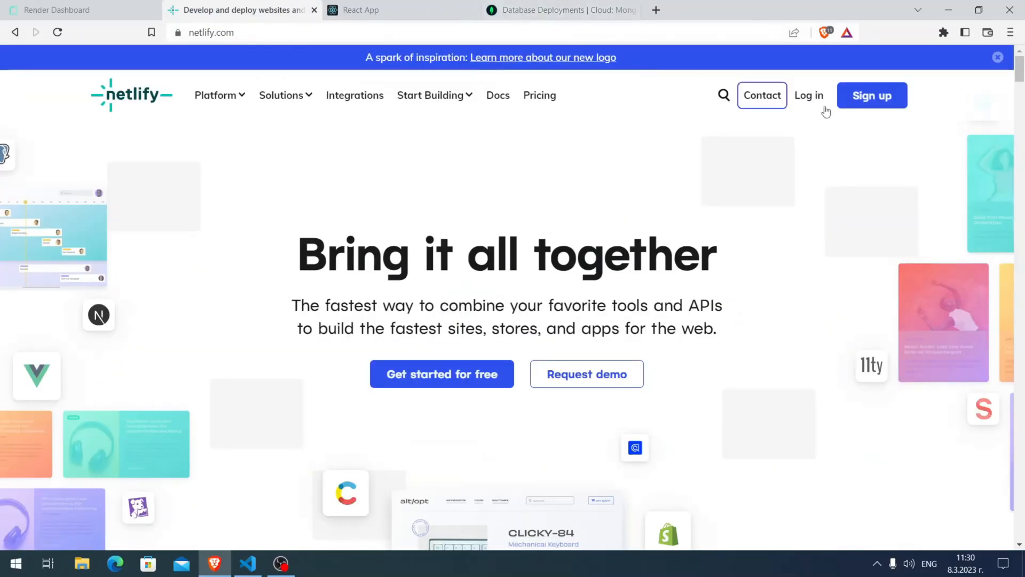
pyautogui.click(808, 96)
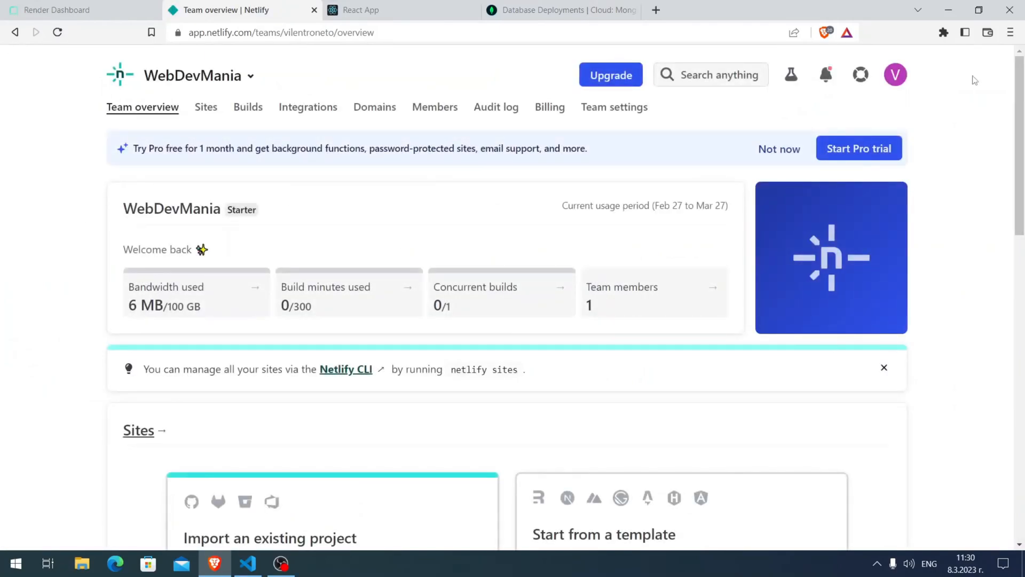
pyautogui.click(59, 10)
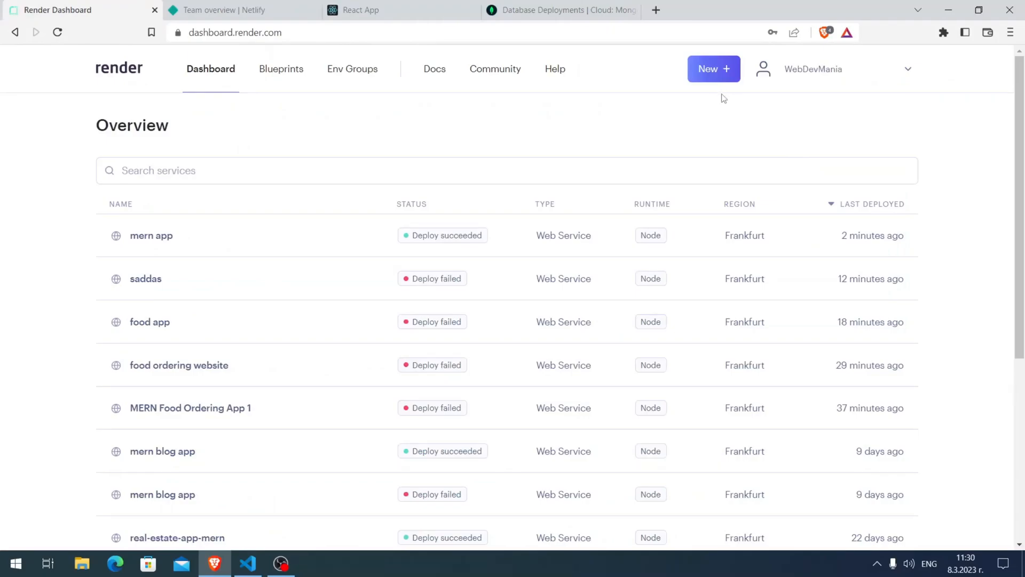
pyautogui.moveTo(728, 80)
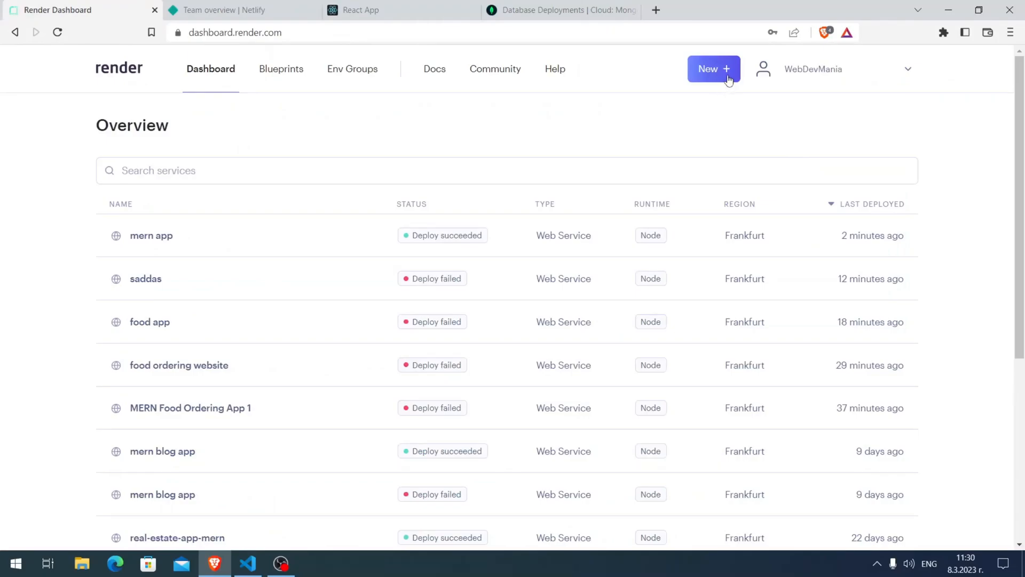
# - Start a new Render Web Service from the MERN-Food-Ordering-App GitHub repository URL
pyautogui.click(713, 69)
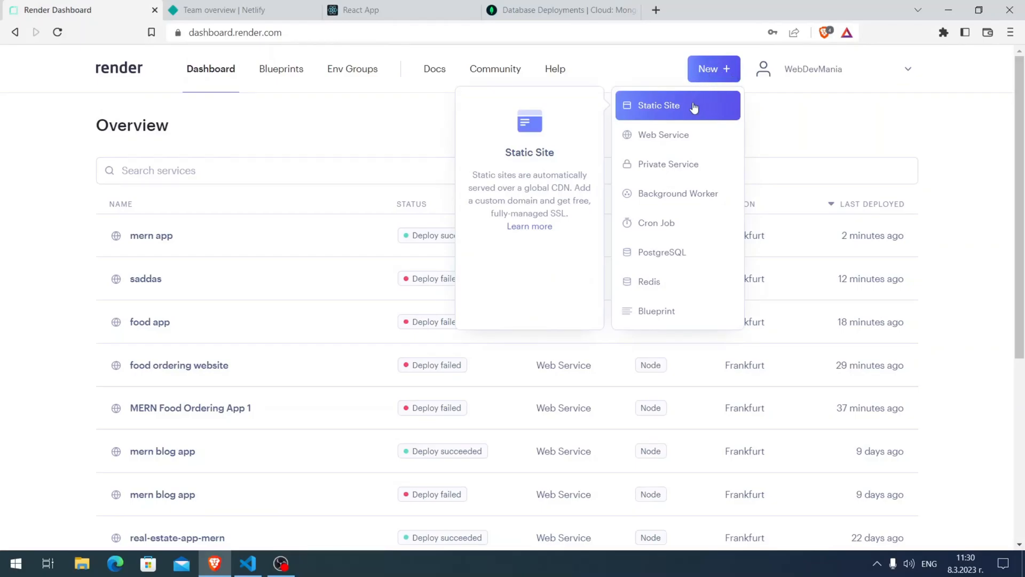
pyautogui.moveTo(687, 134)
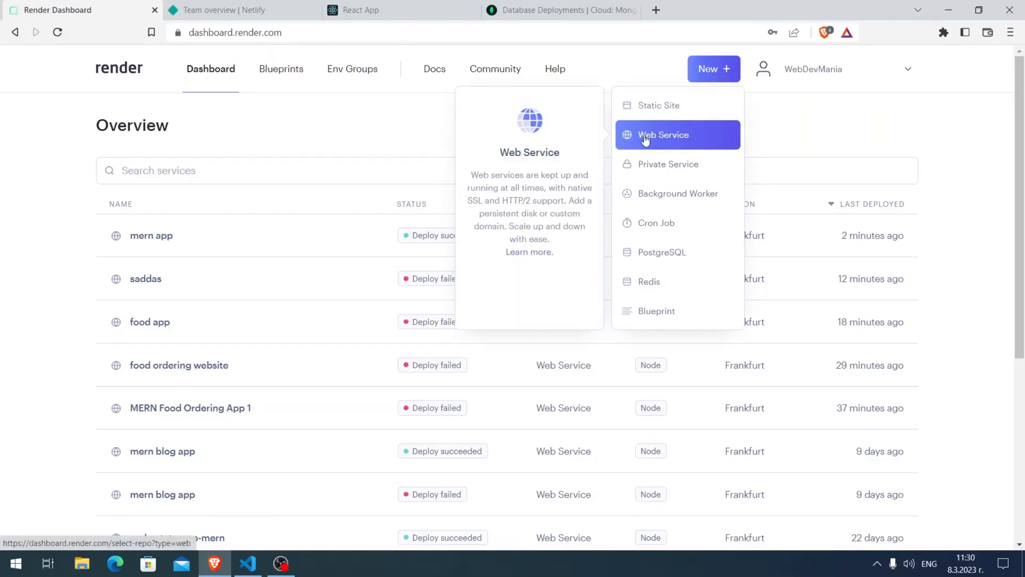
pyautogui.click(663, 135)
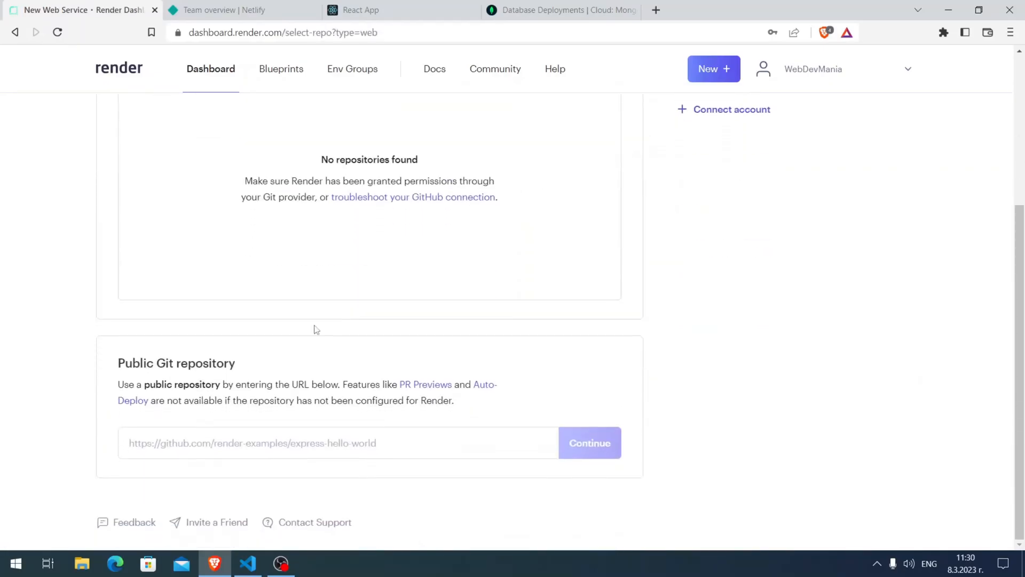
pyautogui.click(337, 442)
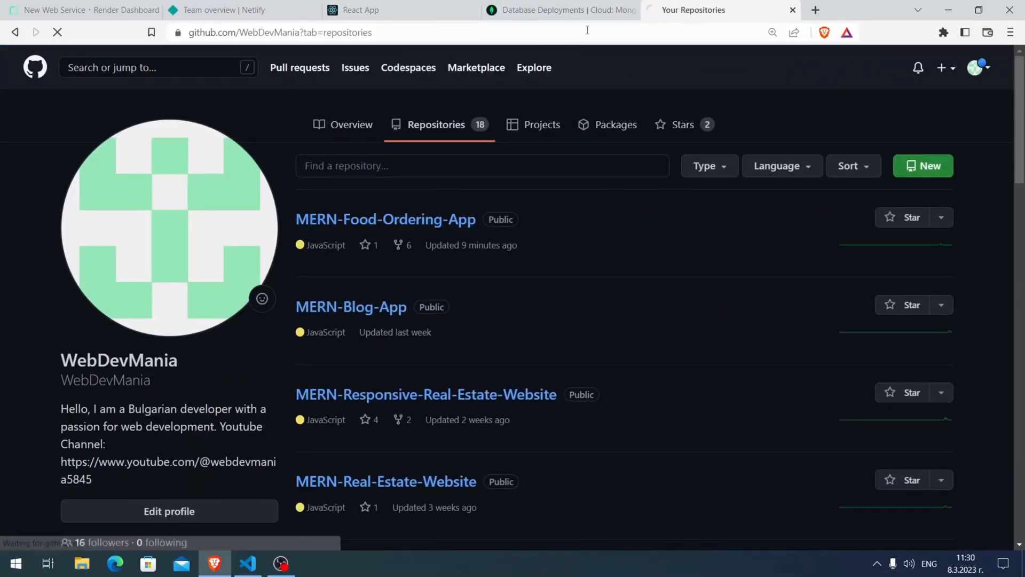
pyautogui.click(385, 218)
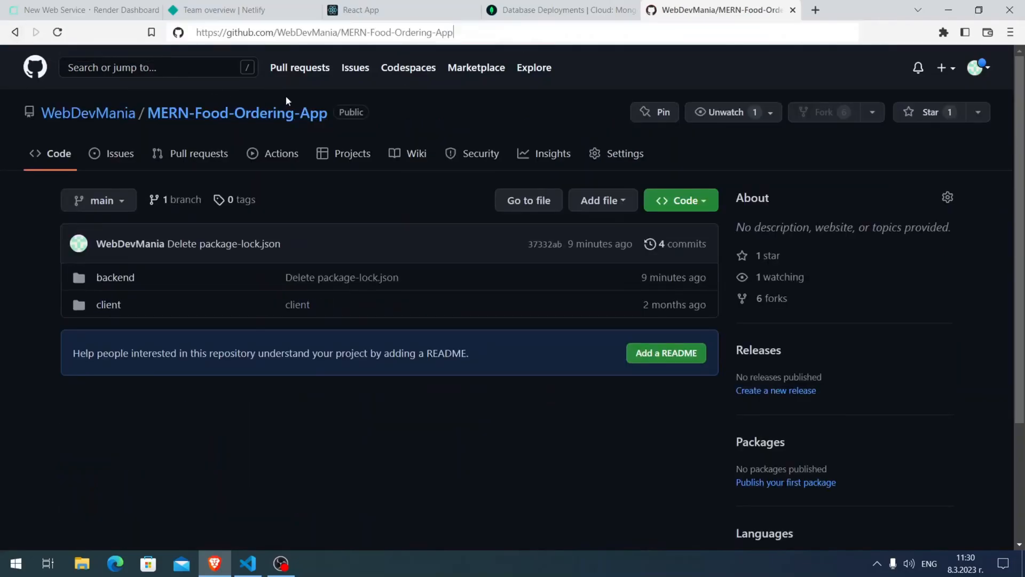
pyautogui.click(78, 9)
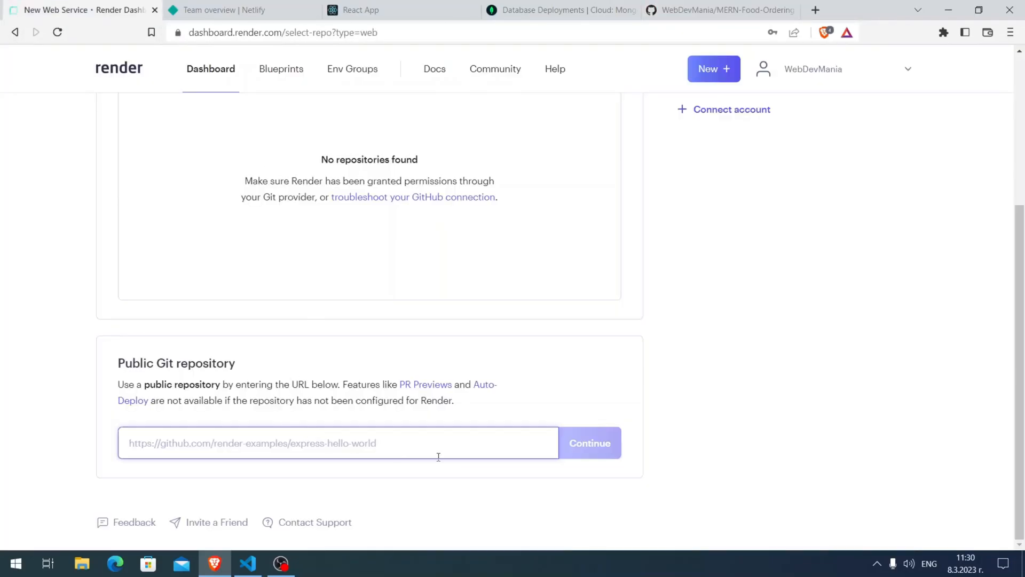
pyautogui.click(588, 443)
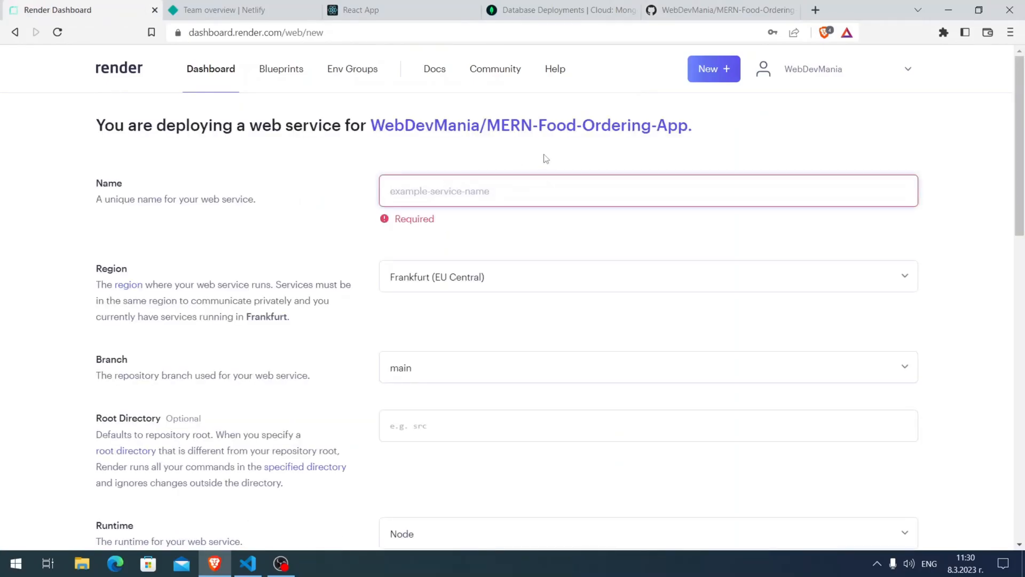
# - Name the service 'mern food app' and check the repository's folder names on GitHub
pyautogui.write('mern foo')
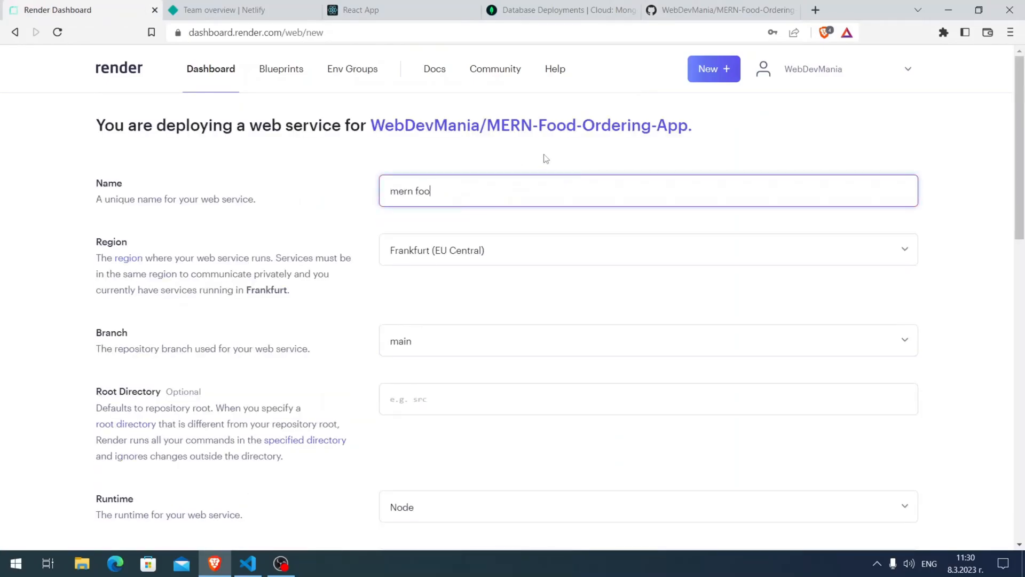
pyautogui.scroll(-3)
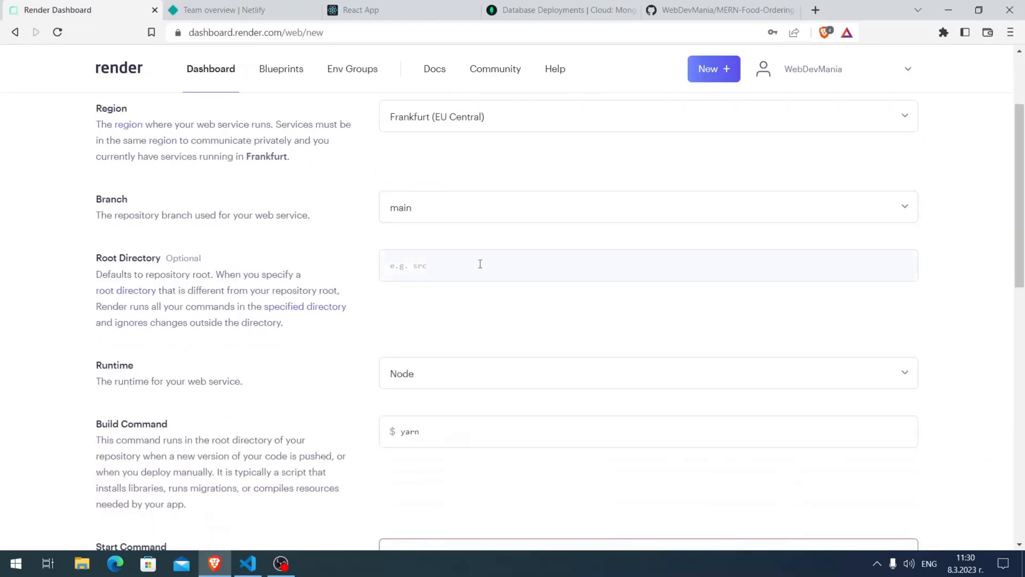
pyautogui.click(480, 265)
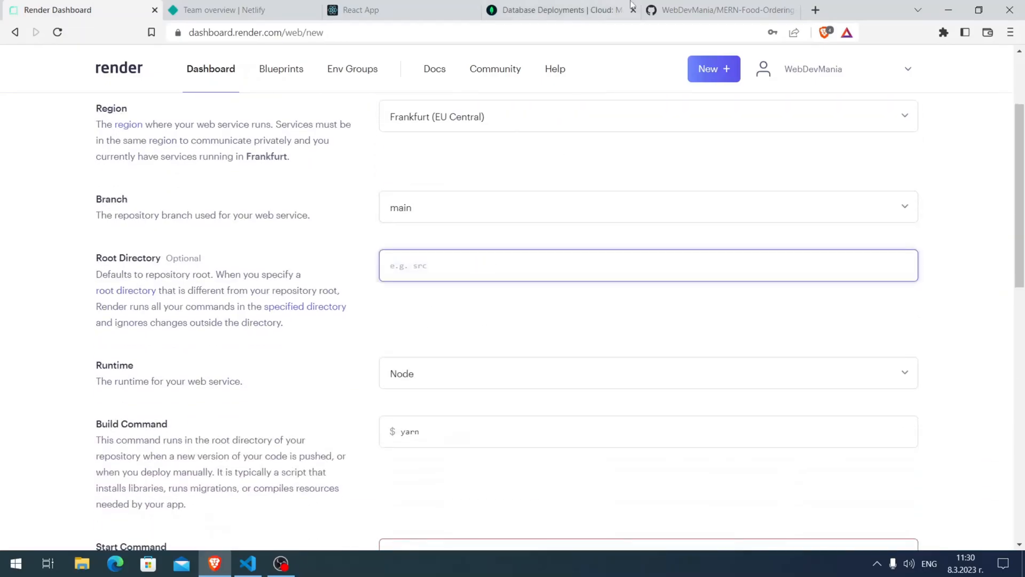
pyautogui.click(719, 9)
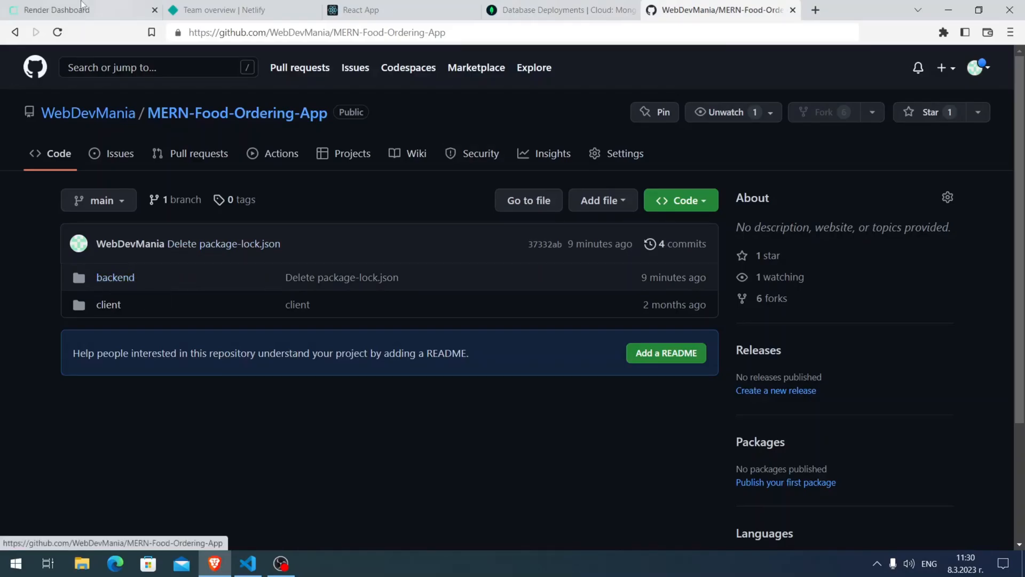
pyautogui.click(62, 9)
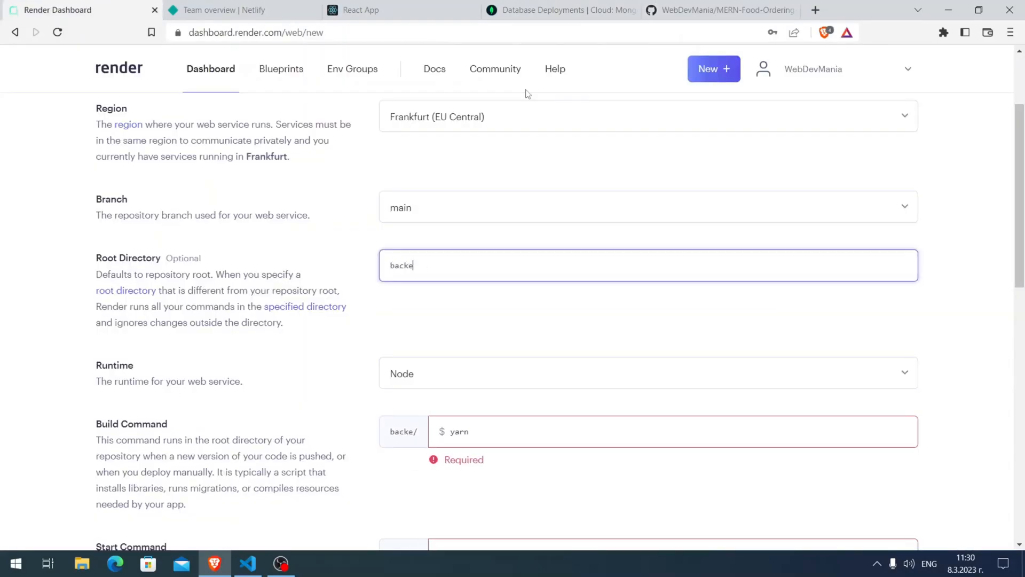
# - Set root directory backend, runtime Node, build npm install, and start command npx nodemon
pyautogui.write('nd')
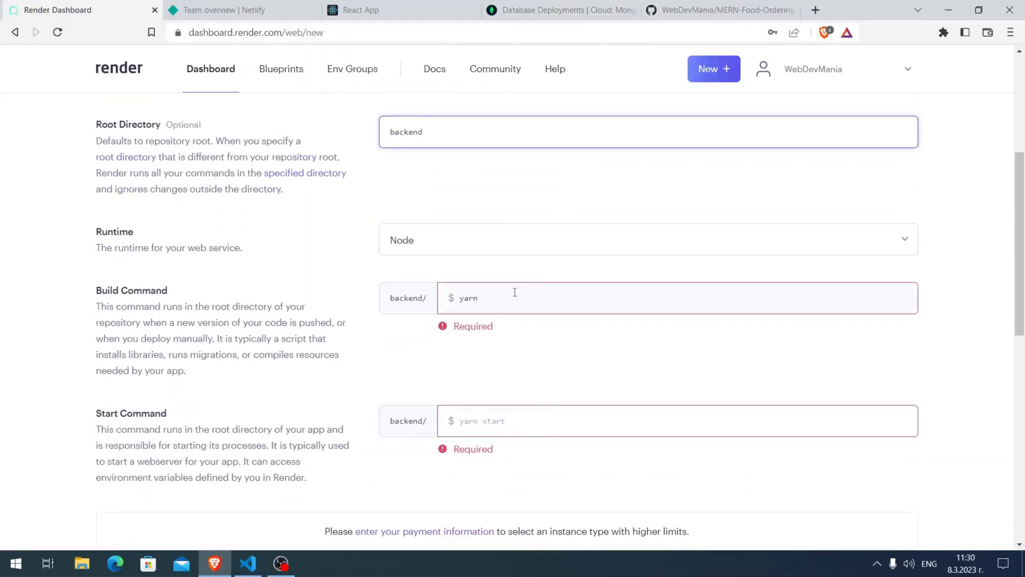
pyautogui.write('n')
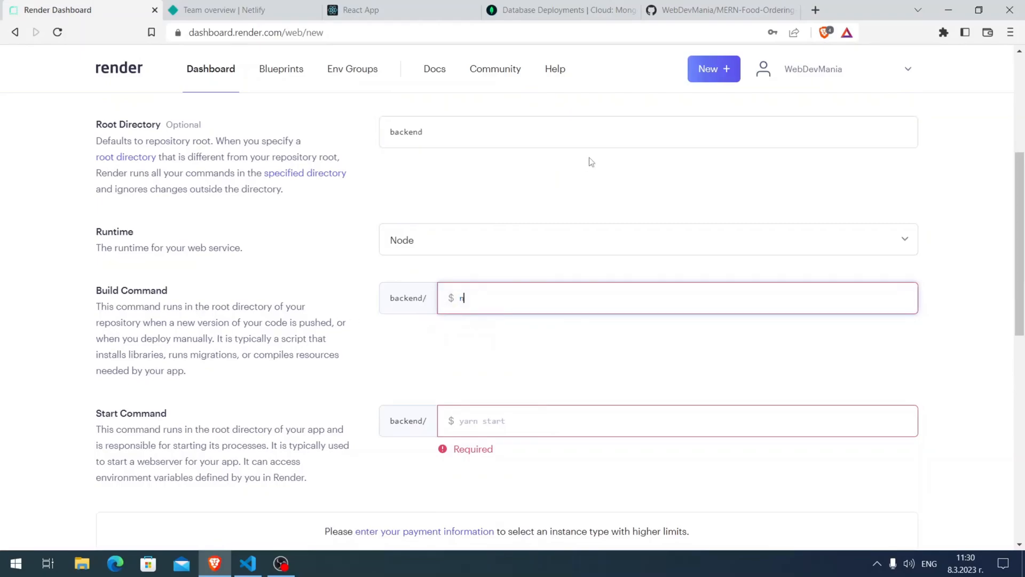
pyautogui.write('pm install')
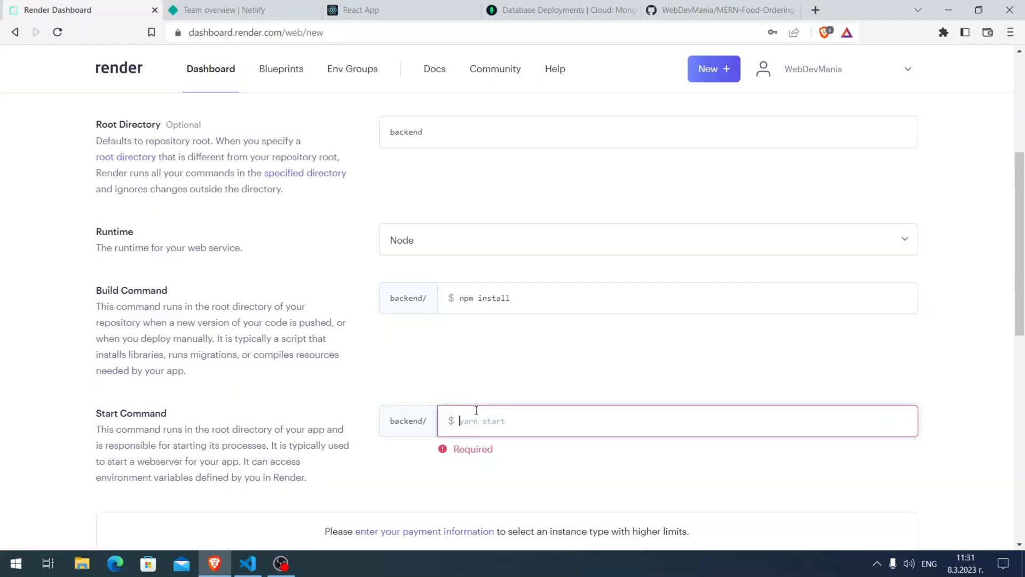
pyautogui.write('npx nodemon')
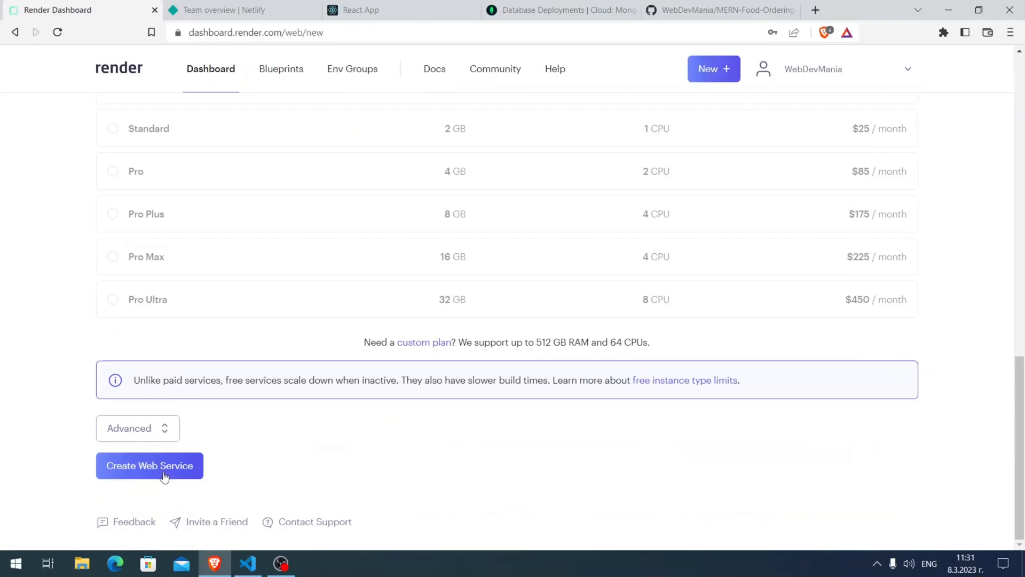
# - Create the mern food app web service and open its Environment settings
pyautogui.click(149, 466)
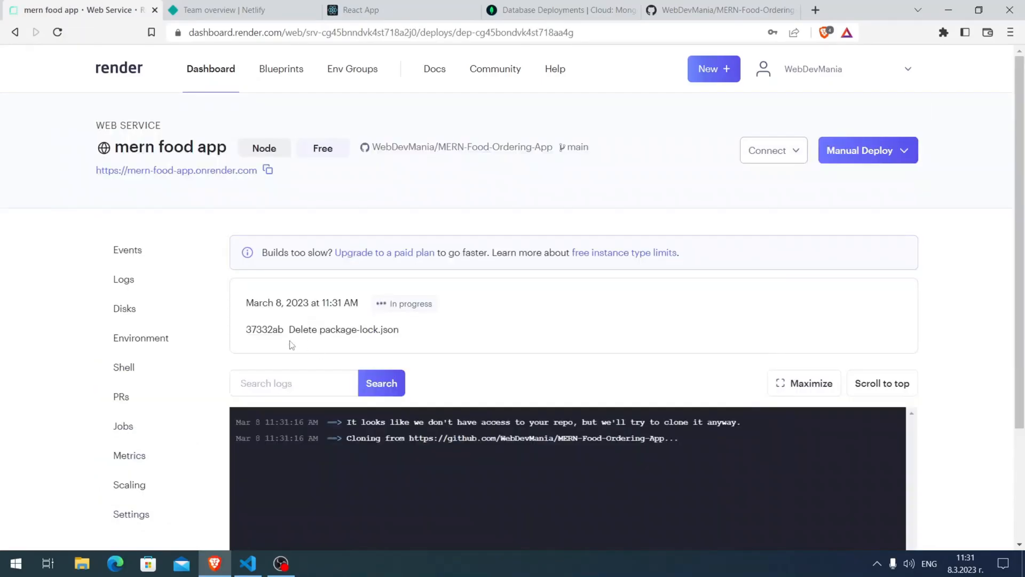
pyautogui.moveTo(140, 338)
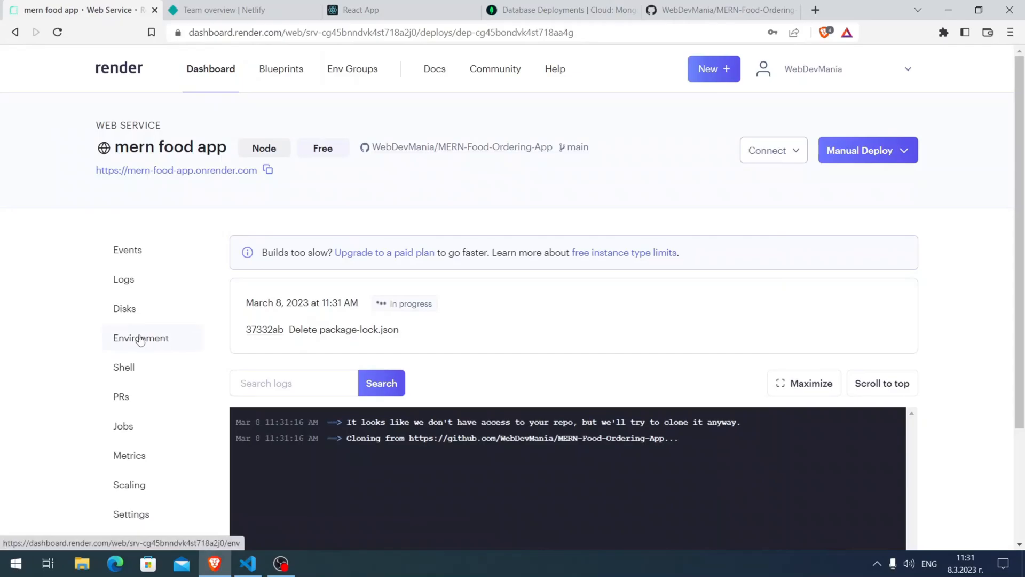
pyautogui.click(140, 337)
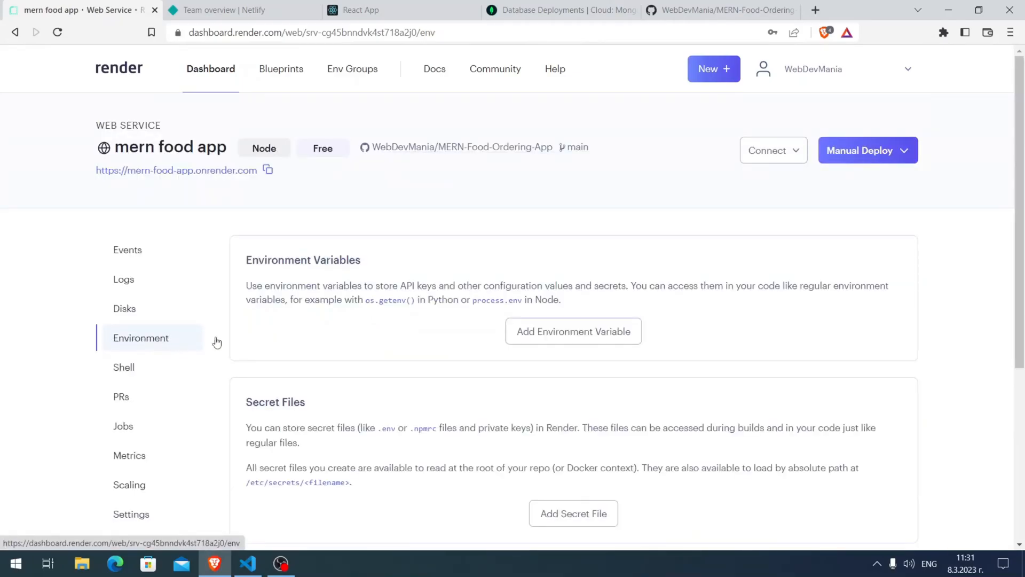
pyautogui.click(572, 331)
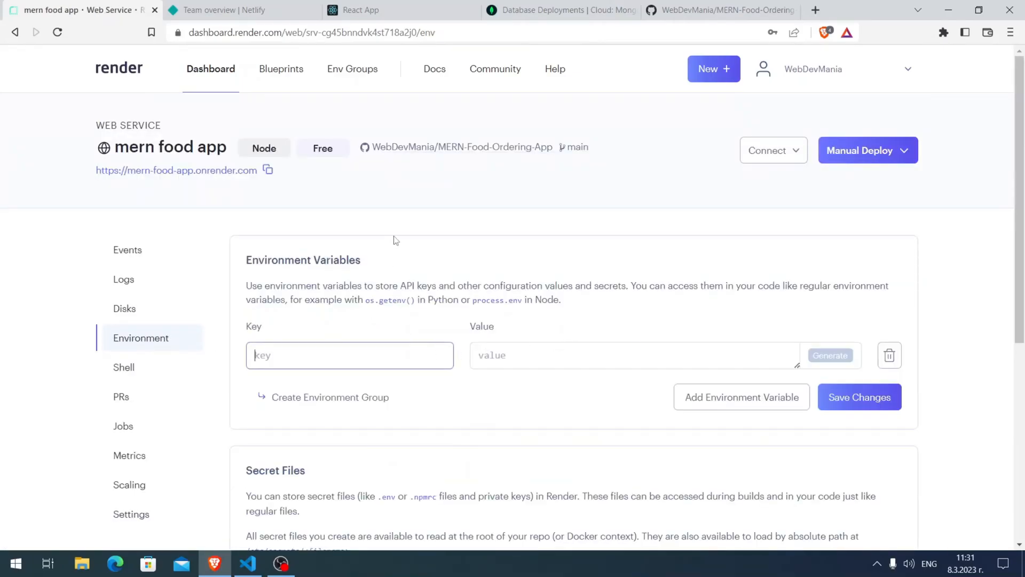
pyautogui.click(559, 10)
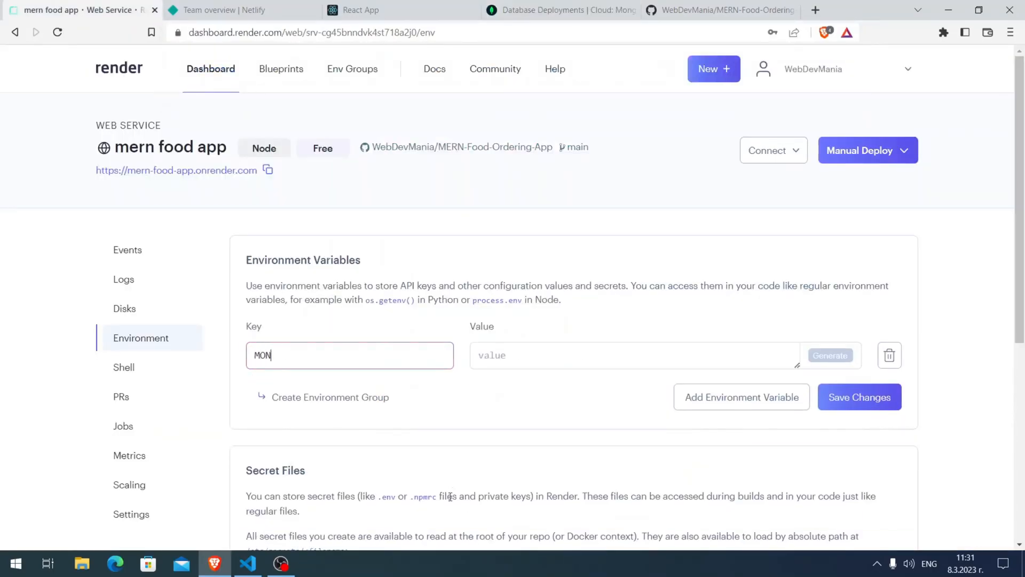
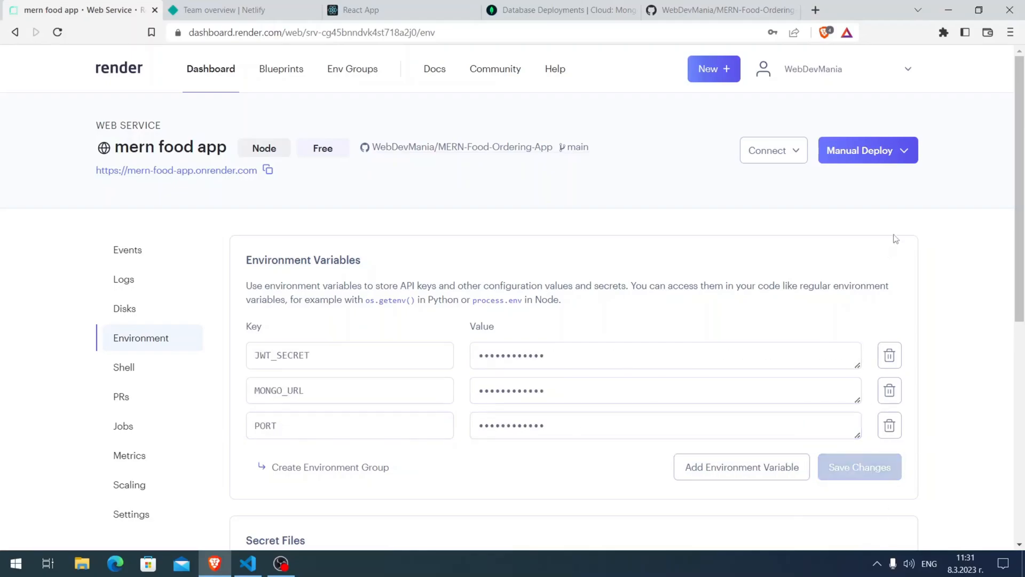
# - Manually deploy the latest commit and follow the deploy progress until live
pyautogui.click(867, 149)
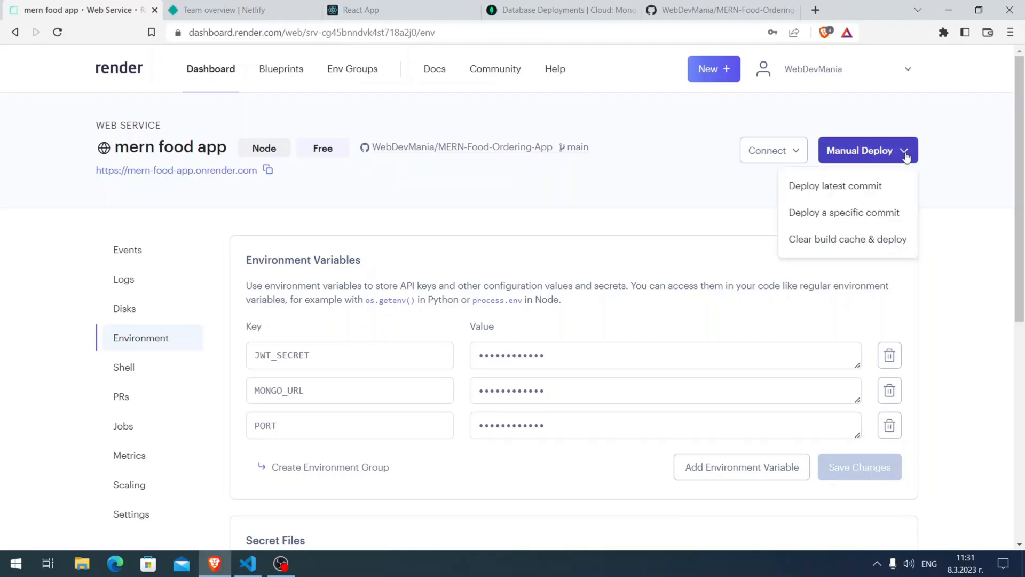
pyautogui.moveTo(845, 186)
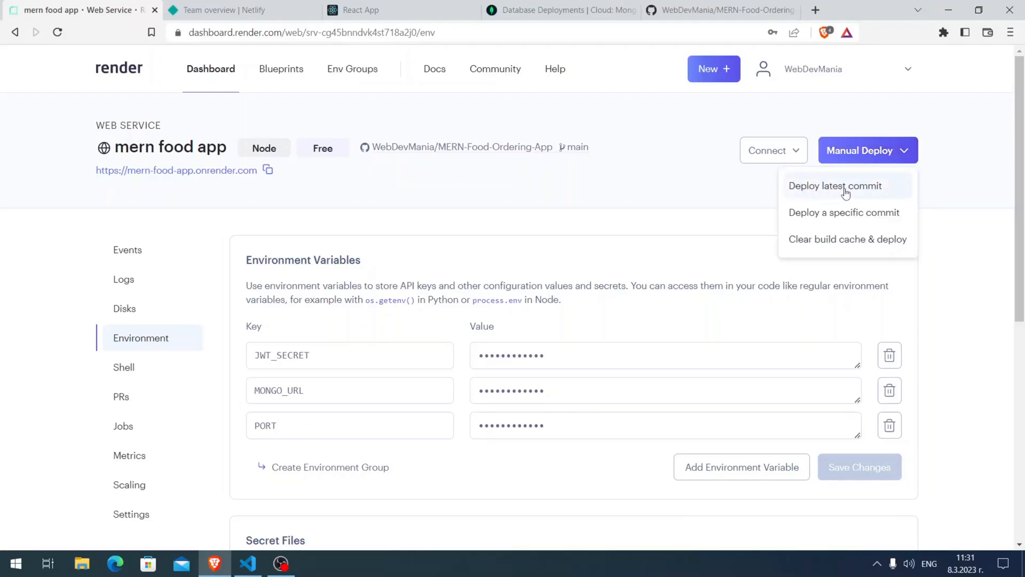
pyautogui.click(836, 185)
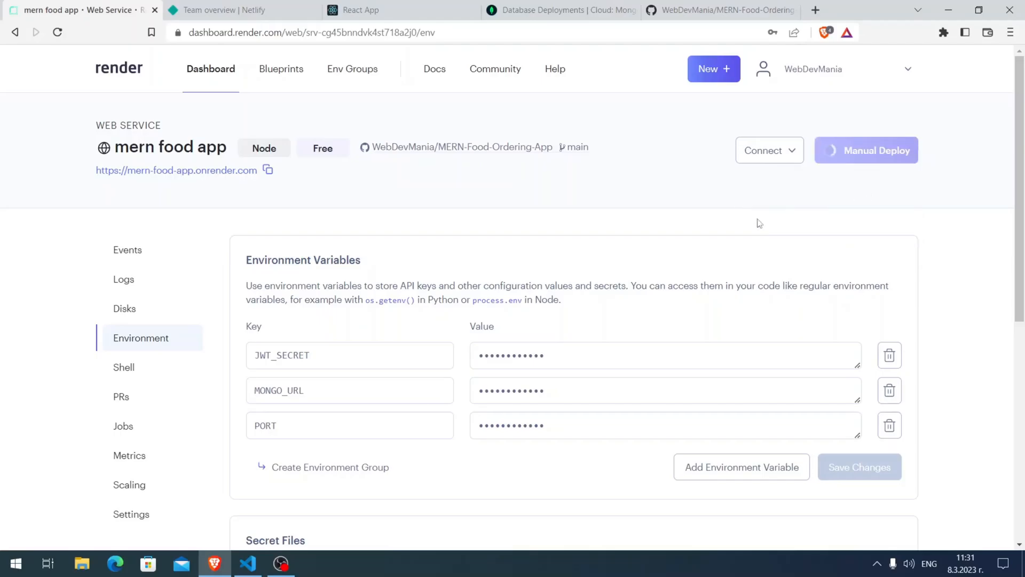
pyautogui.click(865, 150)
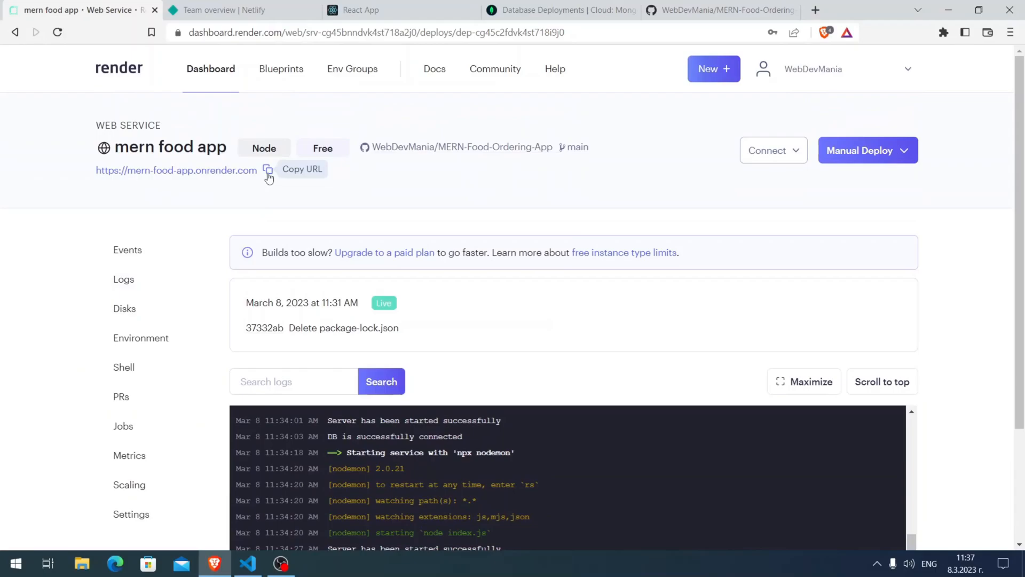
pyautogui.moveTo(228, 457)
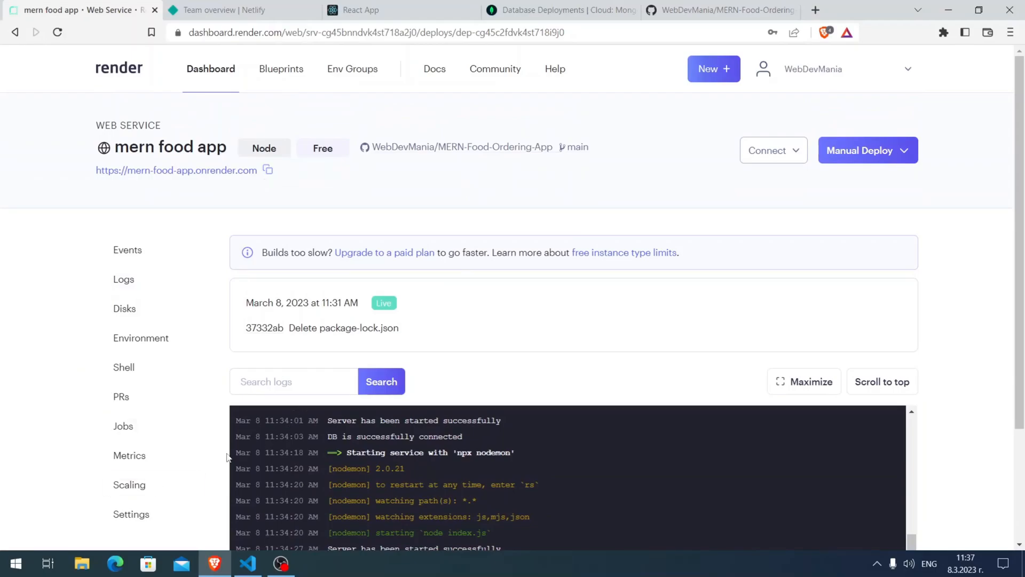
# - Open FoodDetails.jsx from client/src/components/foodDetails in VS Code
pyautogui.click(247, 563)
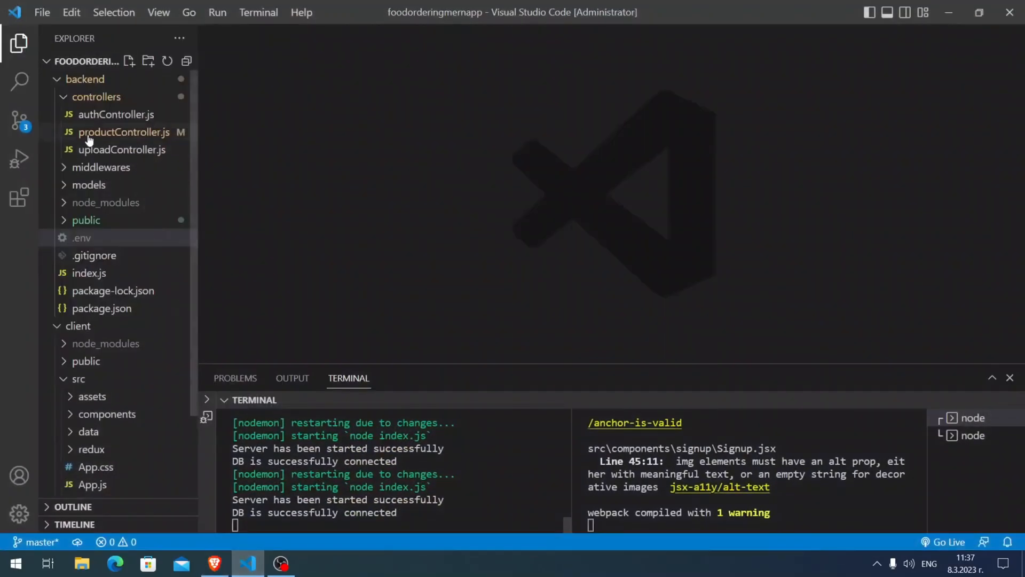
pyautogui.click(85, 79)
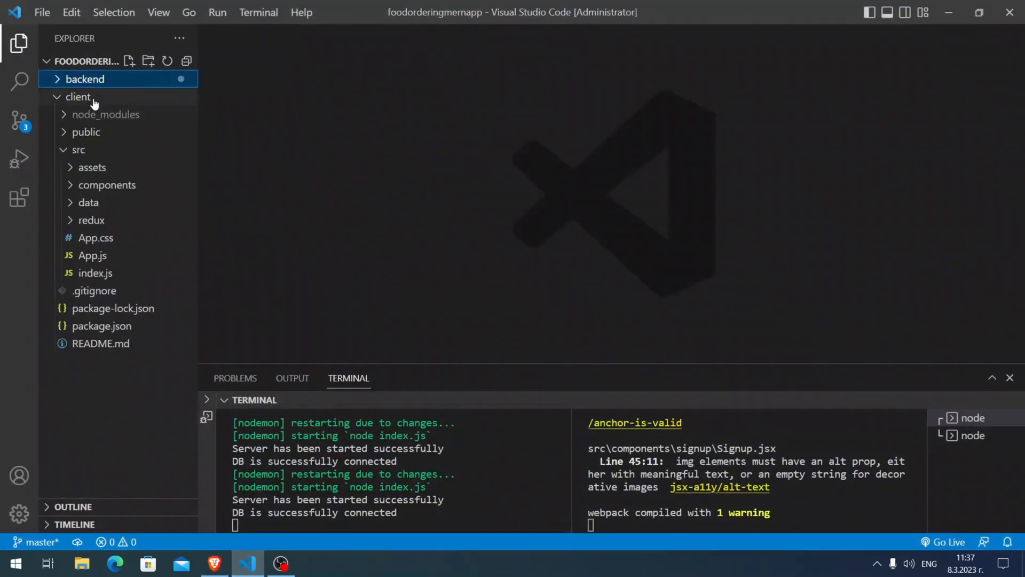
pyautogui.click(19, 80)
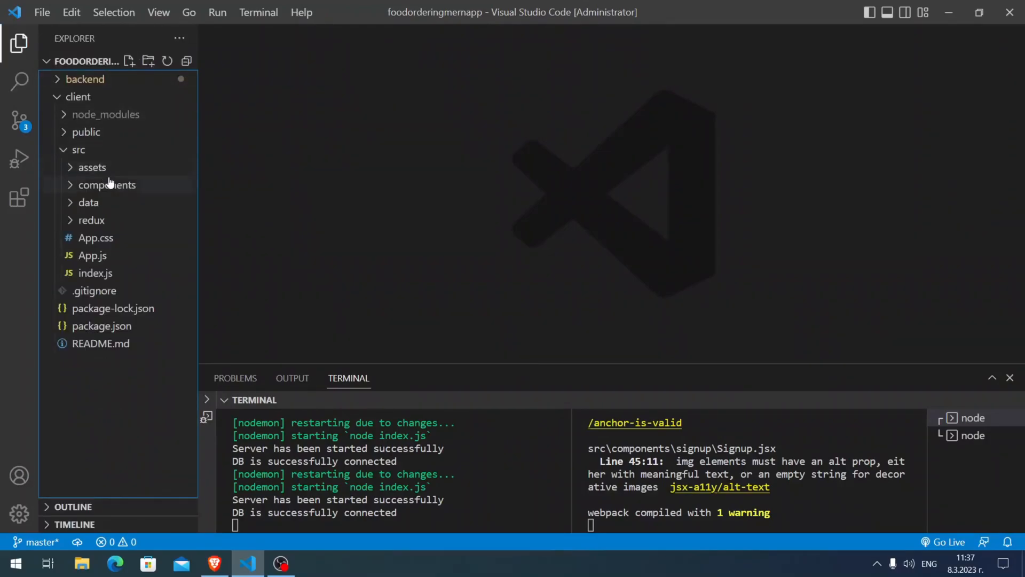
pyautogui.click(107, 184)
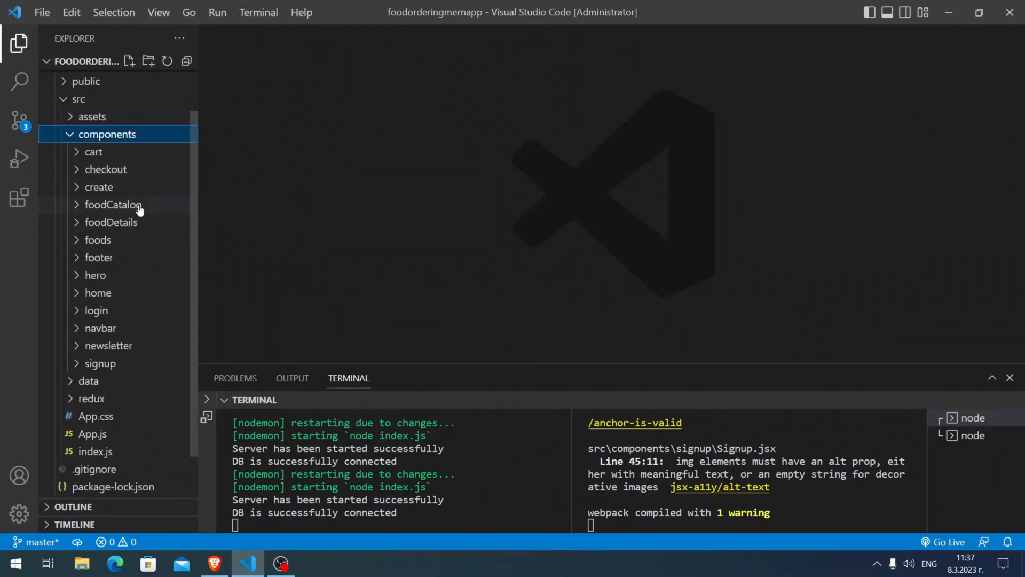
pyautogui.click(111, 222)
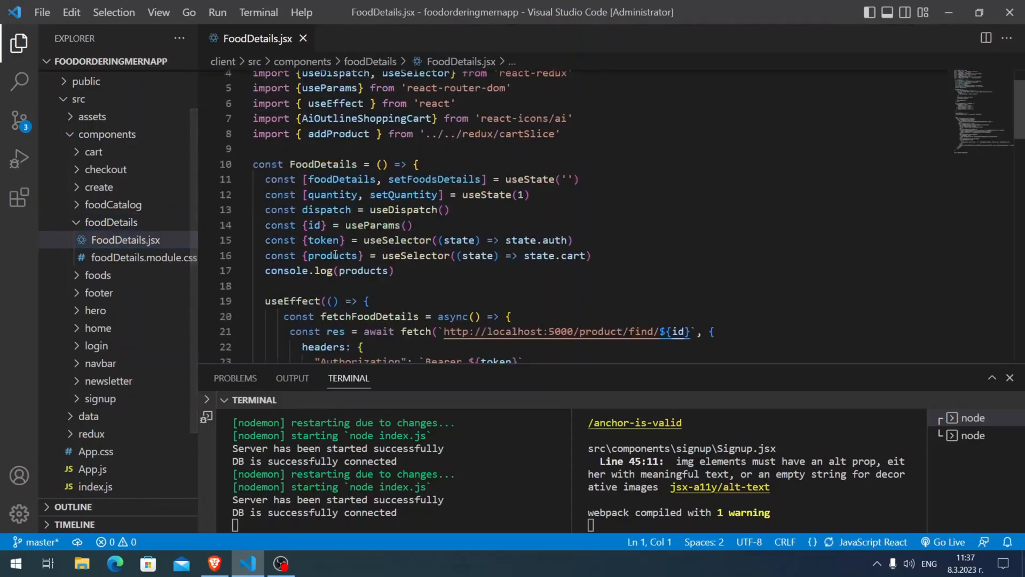
pyautogui.scroll(-3)
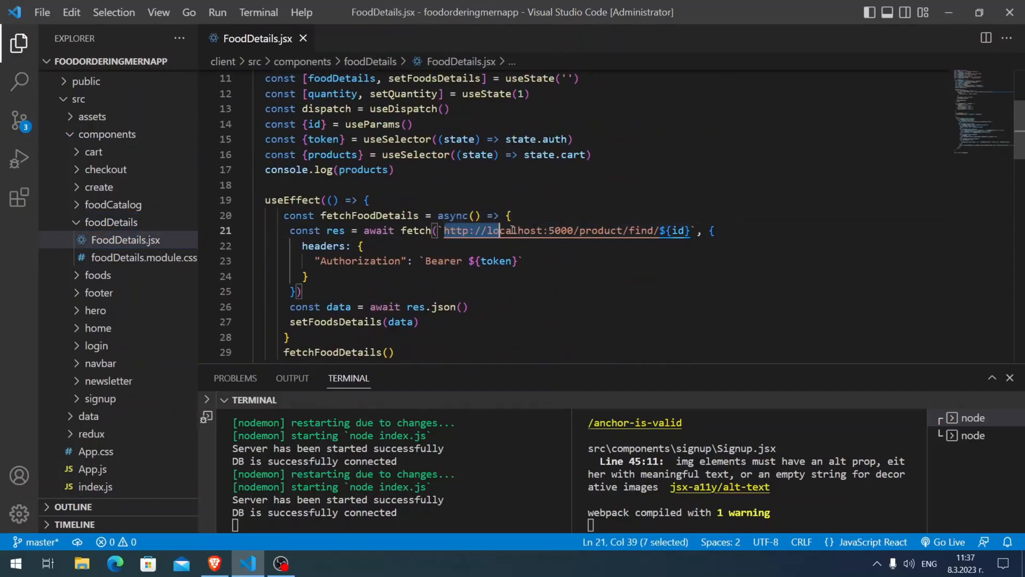
pyautogui.scroll(-3)
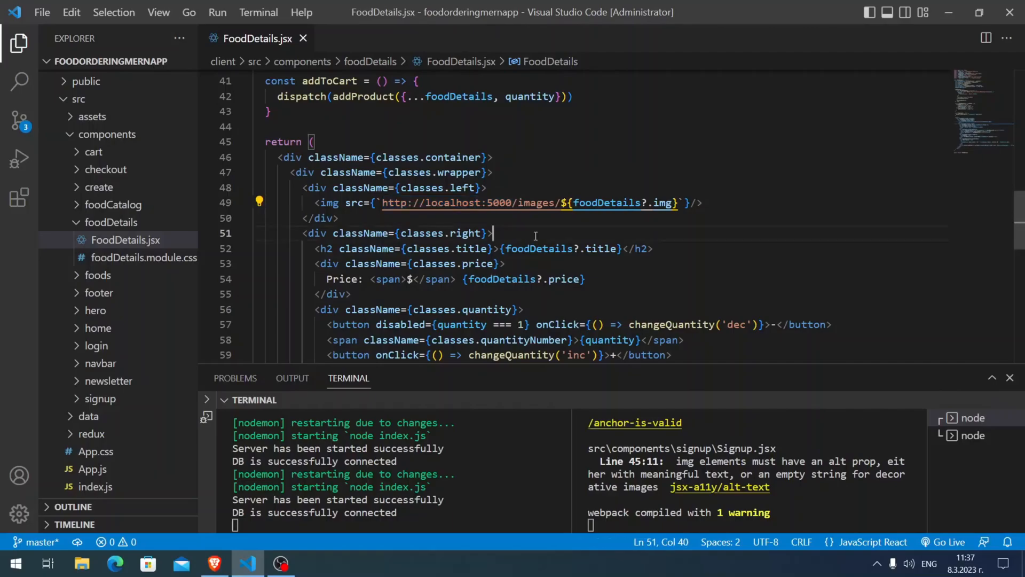
pyautogui.moveTo(383, 203); pyautogui.dragTo(514, 203)
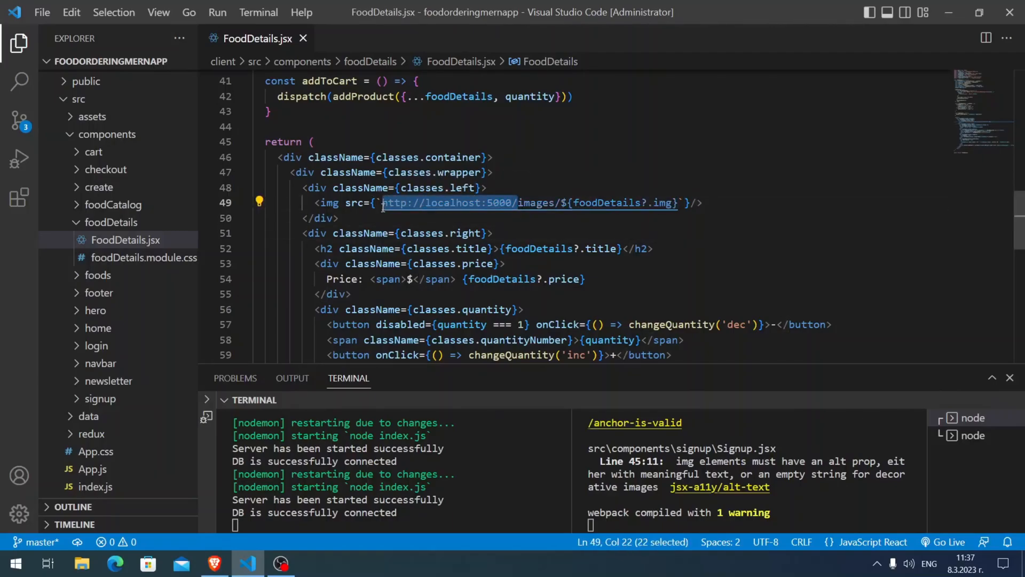
pyautogui.write('https://mern-food-app.onrender.com')
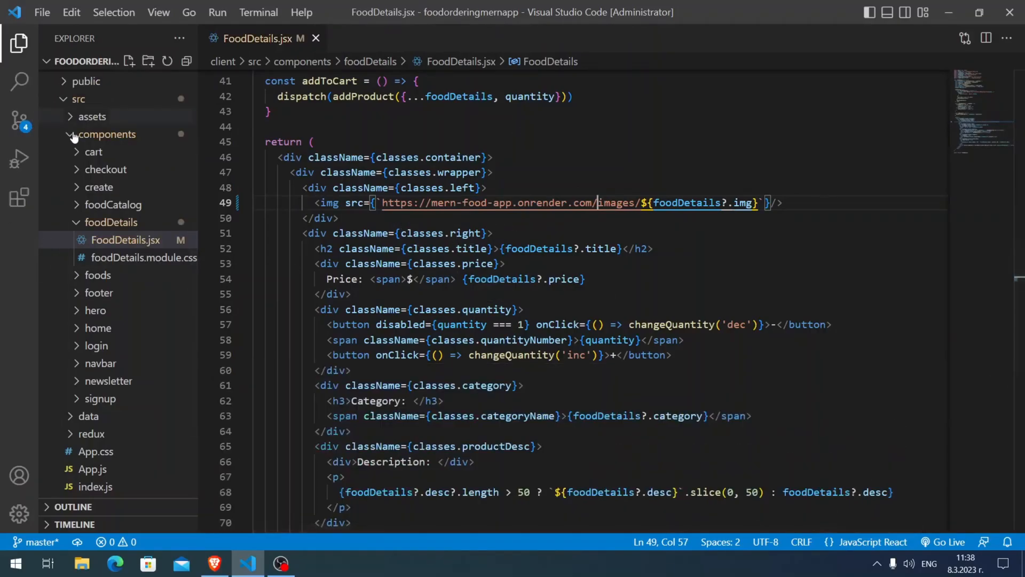
pyautogui.moveTo(19, 81)
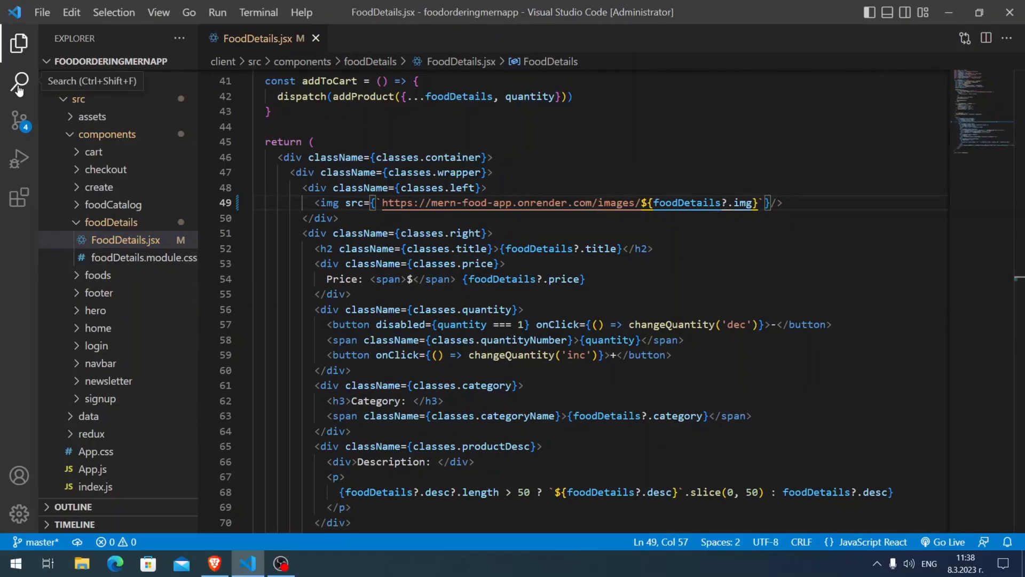
pyautogui.click(20, 82)
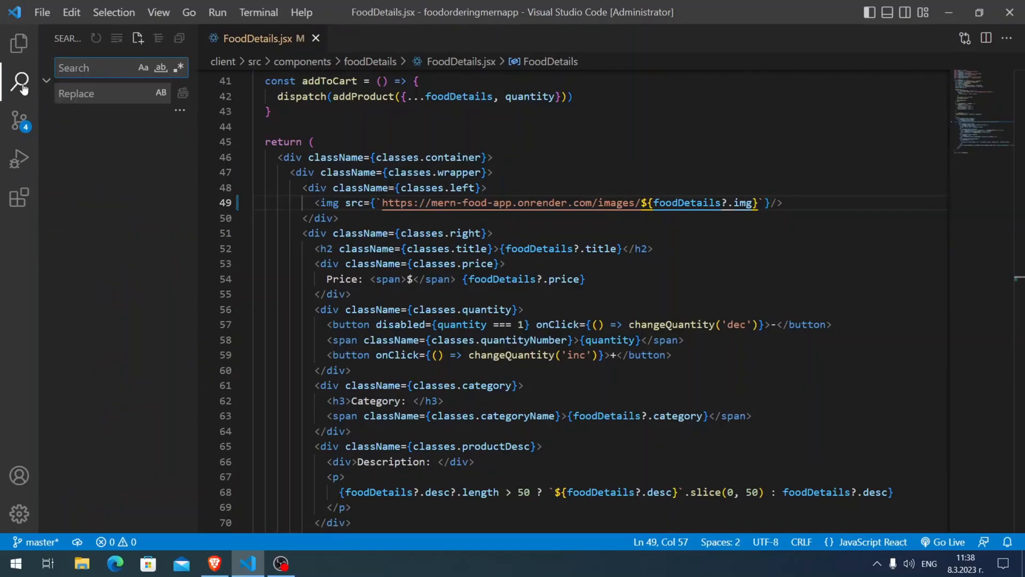
pyautogui.write('h')
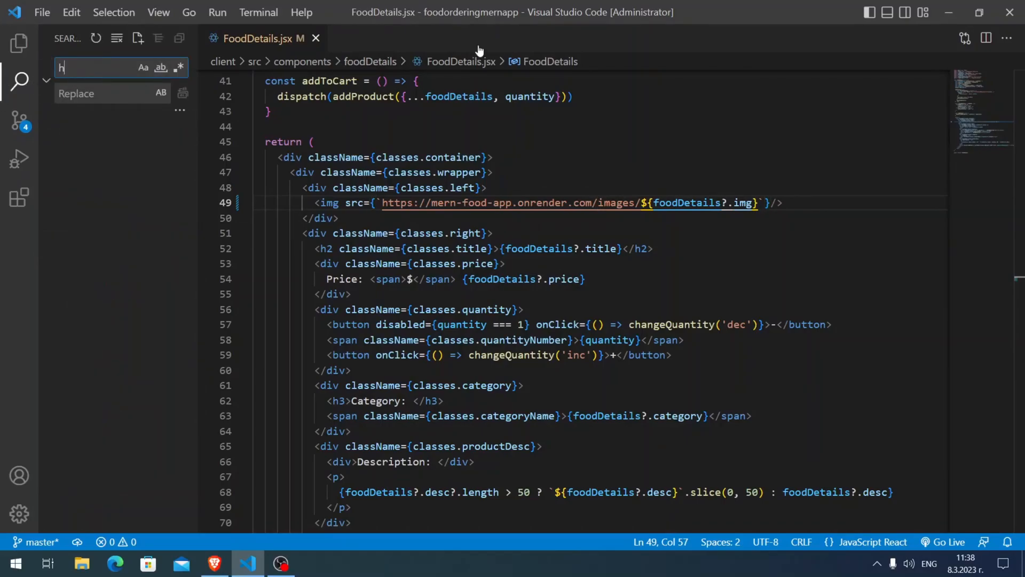
pyautogui.write('ttp://localhost')
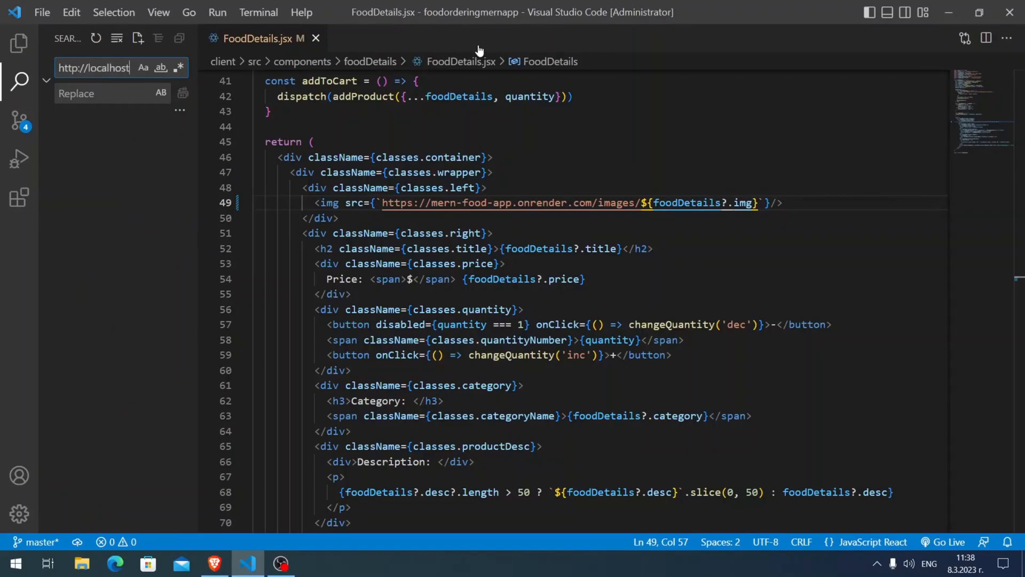
pyautogui.write('5000')
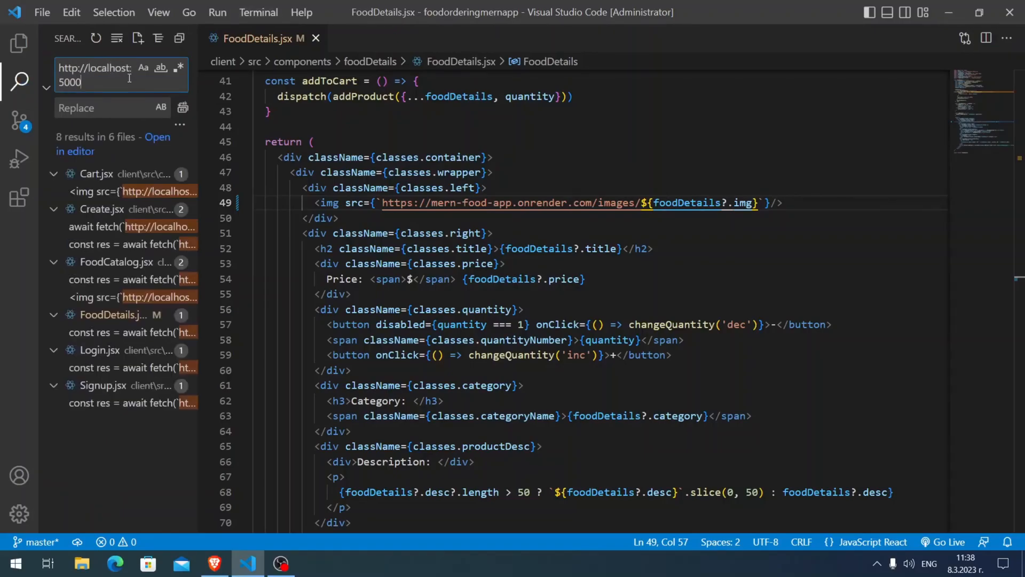
pyautogui.write('https://mern-food-app.onrender.com')
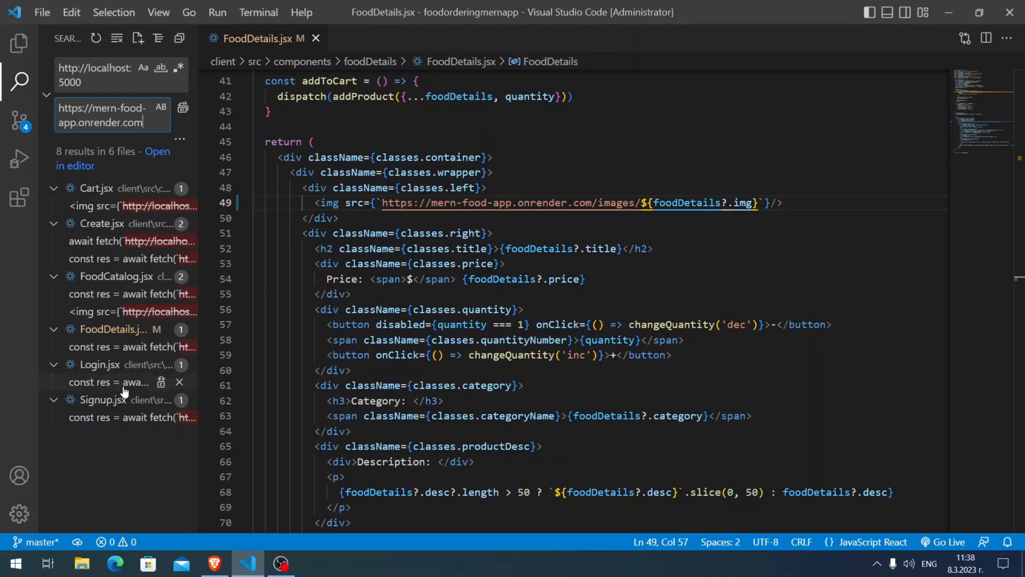
pyautogui.click(108, 205)
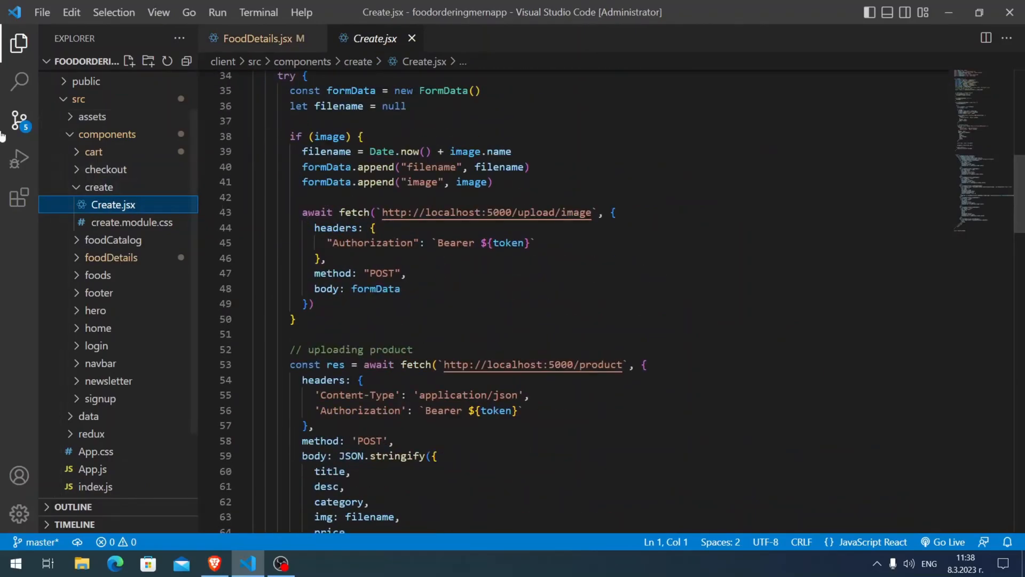
# - Replace the image upload address in Create.jsx with the Render URL
pyautogui.click(19, 79)
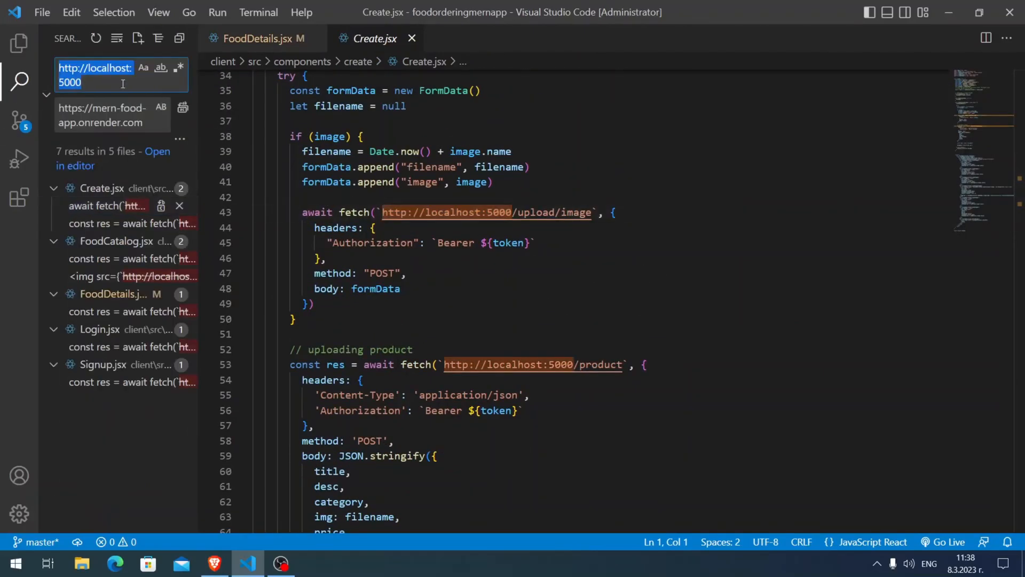
pyautogui.doubleClick(370, 242)
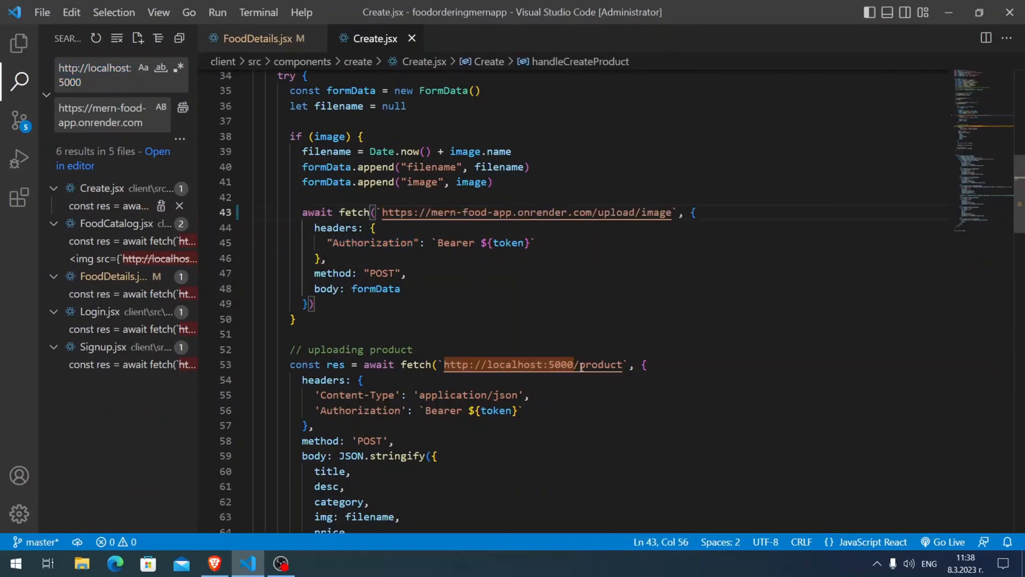
pyautogui.scroll(-3)
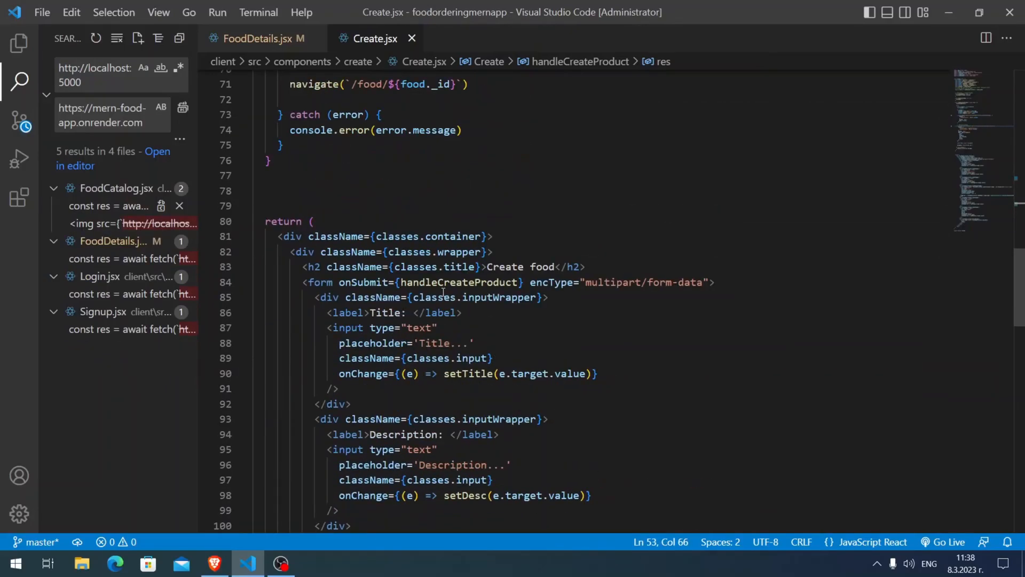
pyautogui.scroll(-3)
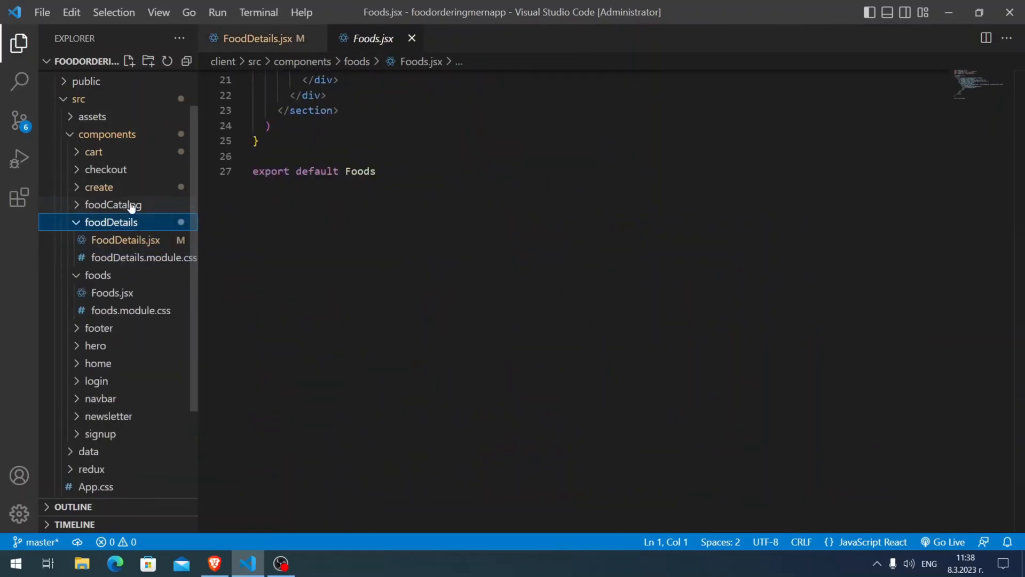
# - Switch FoodCatalog.jsx, Checkout and the remaining matches to the Render address
pyautogui.click(113, 205)
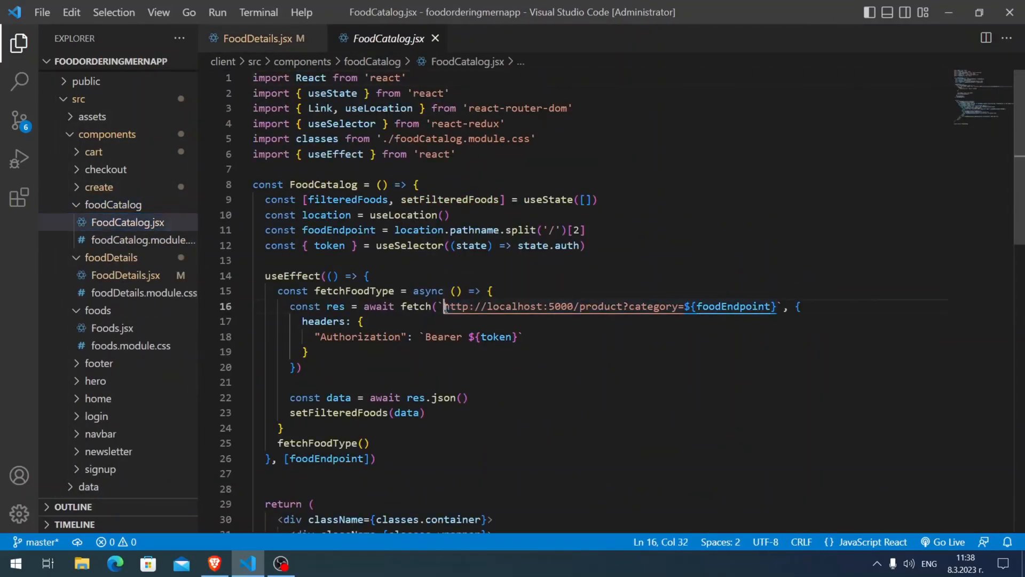
pyautogui.write('https://mern-food-app.onrender.com')
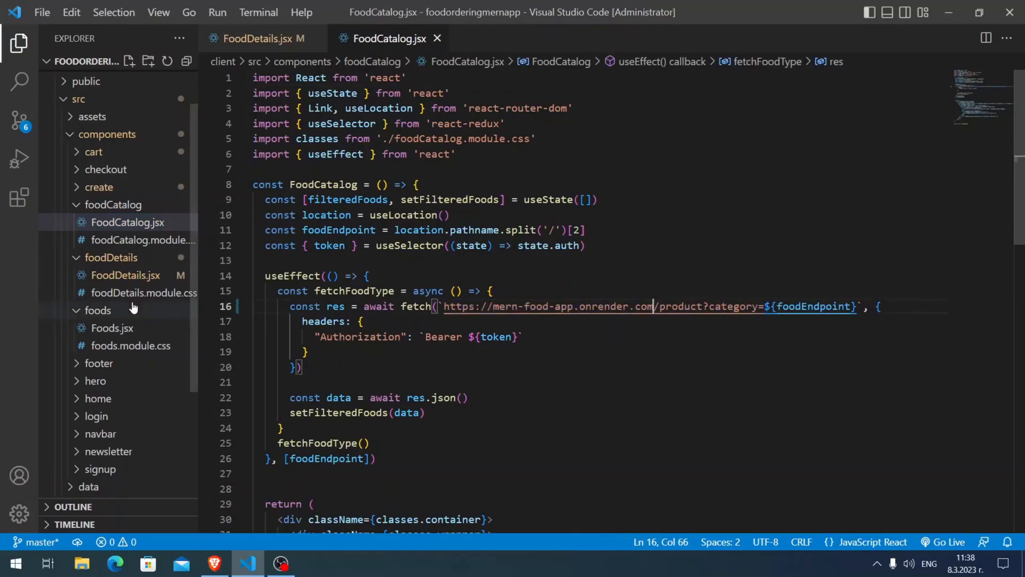
pyautogui.click(113, 204)
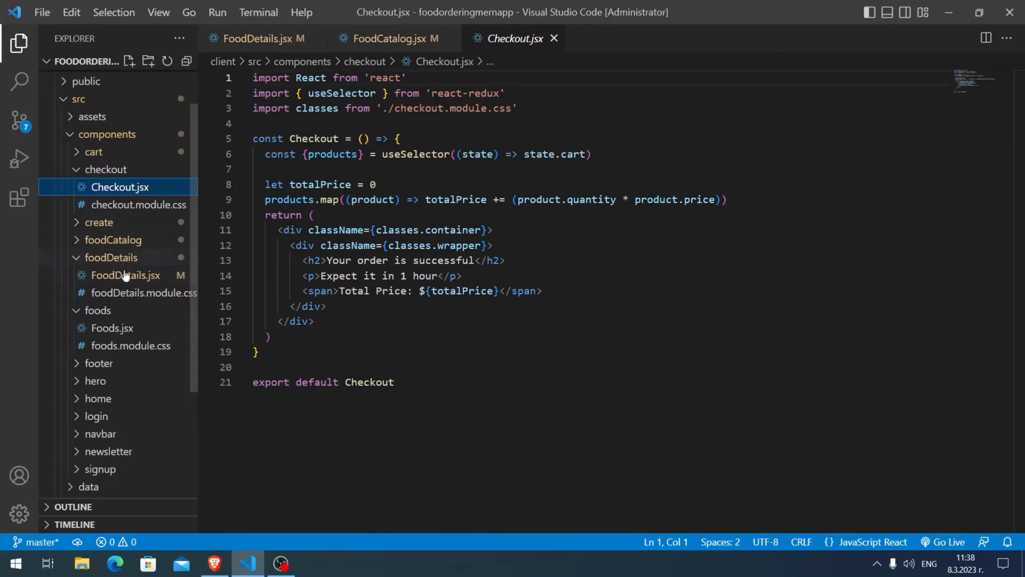
pyautogui.click(20, 79)
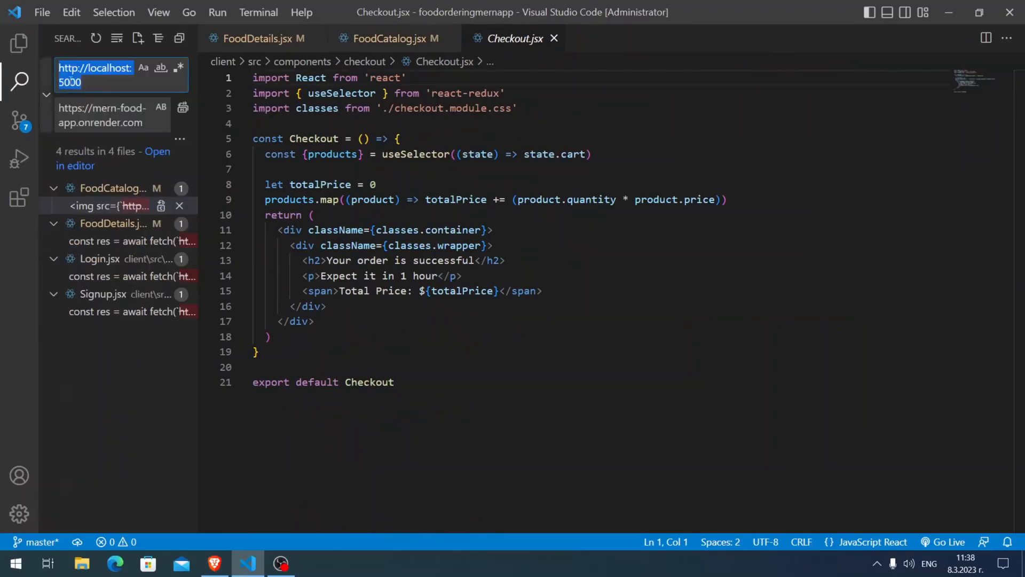
pyautogui.moveTo(98, 223)
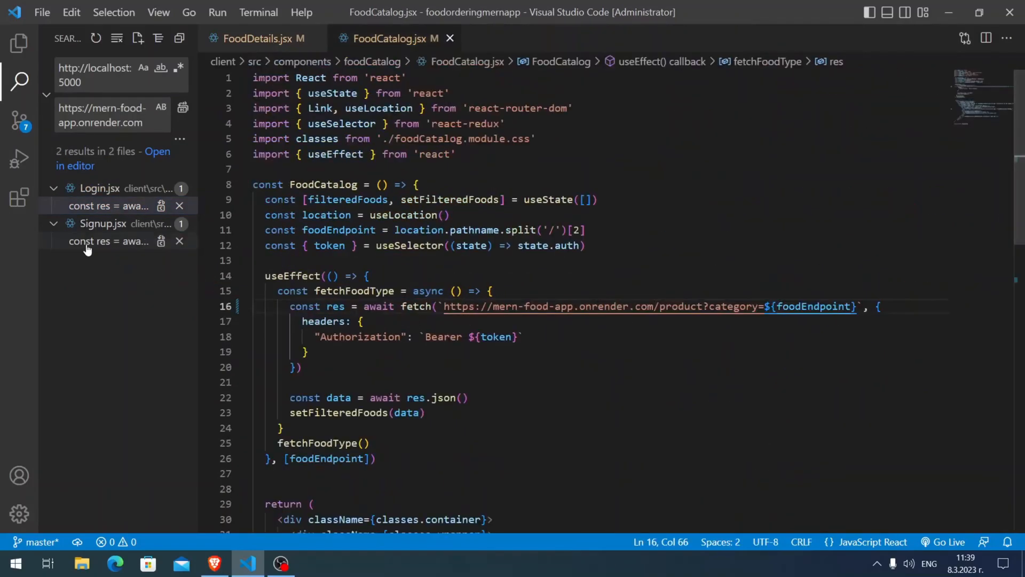
pyautogui.click(109, 205)
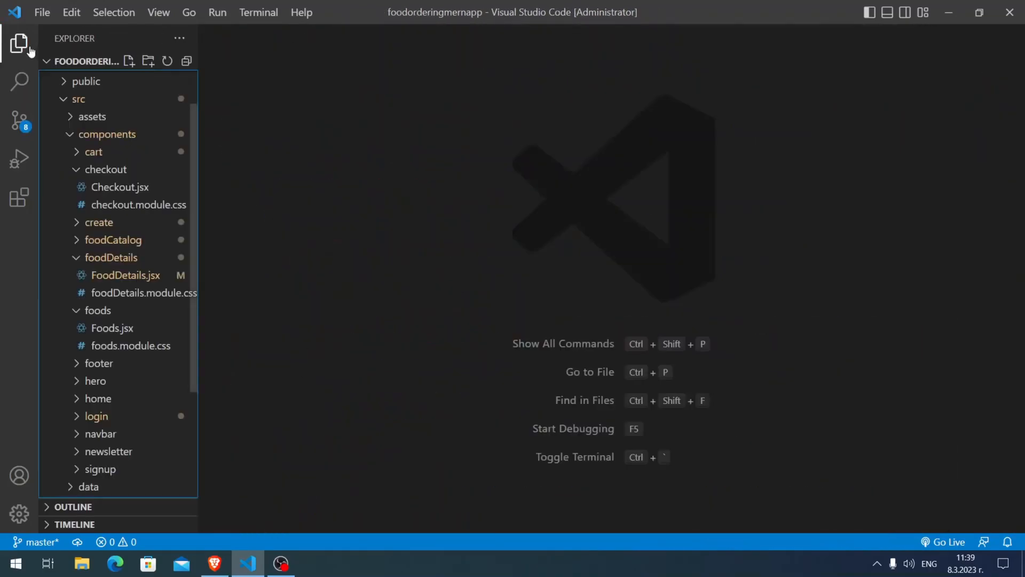
# - Run cd client and npm run build in a new VS Code terminal
pyautogui.click(105, 169)
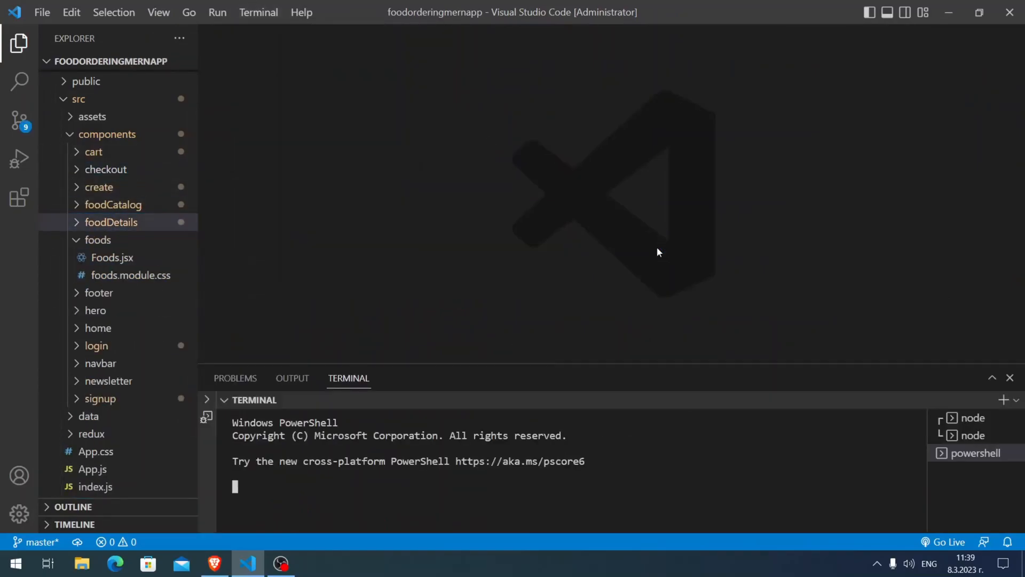
pyautogui.write('cd client')
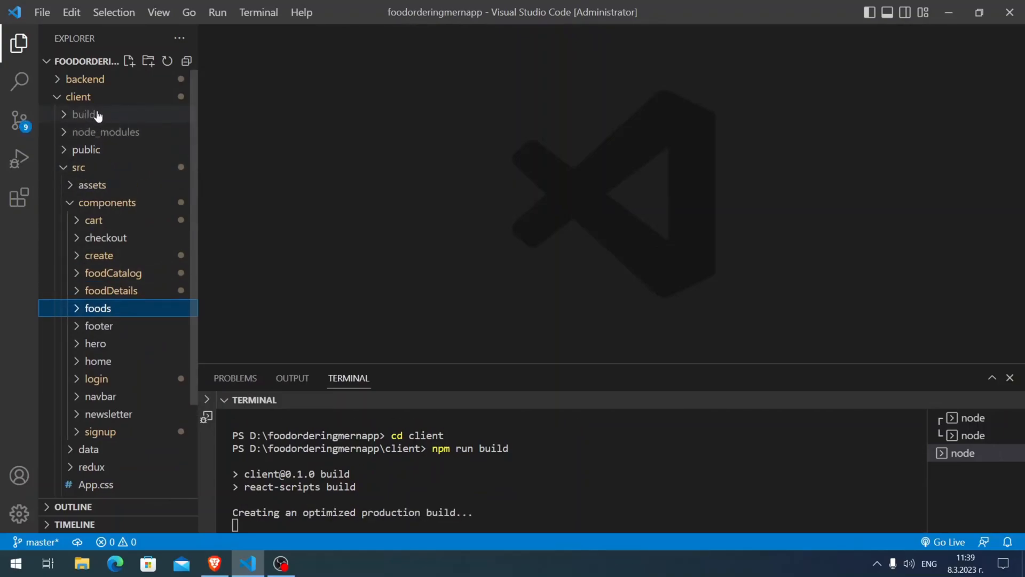
pyautogui.click(213, 562)
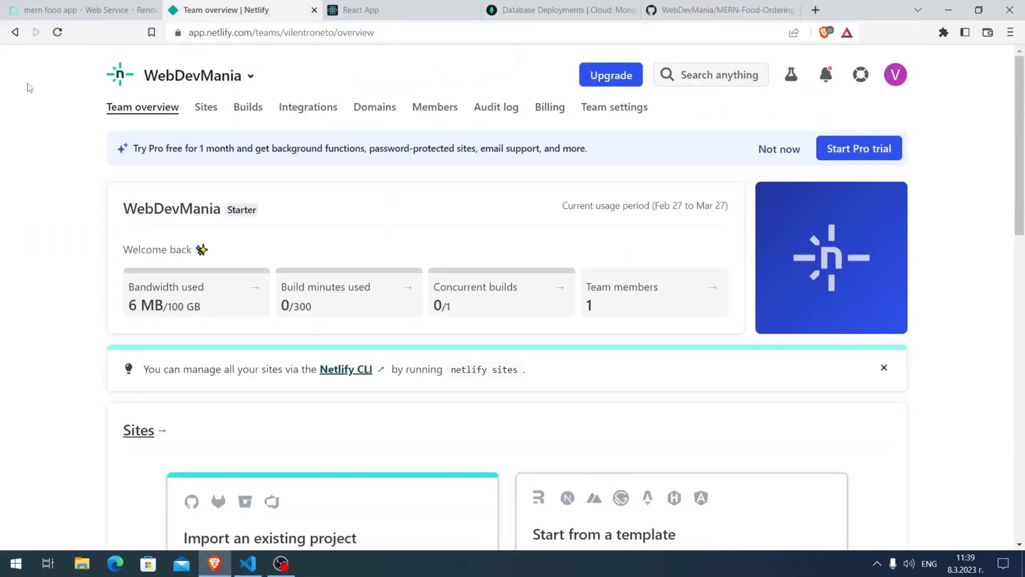
pyautogui.moveTo(8, 273)
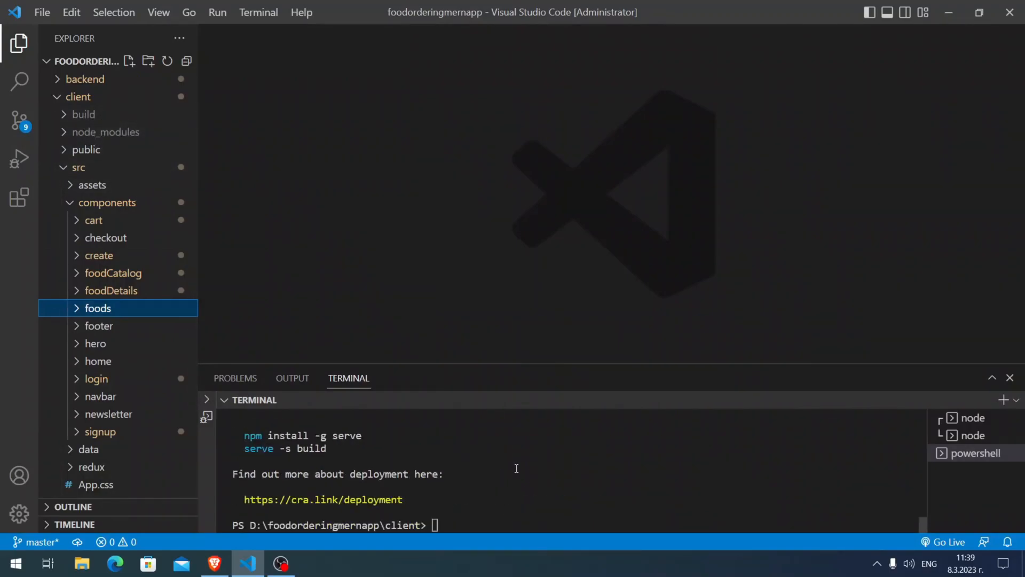
# - Scroll to Netlify's 'deploy manually' area, confirm the build, and choose 'browse to upload'
pyautogui.click(213, 562)
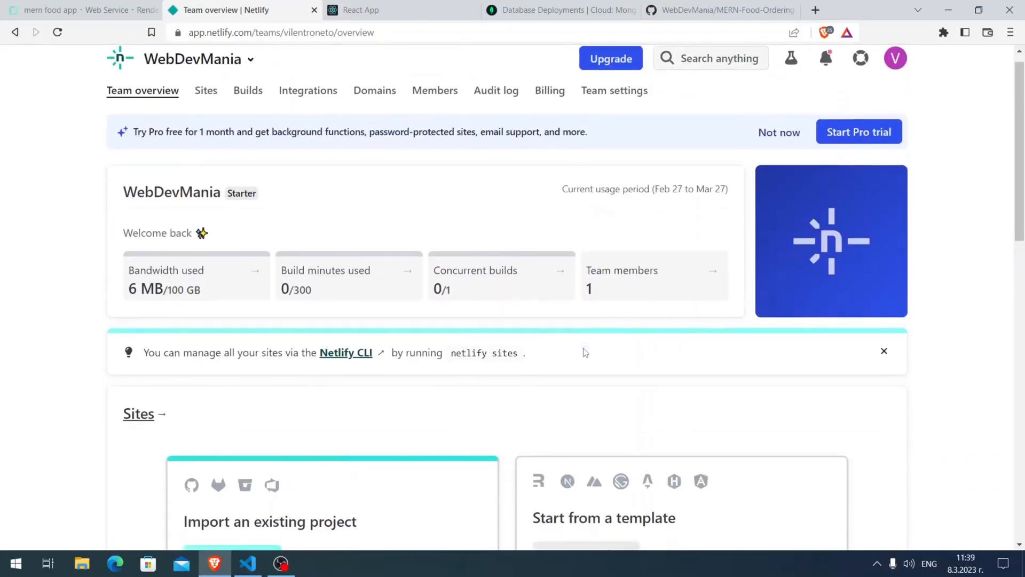
pyautogui.scroll(-3)
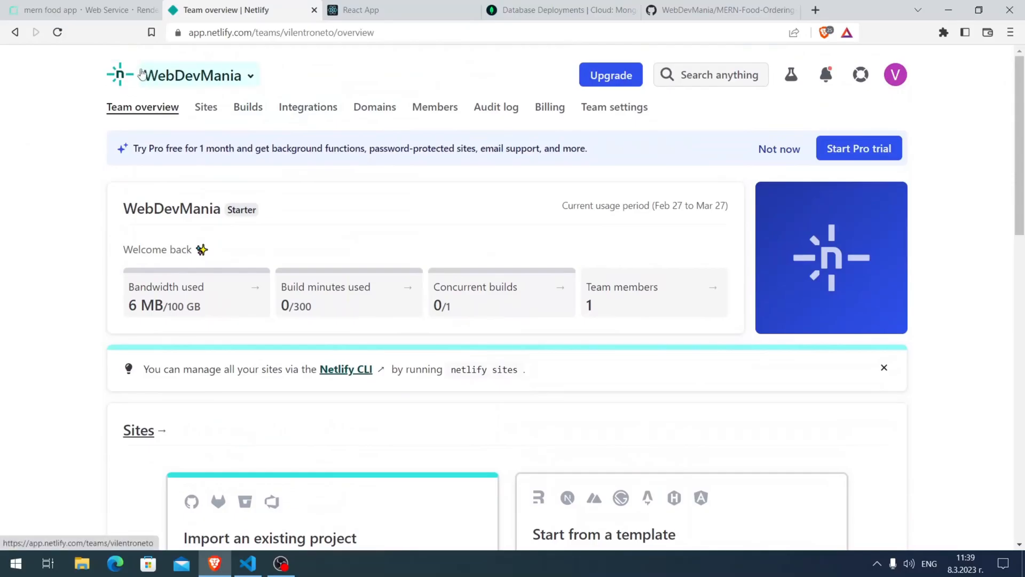
pyautogui.scroll(-3)
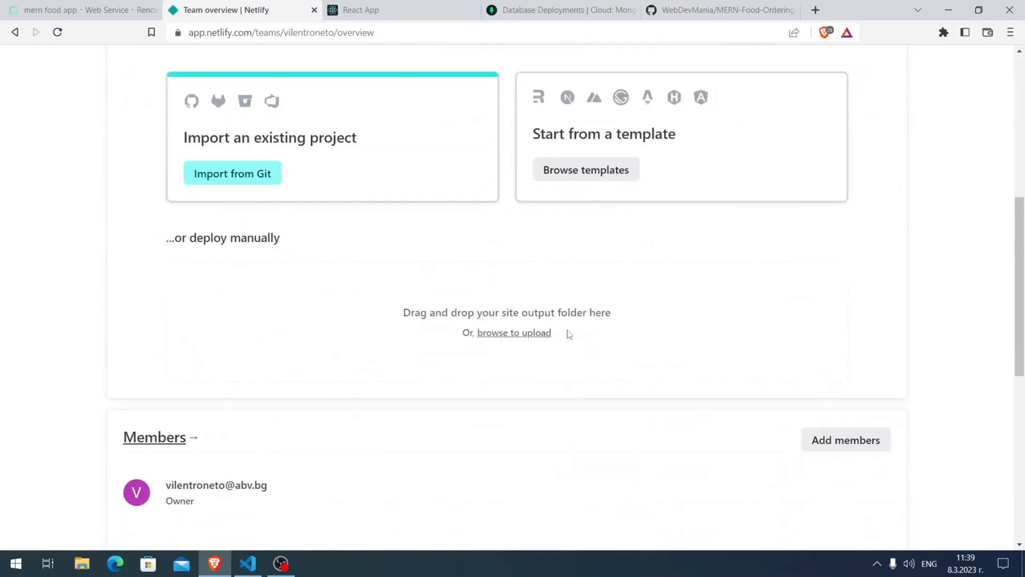
pyautogui.tripleClick(506, 312)
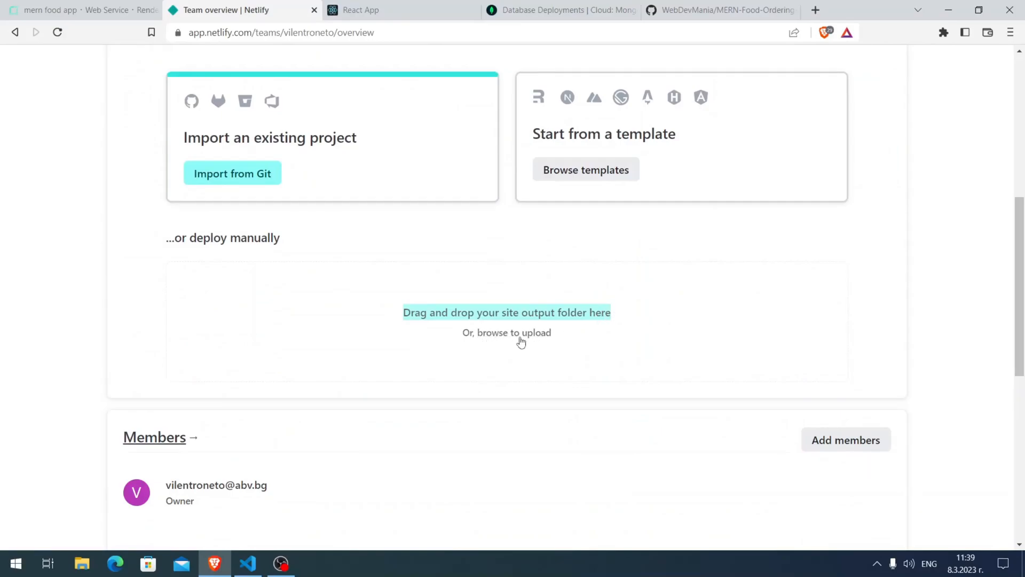
pyautogui.click(506, 332)
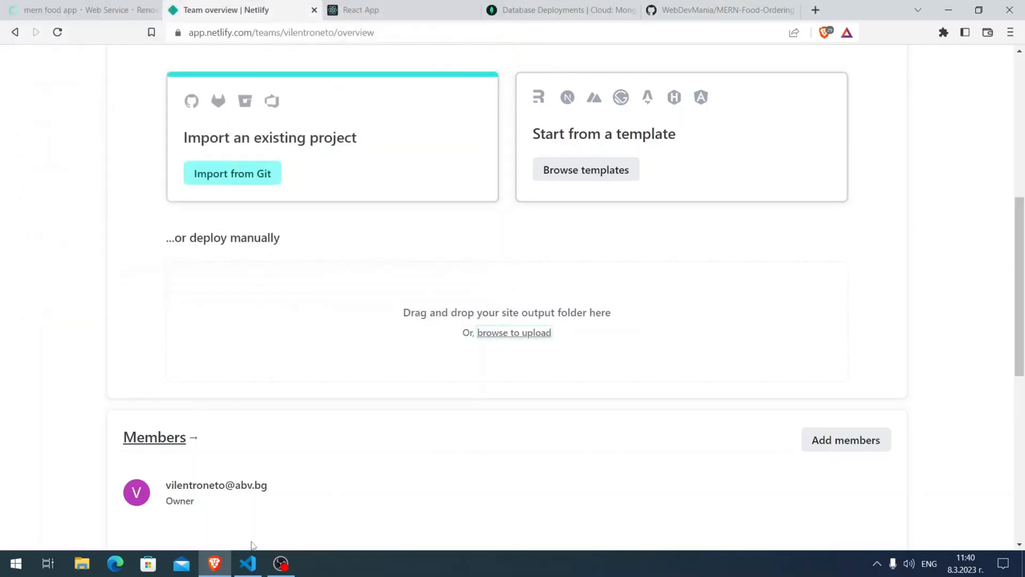
pyautogui.click(247, 563)
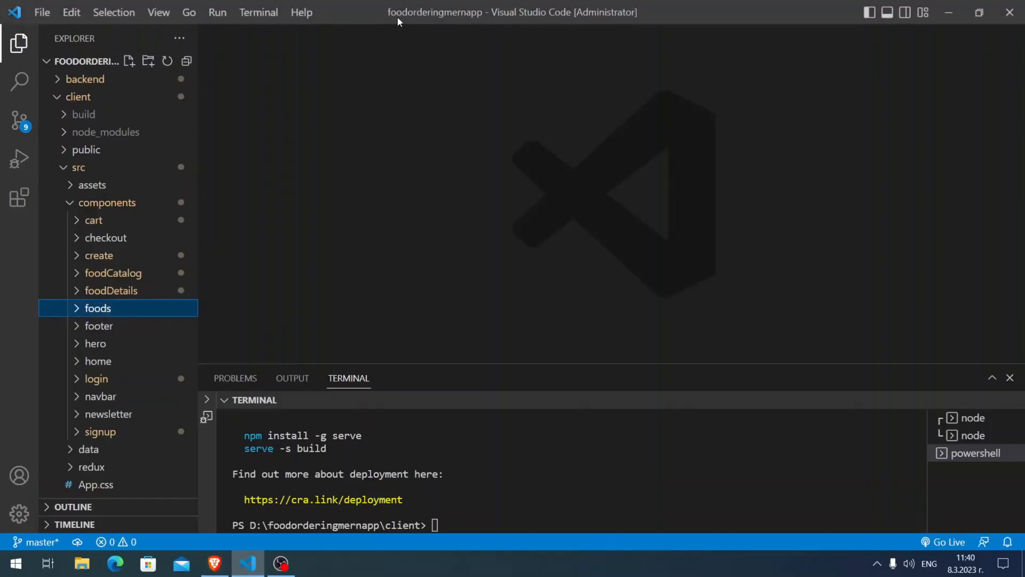
pyautogui.click(213, 563)
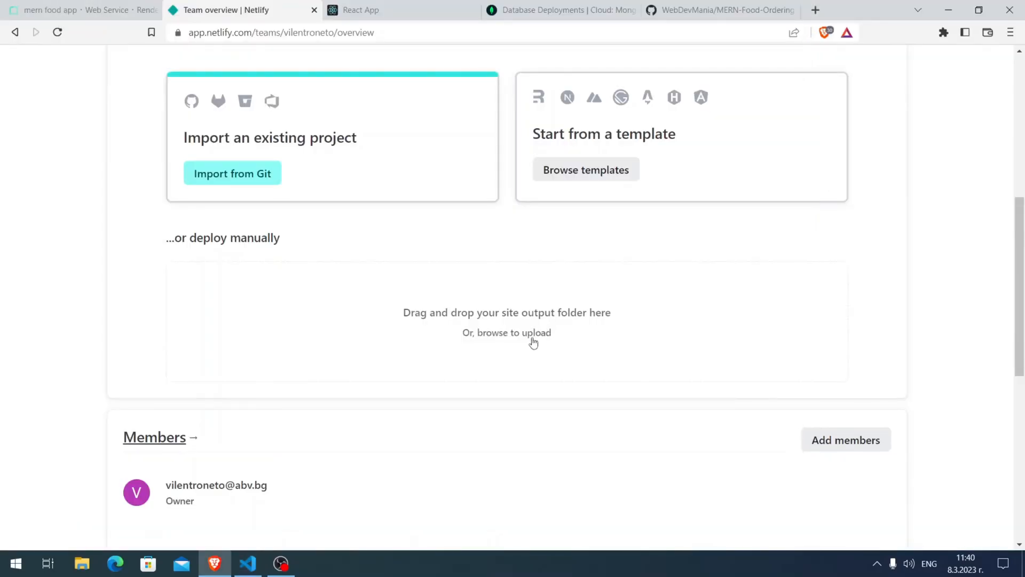
pyautogui.click(525, 332)
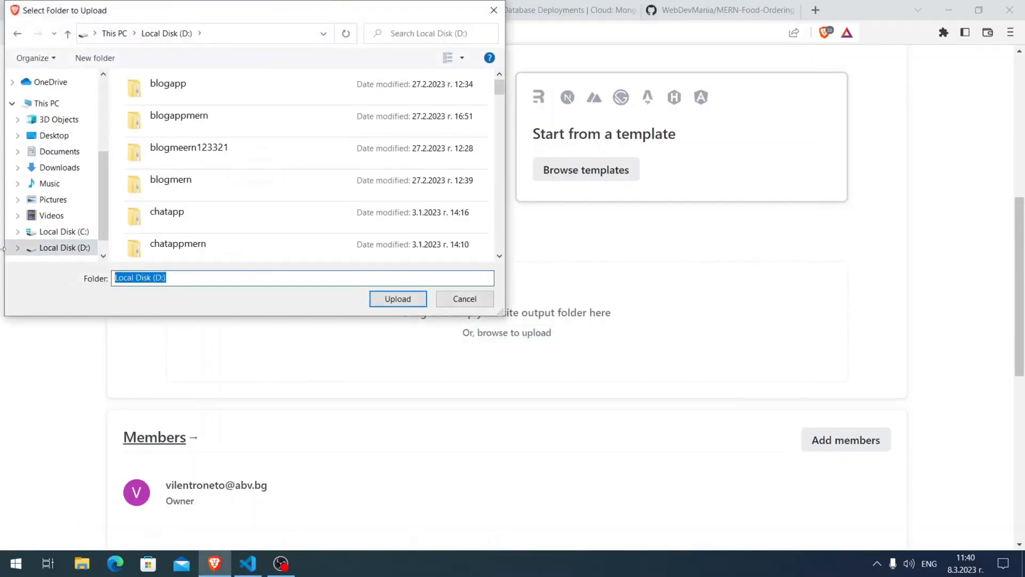
# - Choose the foodorderingmernapp client build folder as the Netlify manual deploy upload
pyautogui.write('food')
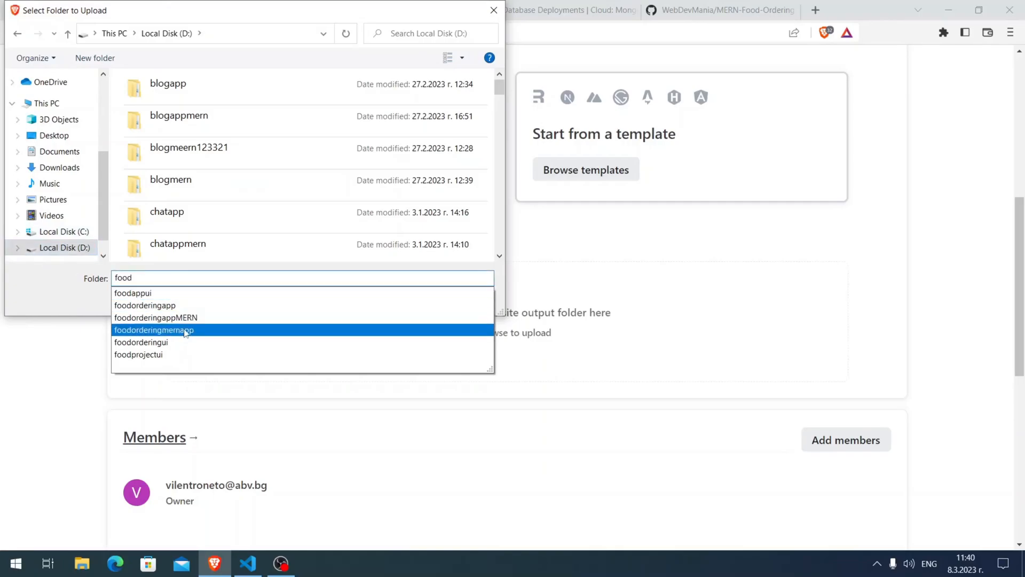
pyautogui.click(154, 329)
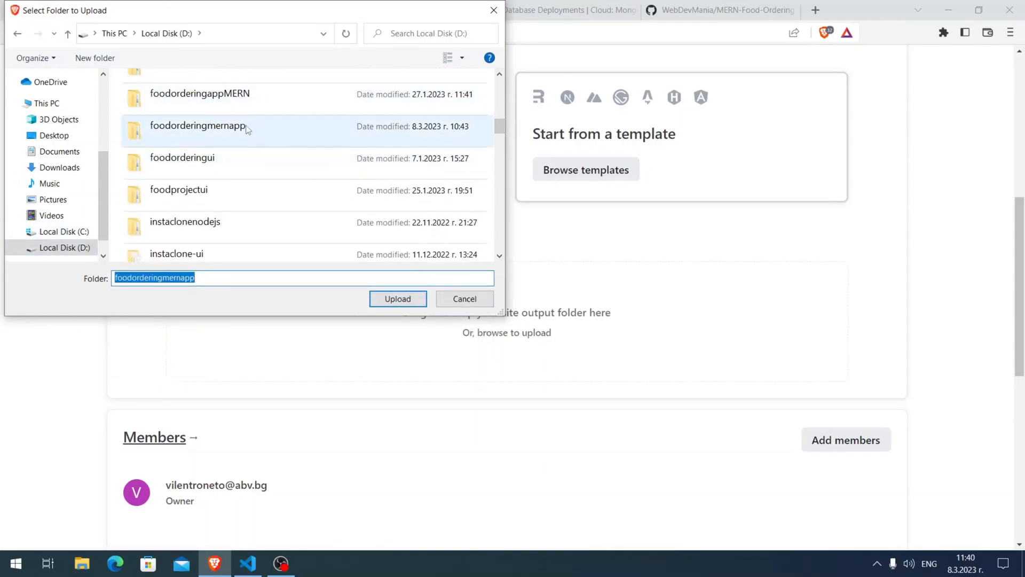
pyautogui.doubleClick(197, 125)
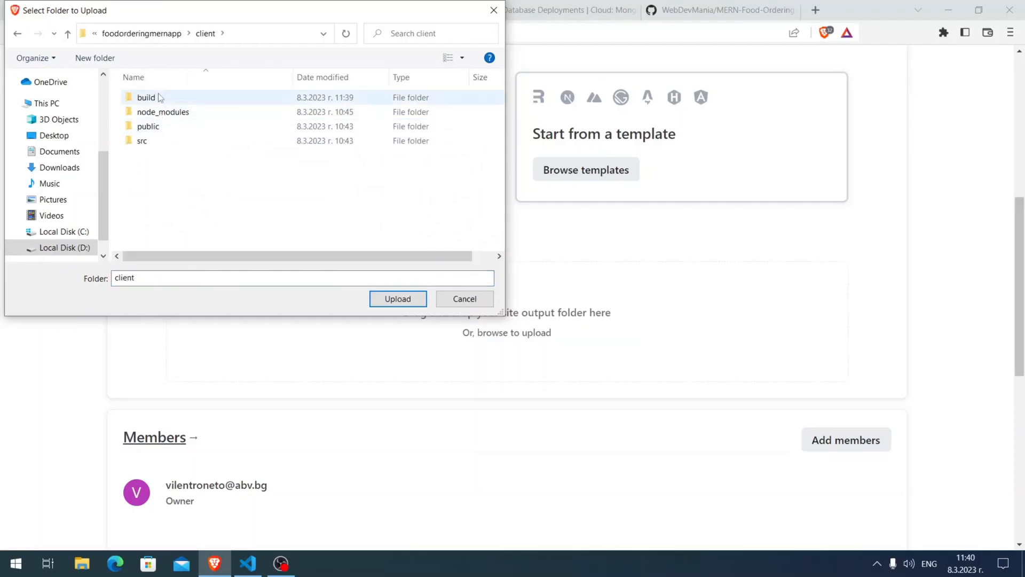
pyautogui.click(397, 299)
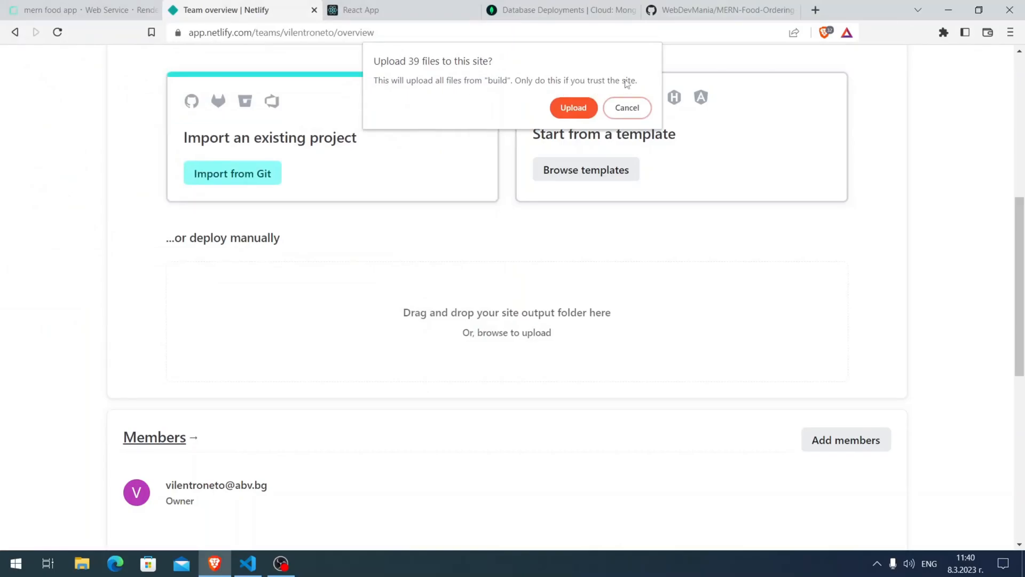
# - Confirm the 39-file upload and visit the live bejewelled-phoenix-340074 netlify.app site
pyautogui.click(573, 108)
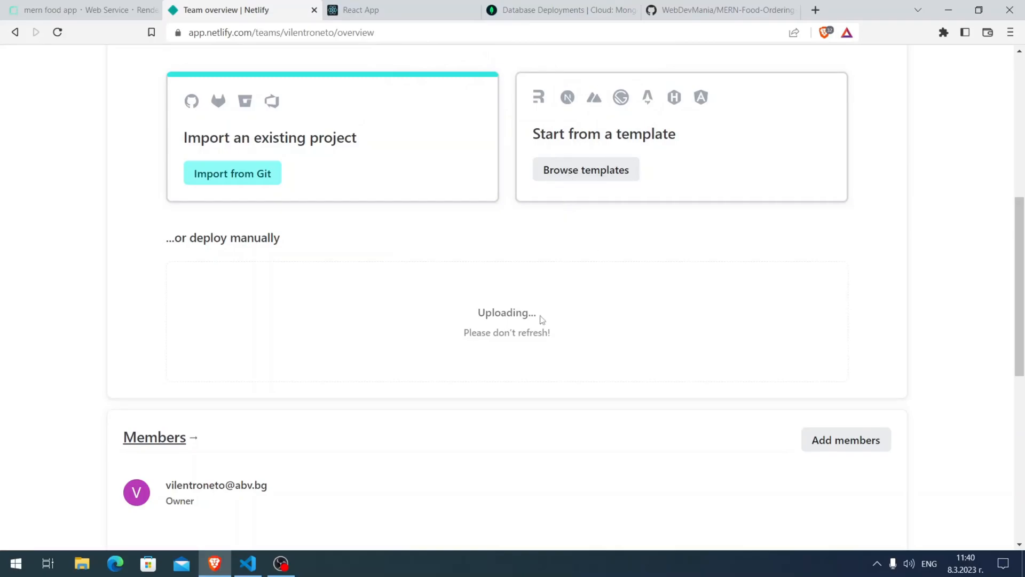
pyautogui.moveTo(490, 336)
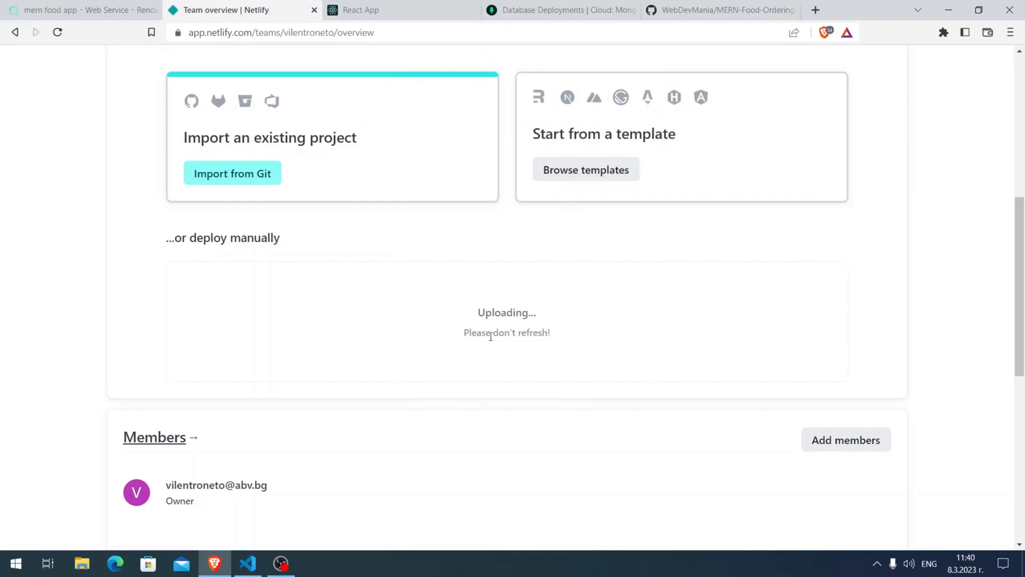
pyautogui.moveTo(536, 349)
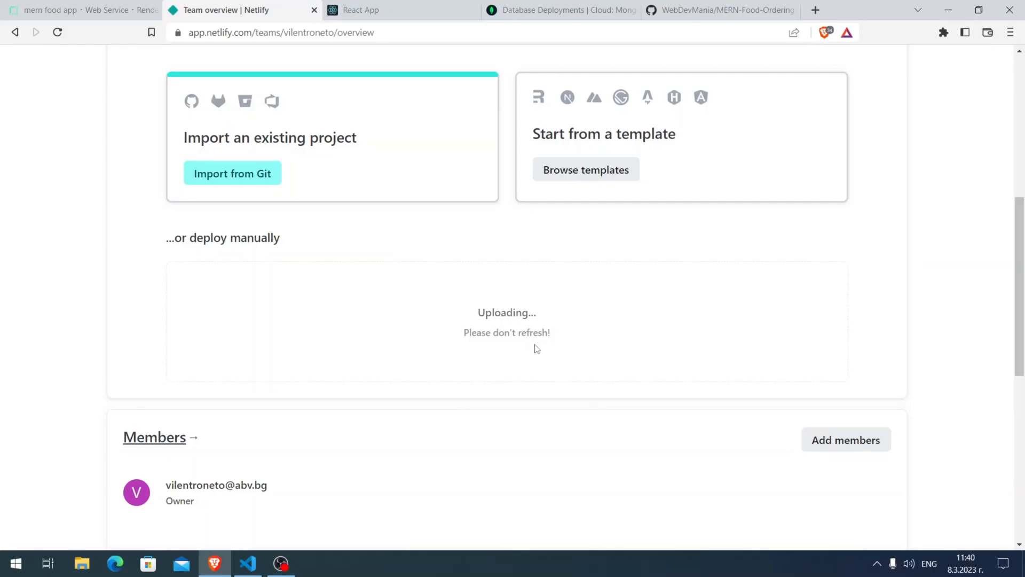
pyautogui.moveTo(683, 305)
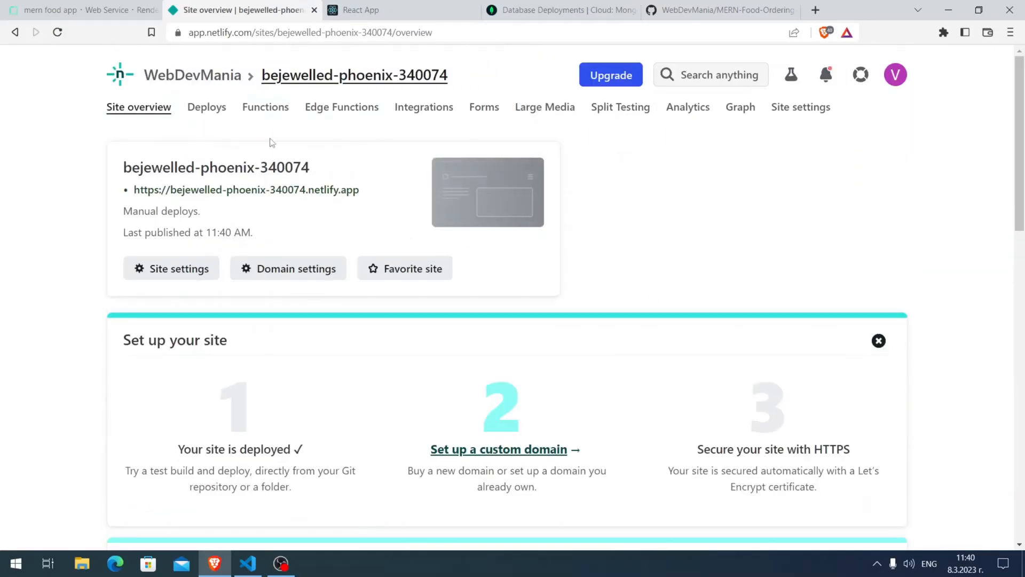
pyautogui.moveTo(247, 189)
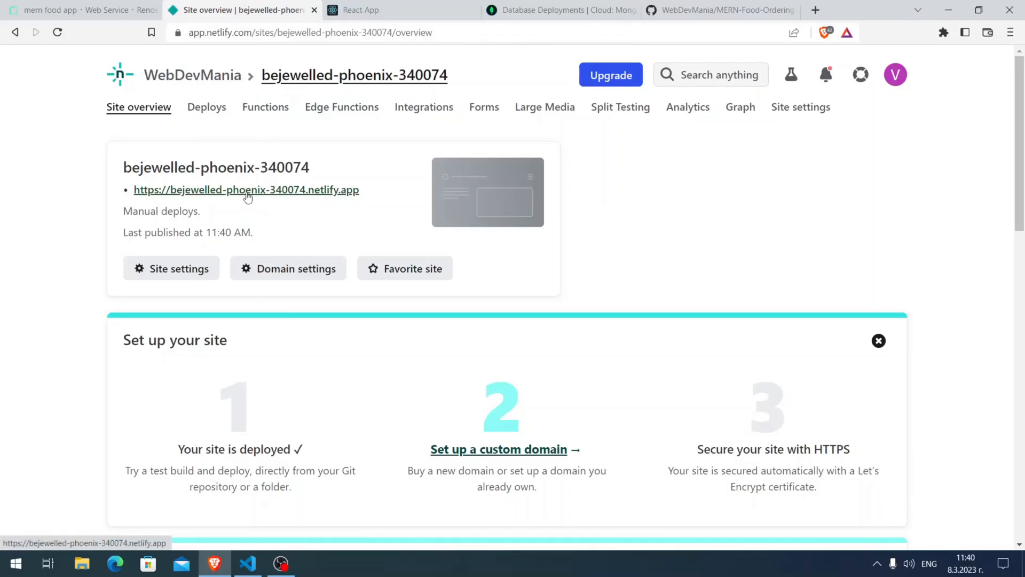
pyautogui.click(246, 189)
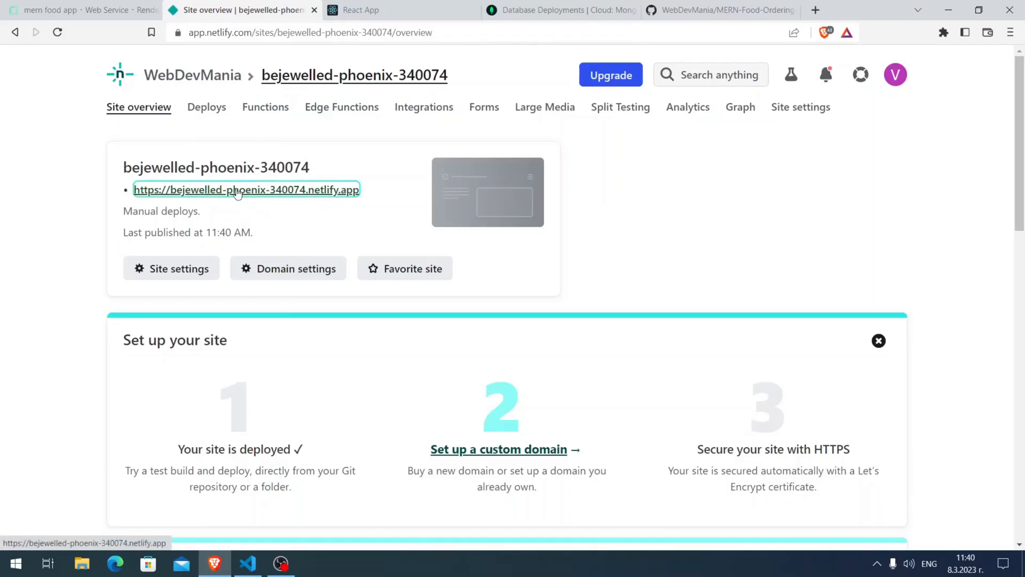
pyautogui.click(246, 190)
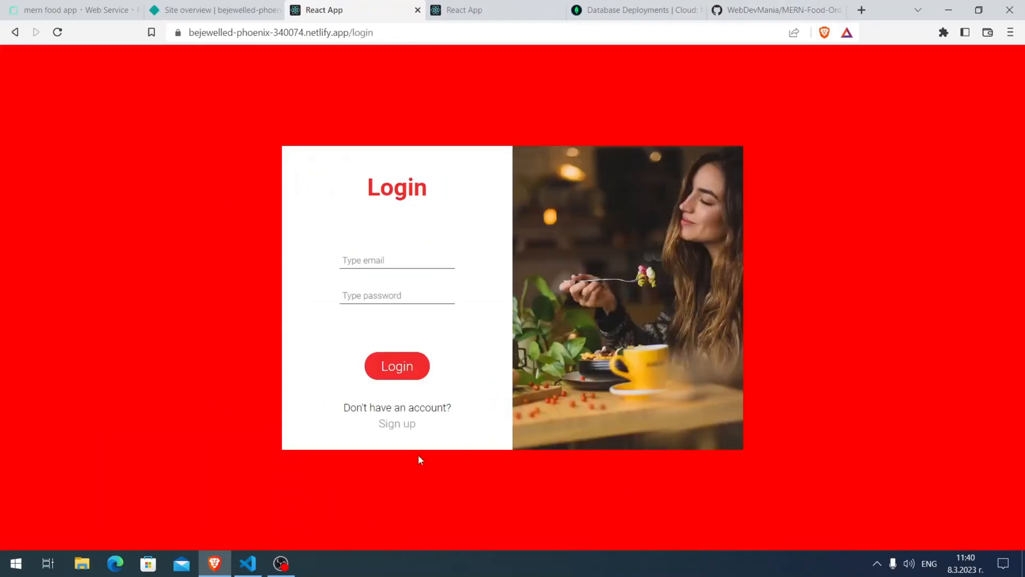
# - Sign up a new account with username1@gmail details, with DevTools open, and dismiss the password prompt
pyautogui.click(397, 423)
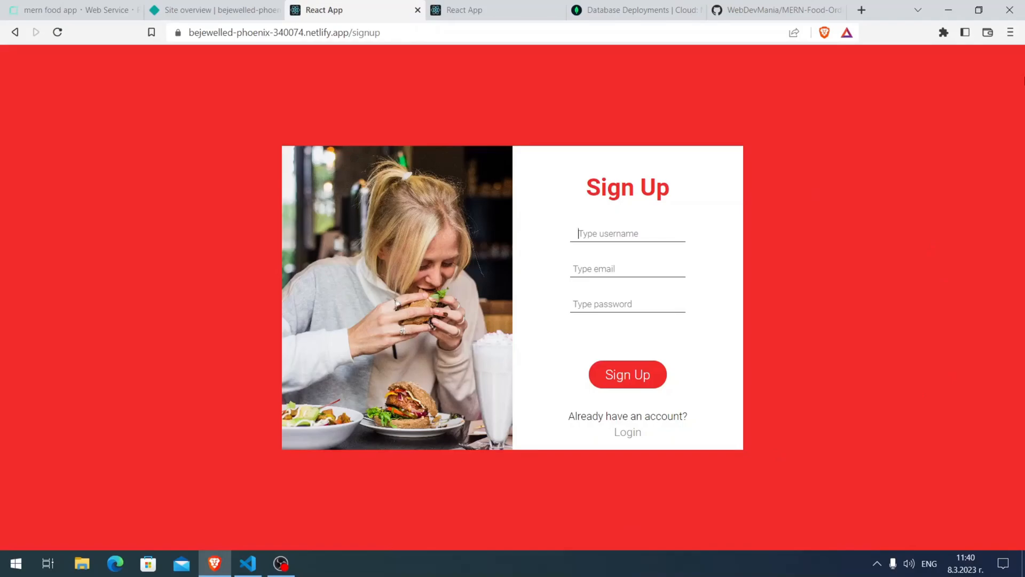
pyautogui.write('username1')
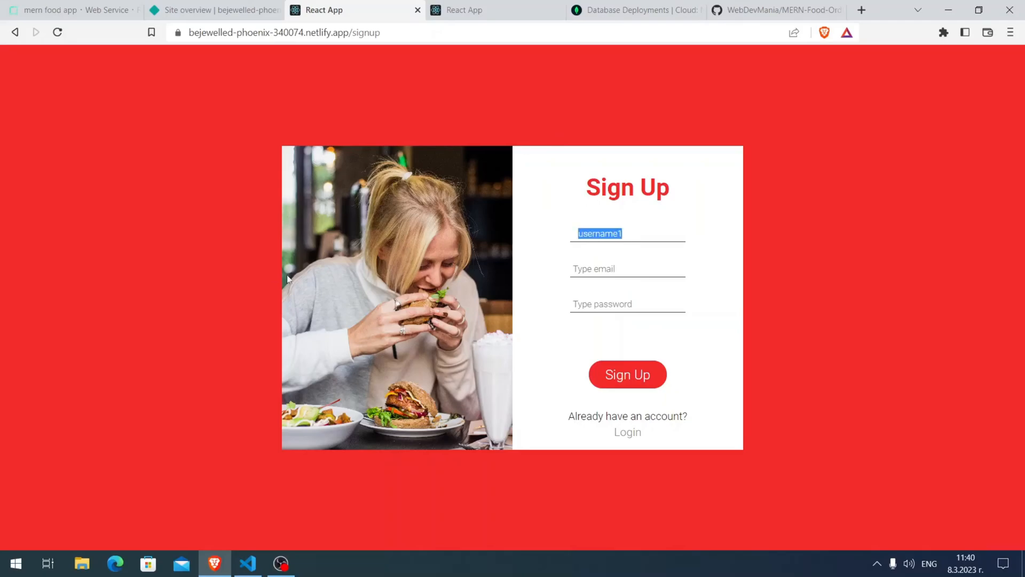
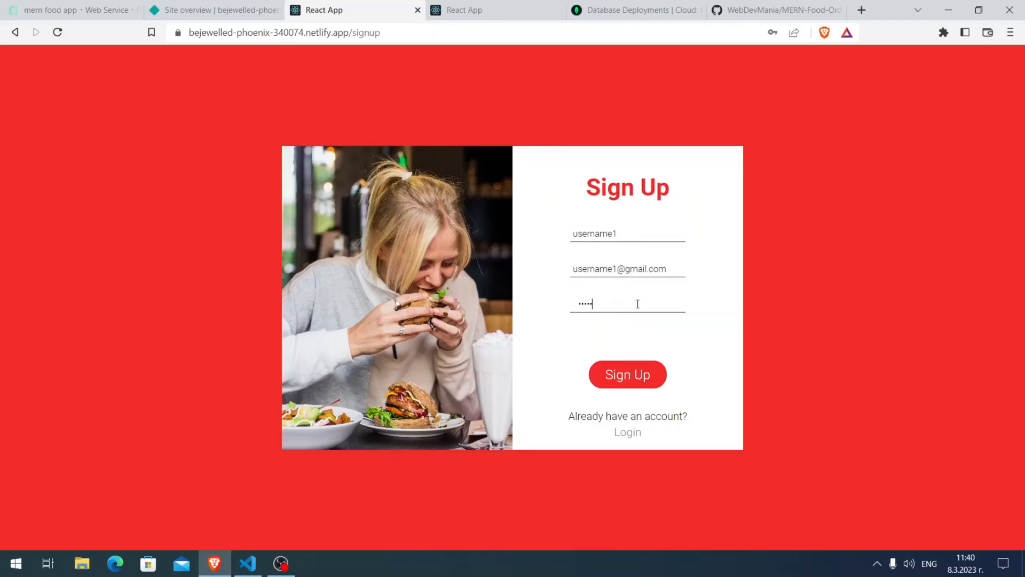
pyautogui.press('F12')
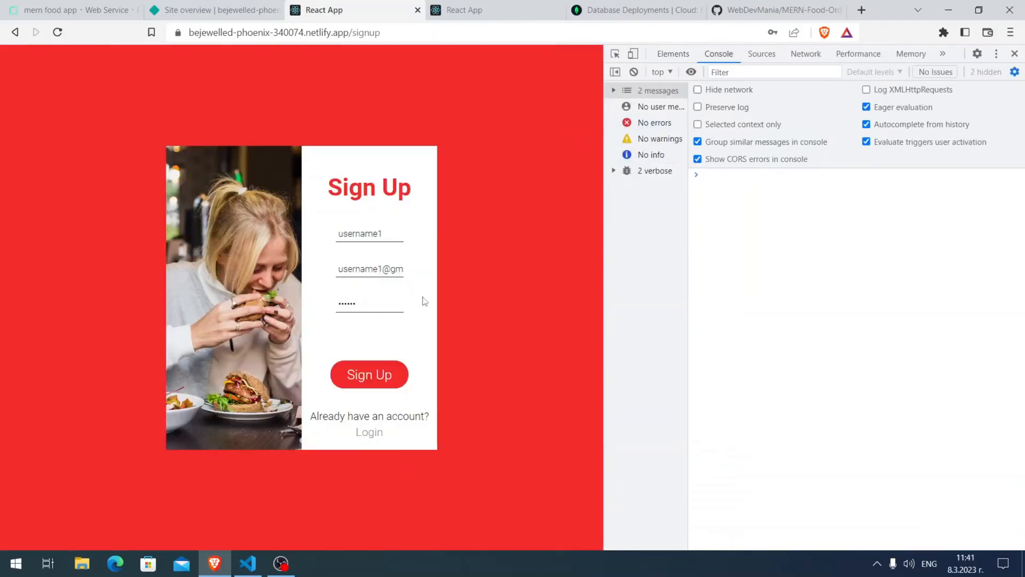
pyautogui.click(369, 374)
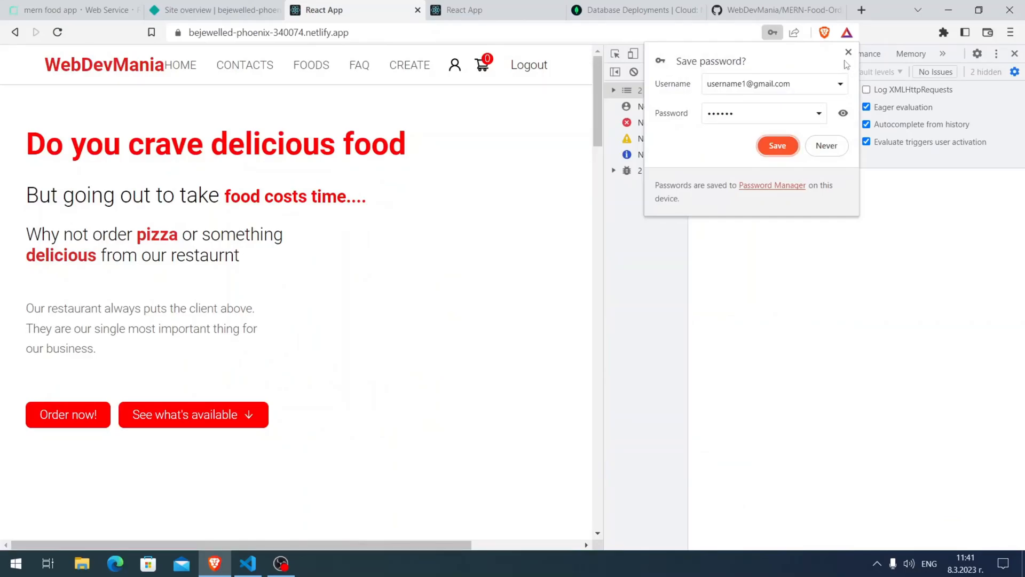
pyautogui.click(849, 53)
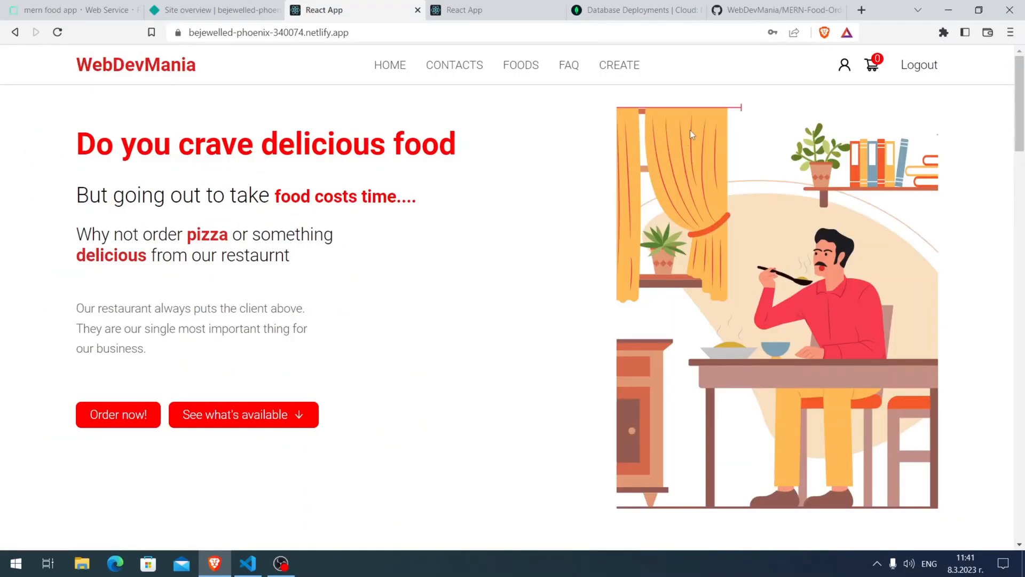
# - Start a new food titled 'Burger 2' with a placeholder description, moving to its category field
pyautogui.click(618, 64)
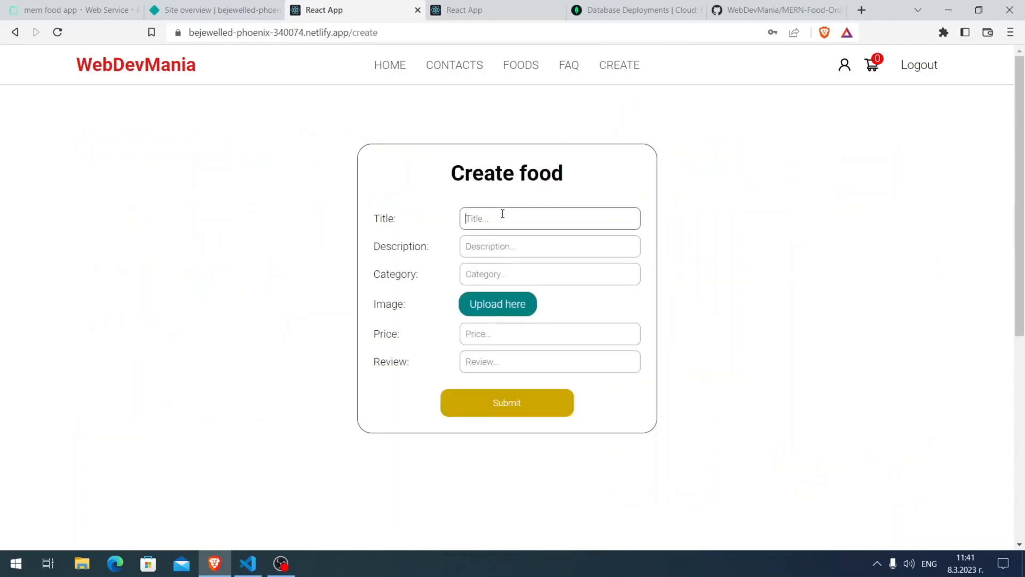
pyautogui.write('Burger 2')
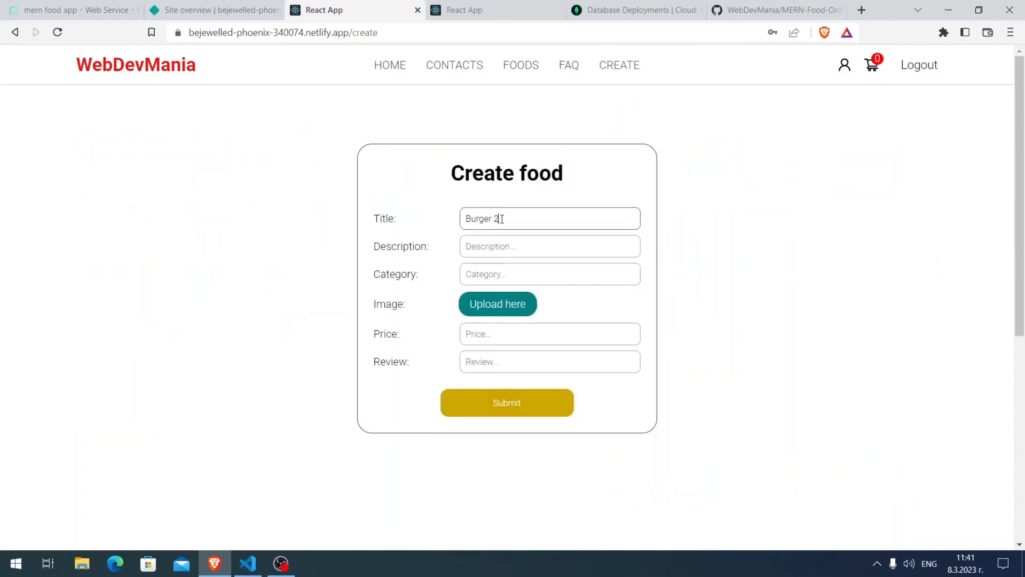
pyautogui.write('dasdassadsdadsasdadsa')
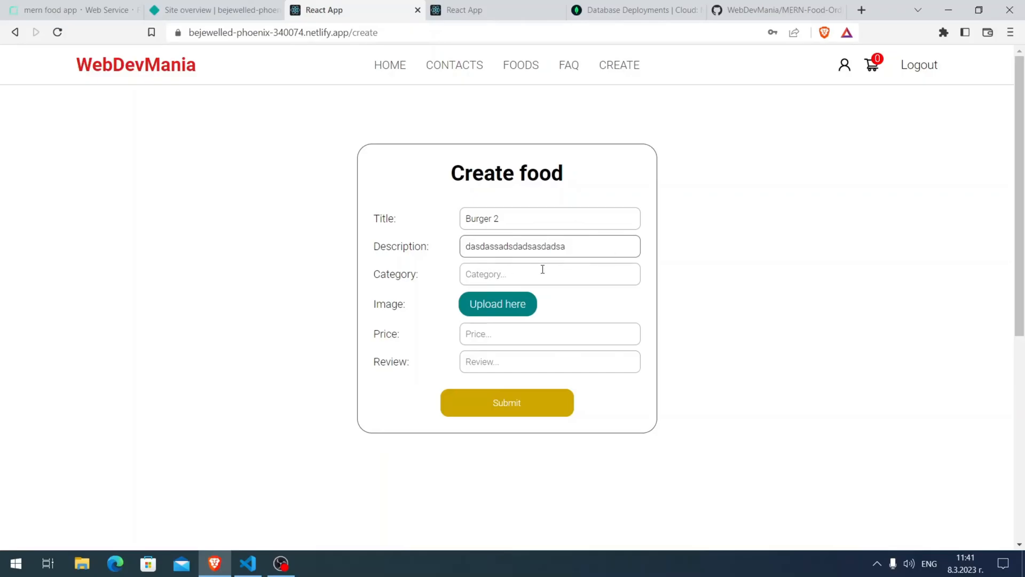
pyautogui.click(497, 304)
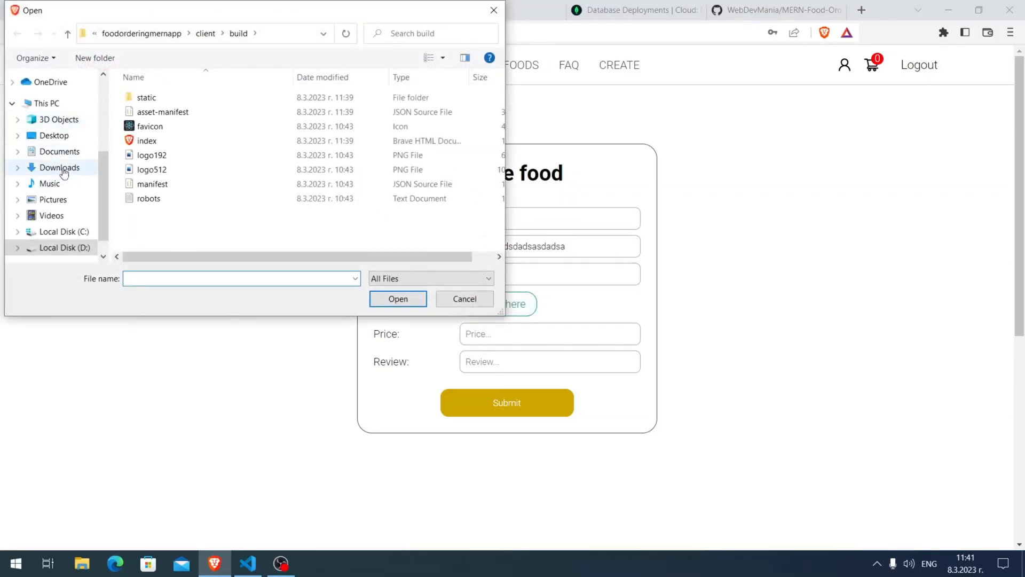
# - Attach burger1 from Documents > Lightshot, set price 1234, and submit the food
pyautogui.click(60, 167)
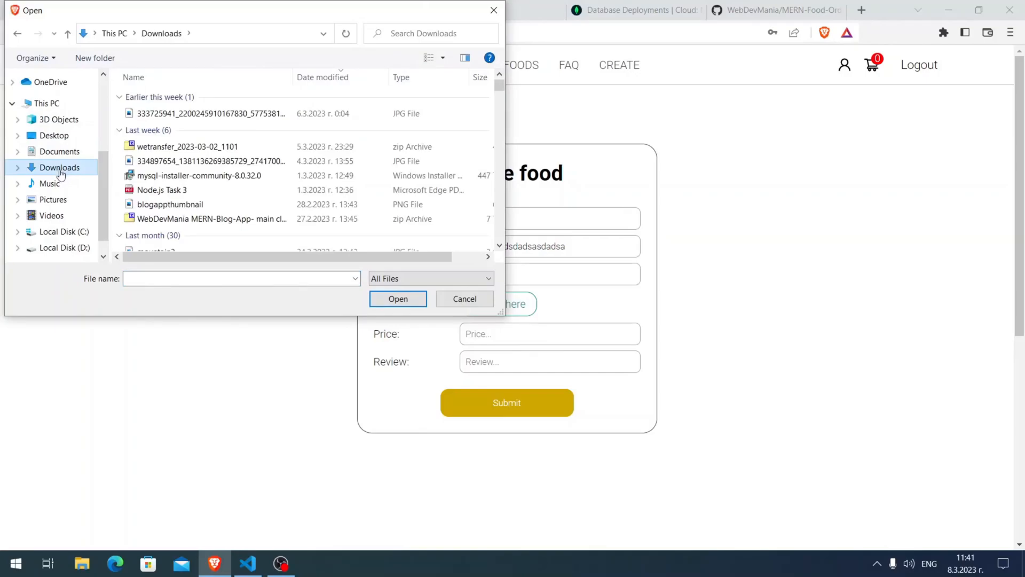
pyautogui.moveTo(53, 194)
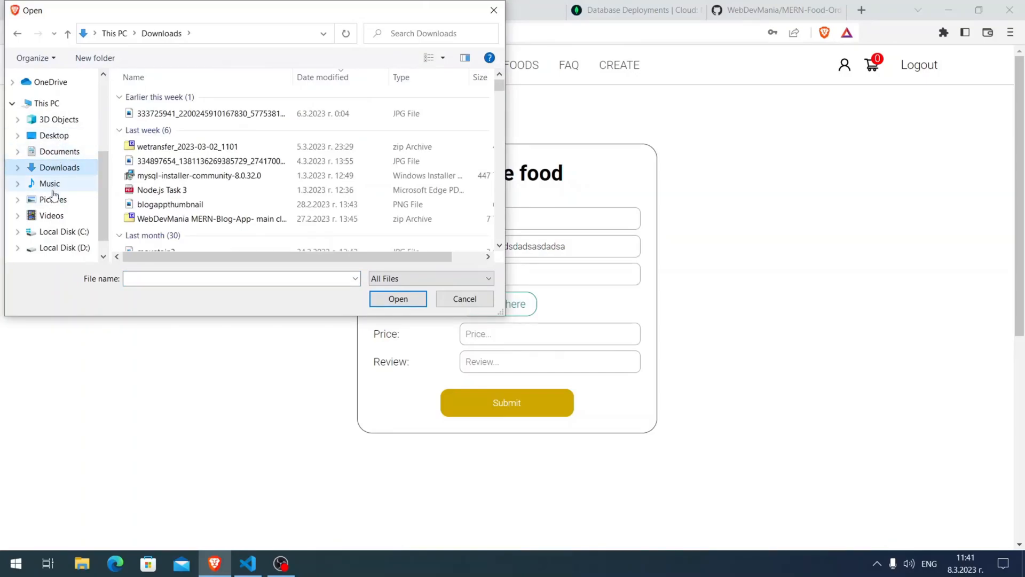
pyautogui.click(60, 151)
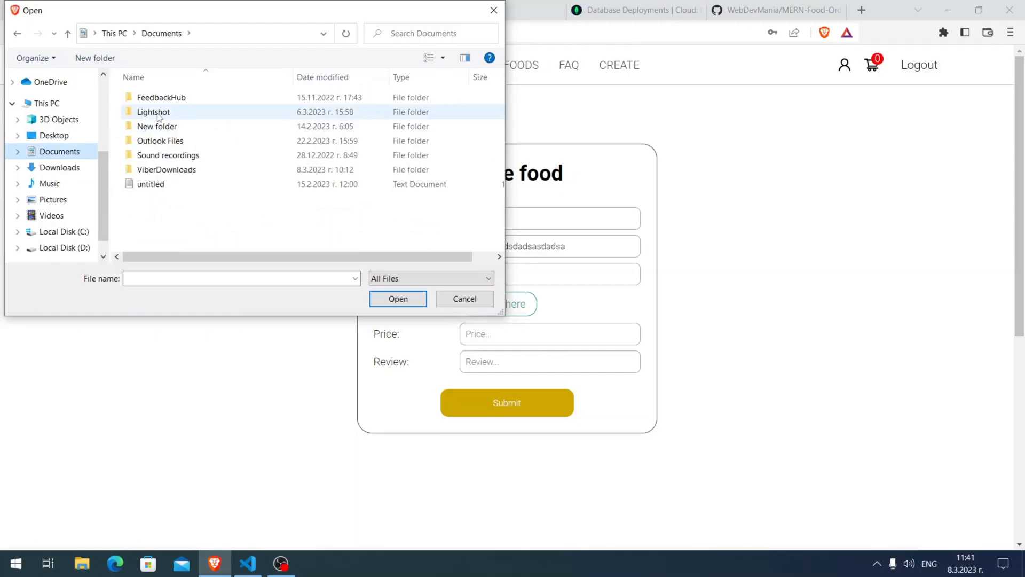
pyautogui.doubleClick(153, 111)
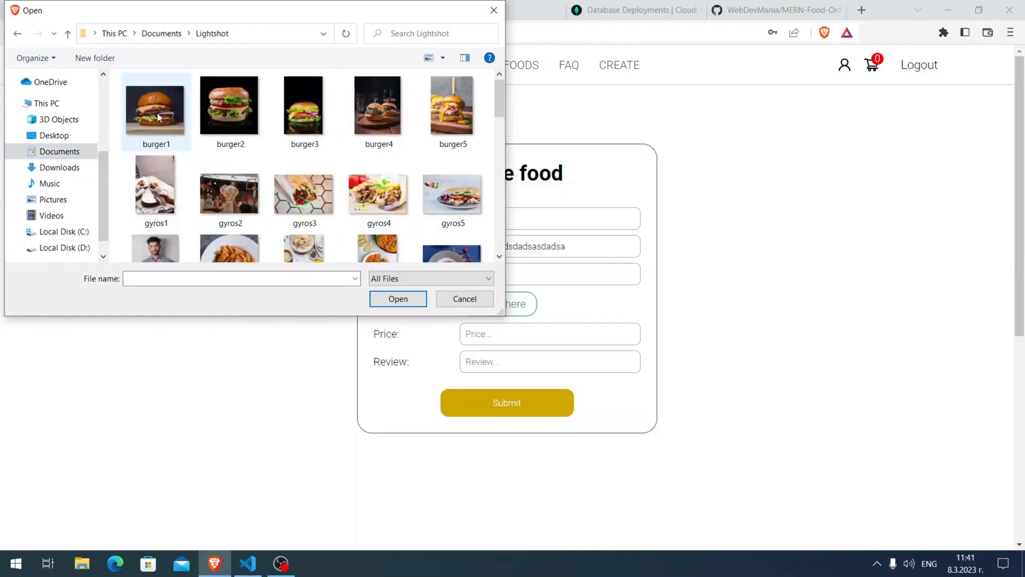
pyautogui.click(397, 299)
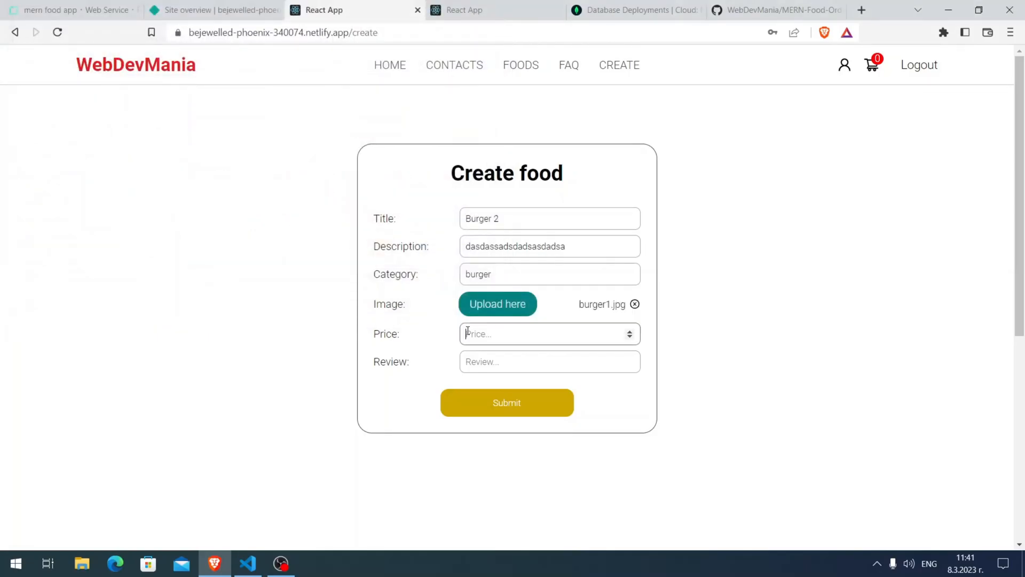
pyautogui.write('1234')
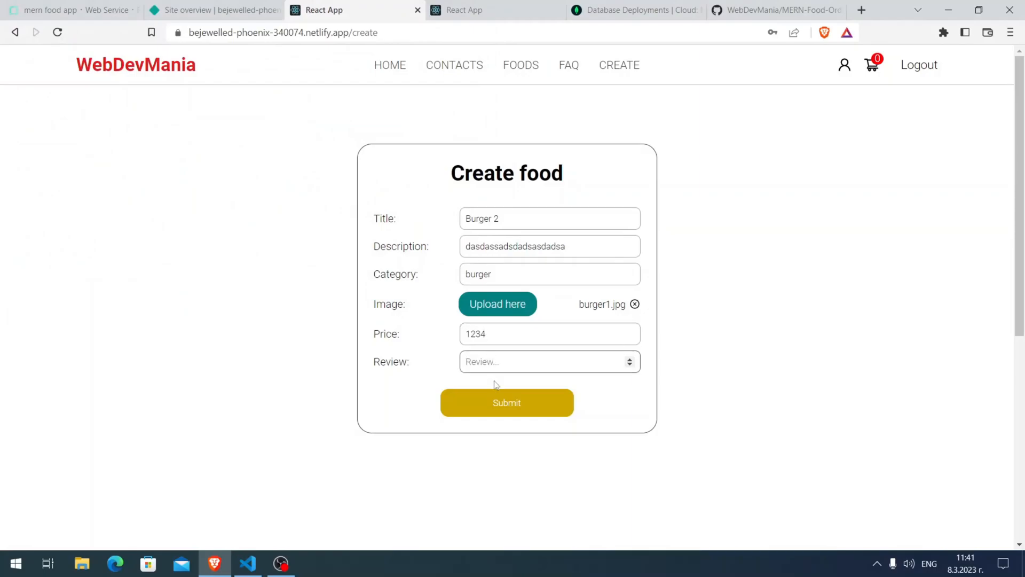
pyautogui.click(550, 361)
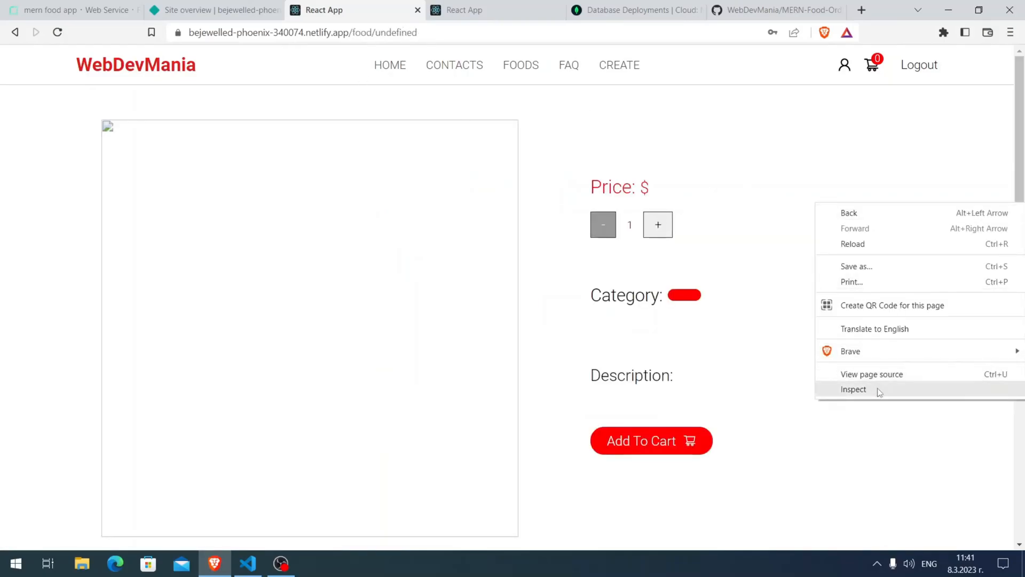
pyautogui.click(852, 390)
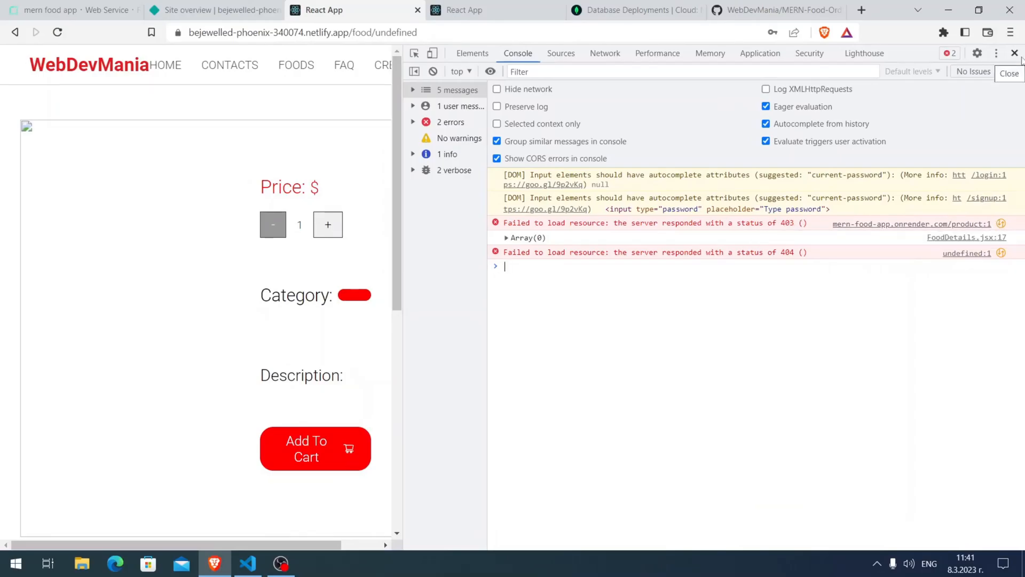
pyautogui.click(1015, 53)
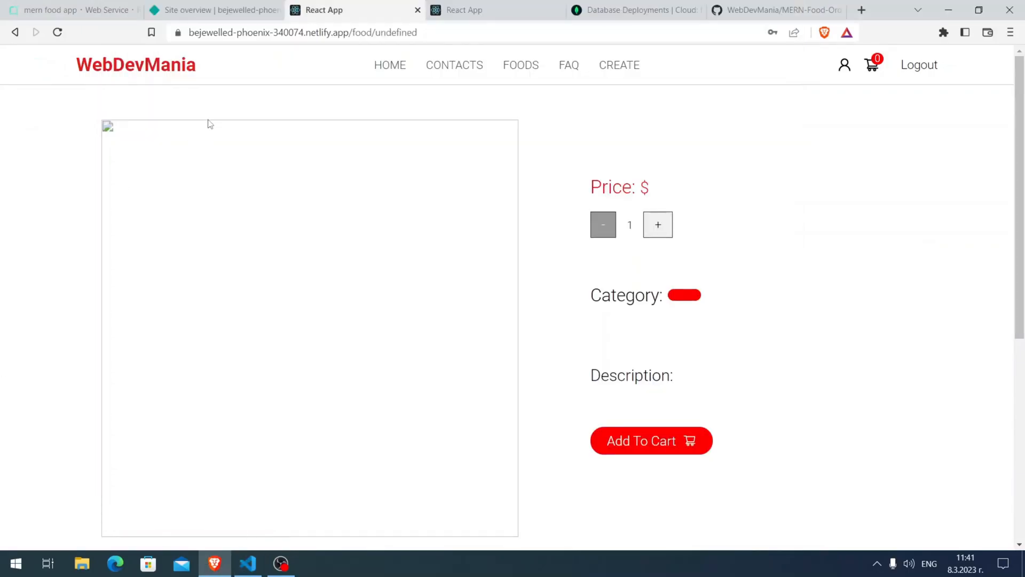
pyautogui.moveTo(224, 121)
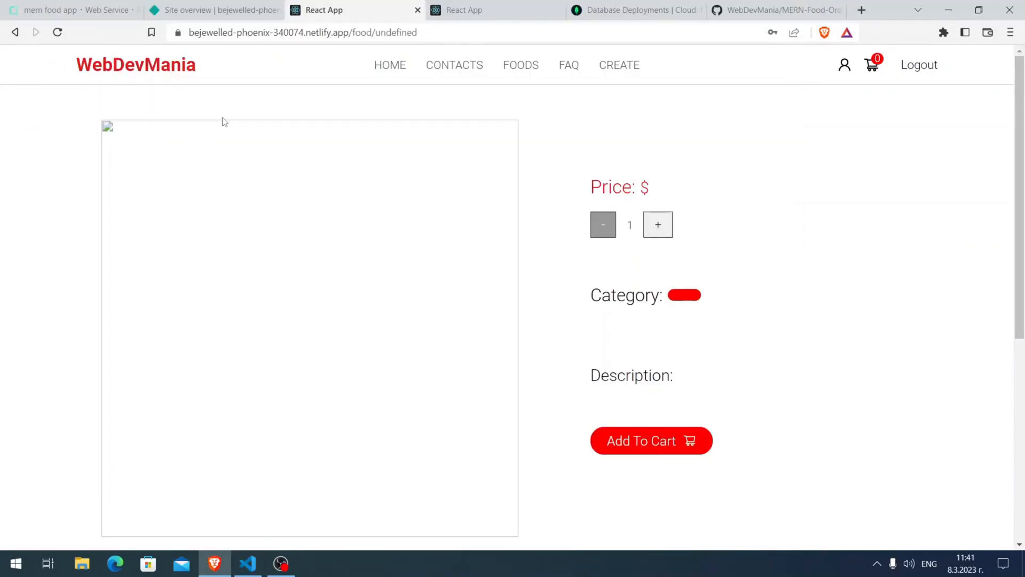
pyautogui.moveTo(252, 498)
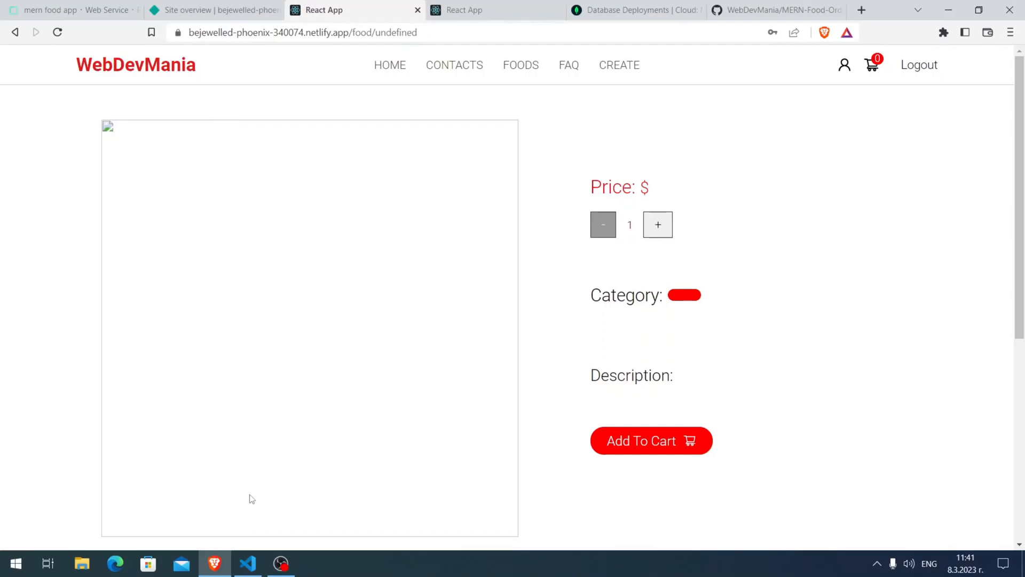
pyautogui.moveTo(266, 457)
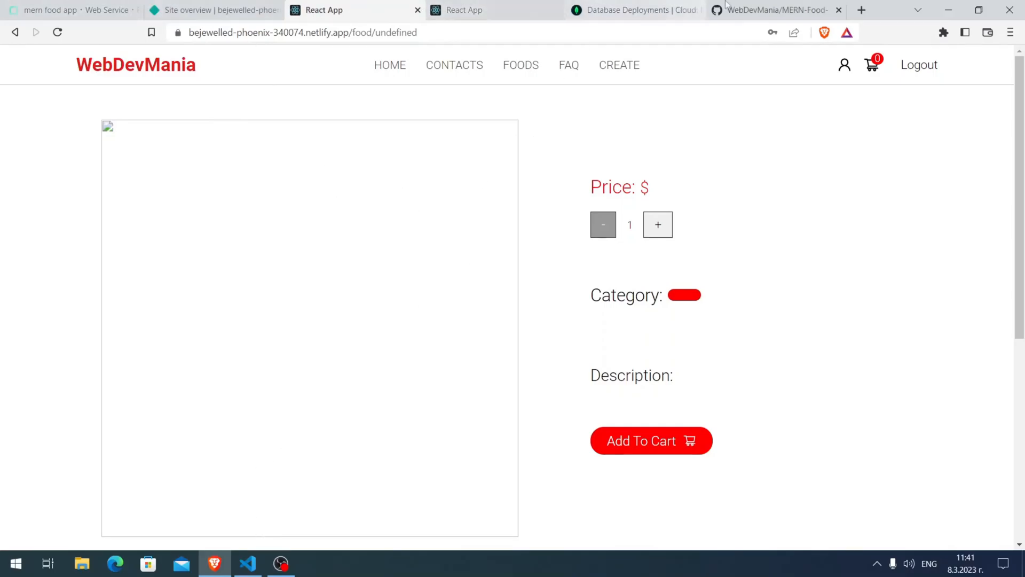
# - Inspect GitHub's backend/controllers/productController.js and its verifyTokenAdmin guard on product creation
pyautogui.click(774, 9)
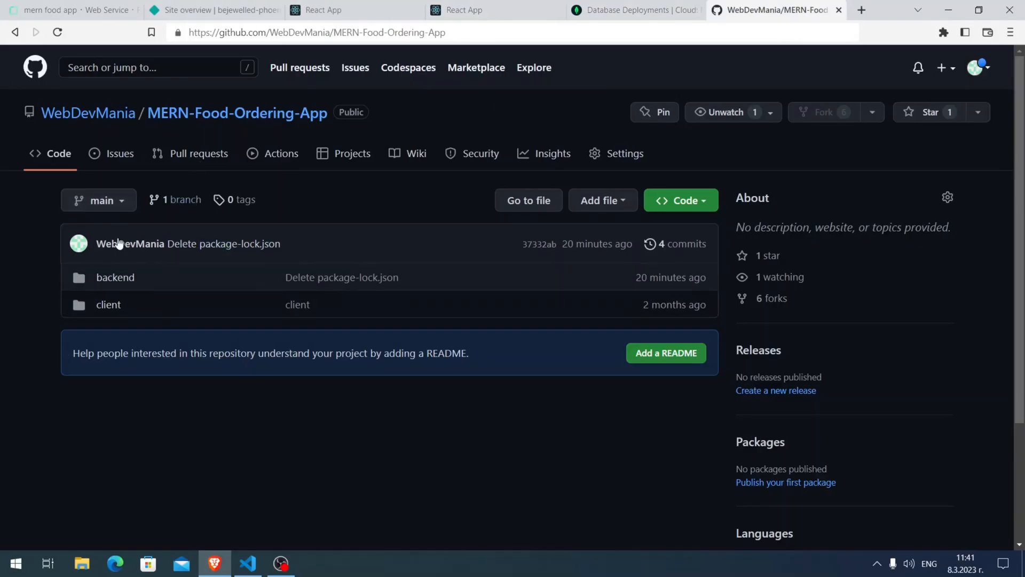
pyautogui.click(115, 277)
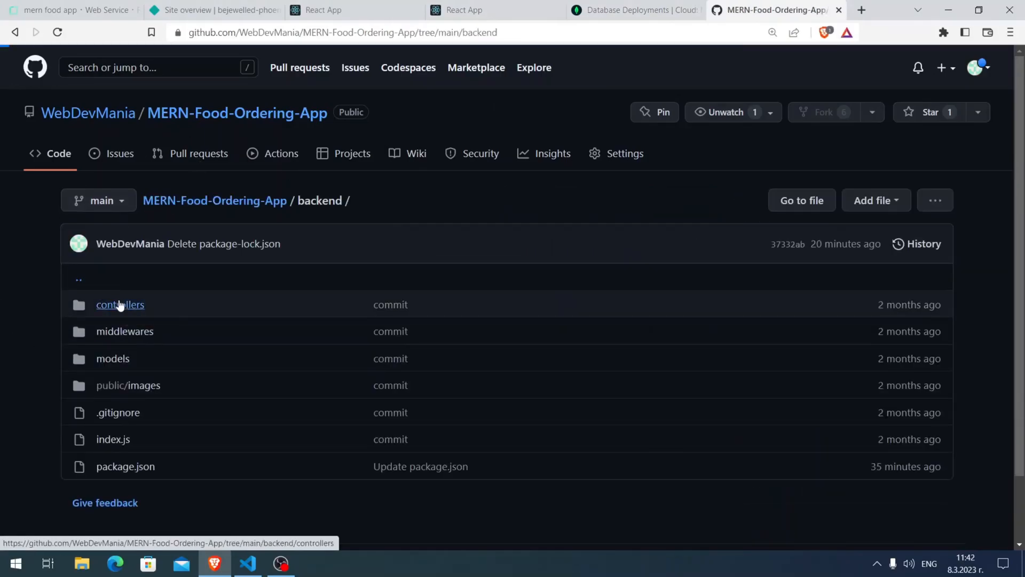
pyautogui.click(120, 304)
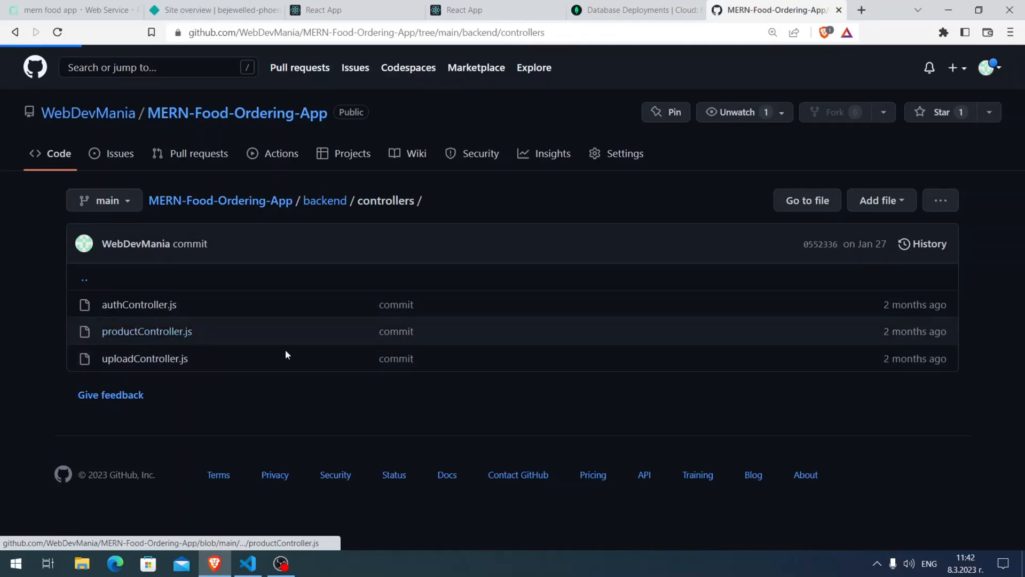
pyautogui.click(146, 331)
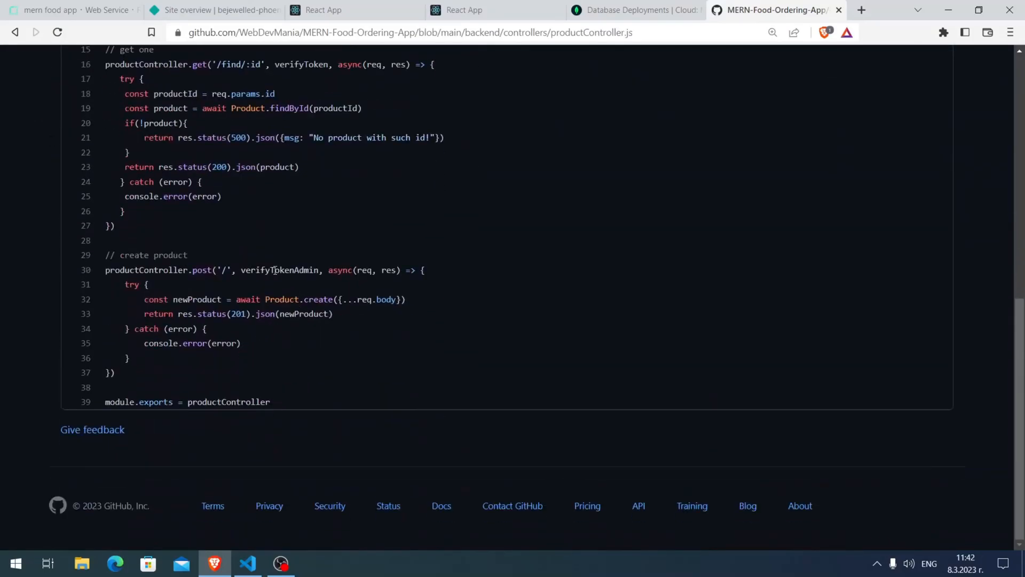
pyautogui.doubleClick(279, 269)
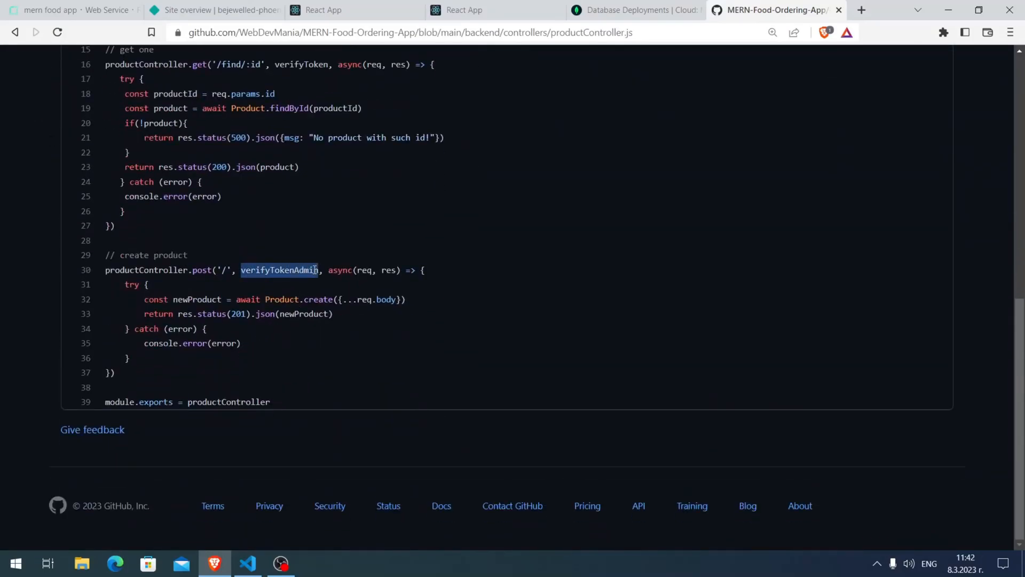
pyautogui.scroll(3)
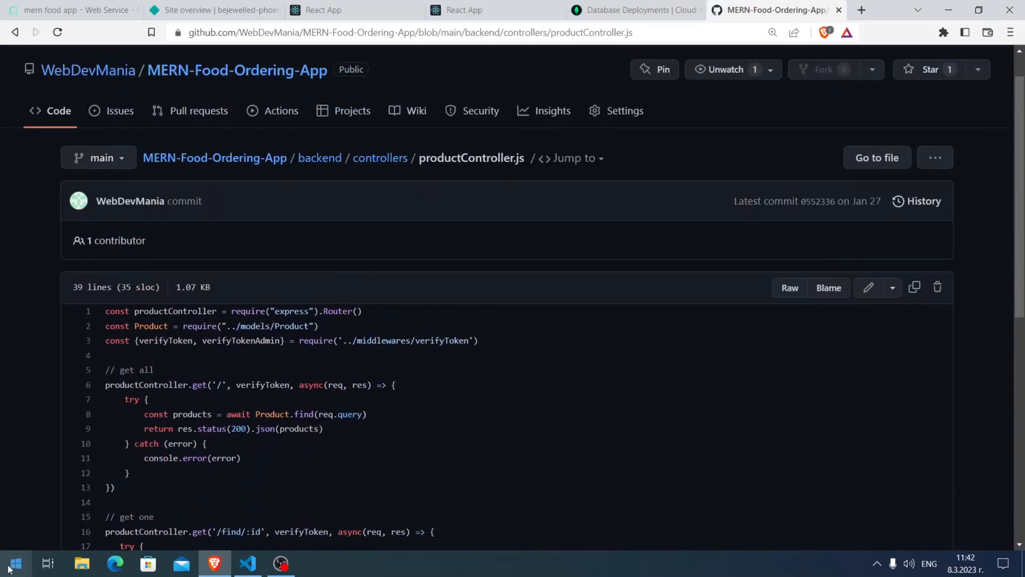
pyautogui.click(495, 10)
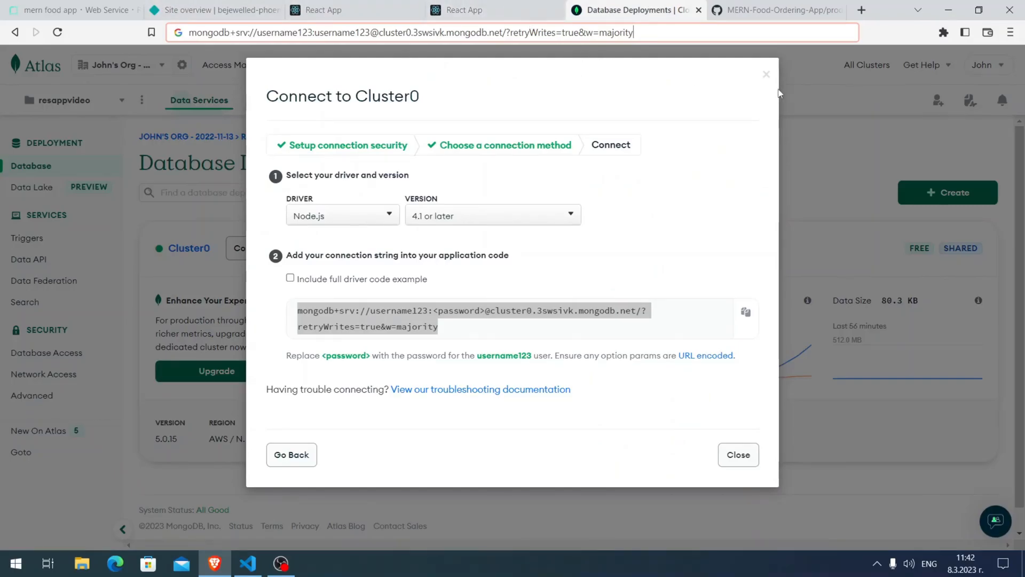
# - Set isAdmin to true on the second document in the test.users collection
pyautogui.click(738, 454)
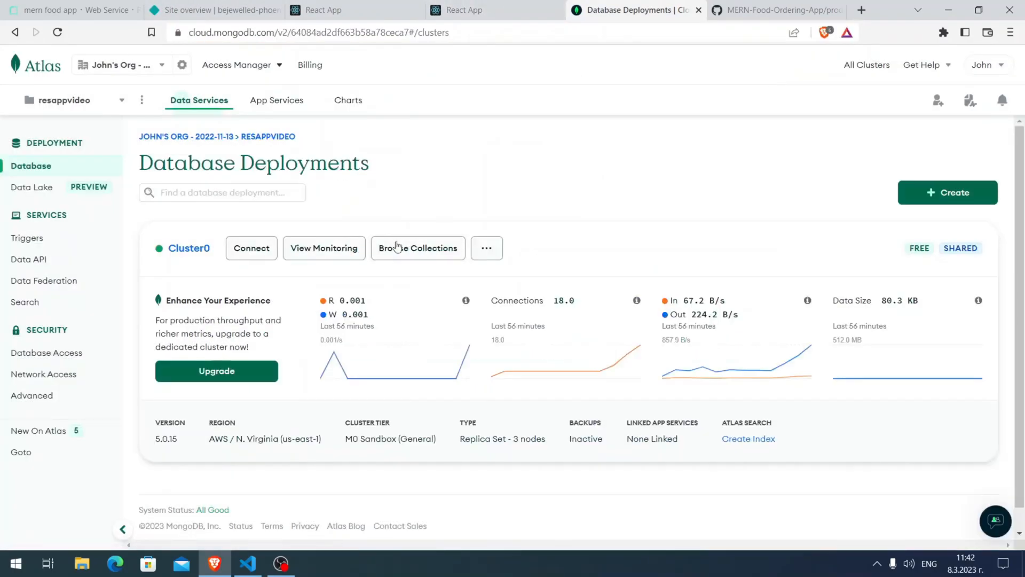
pyautogui.click(418, 248)
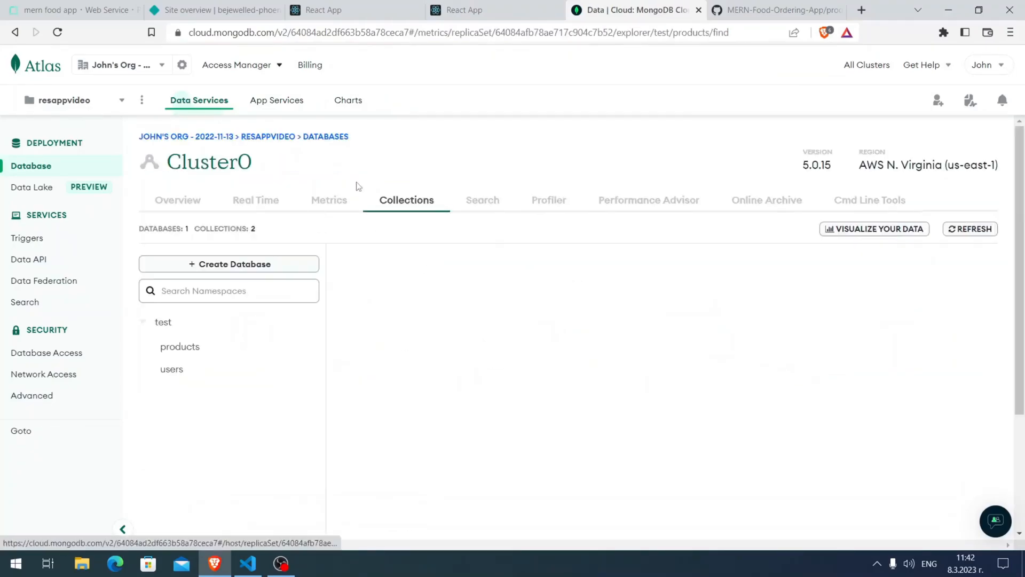
pyautogui.click(172, 369)
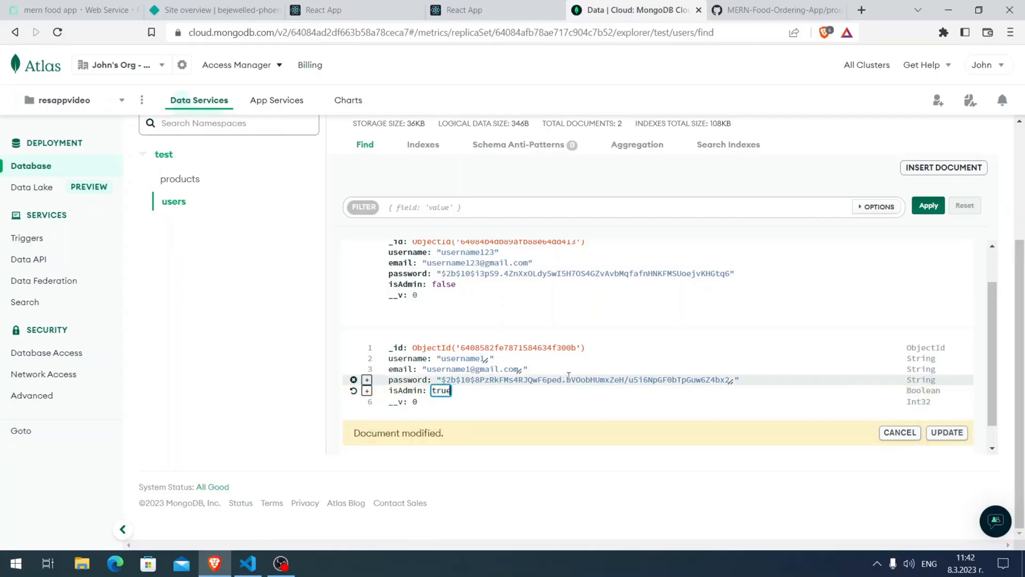
pyautogui.click(946, 432)
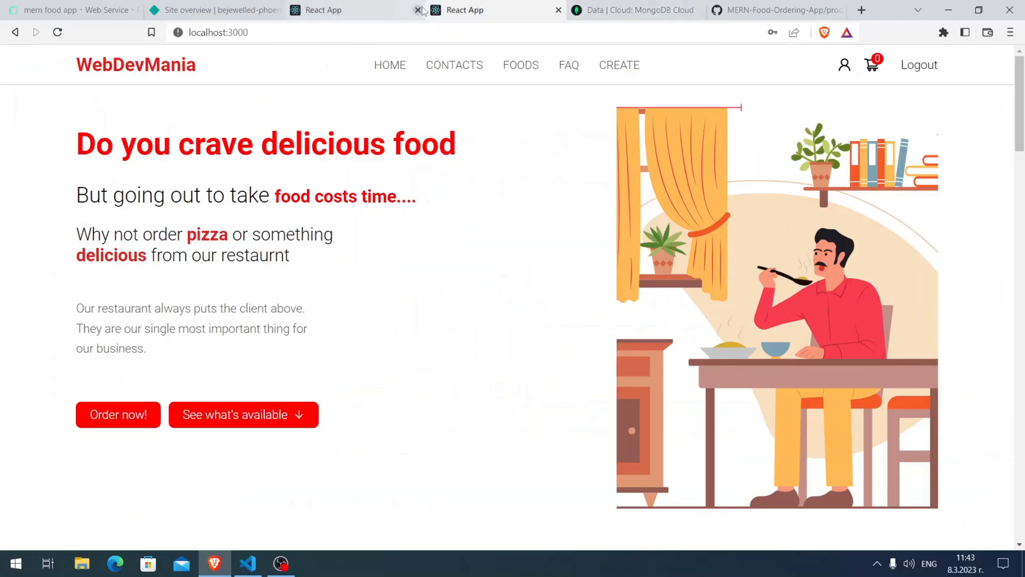
pyautogui.click(418, 9)
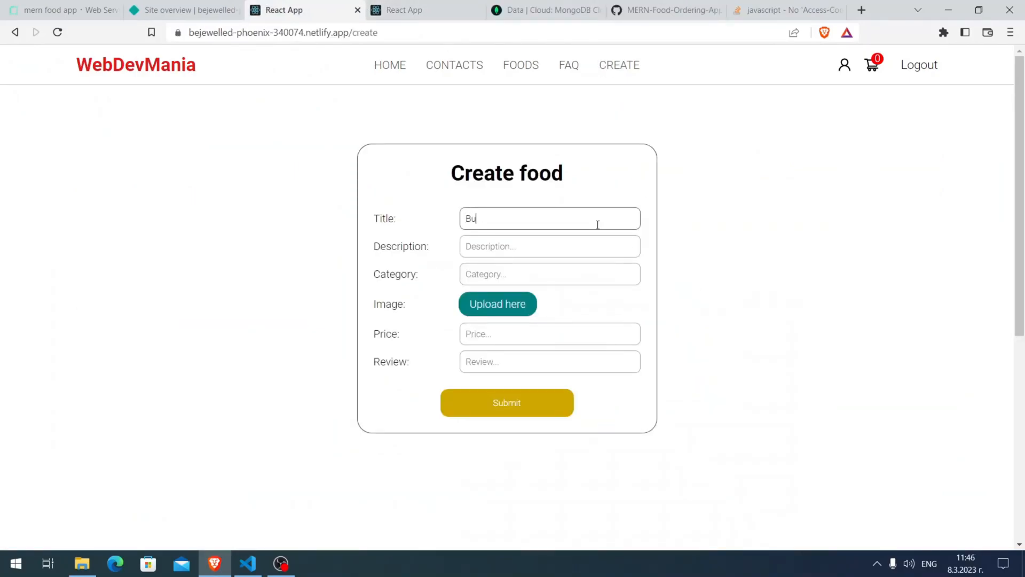
# - Submit Burger 2 with category burger, burger2.jpg image, price 123456 and review 5
pyautogui.write('asddssdasad')
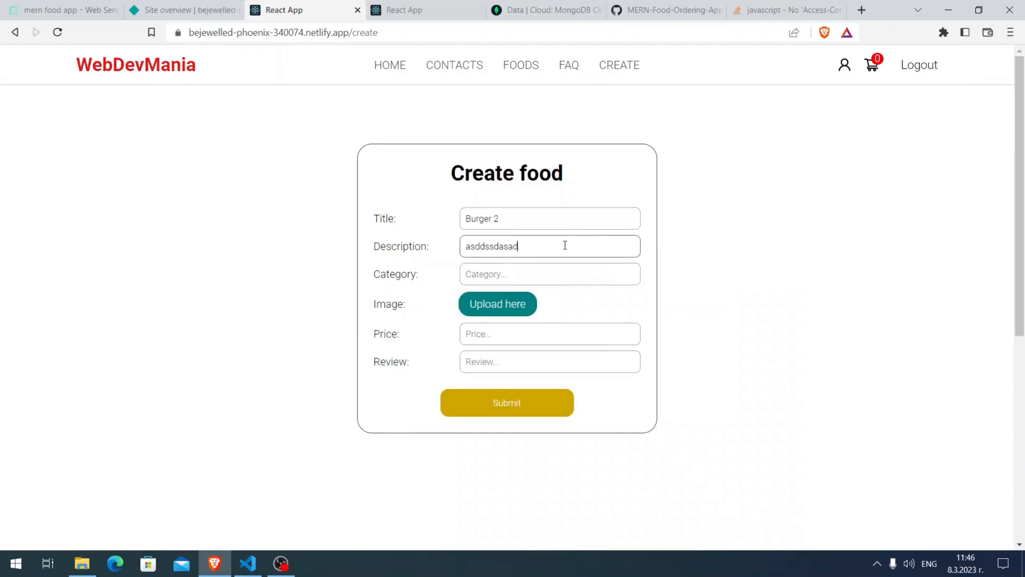
pyautogui.write('burge')
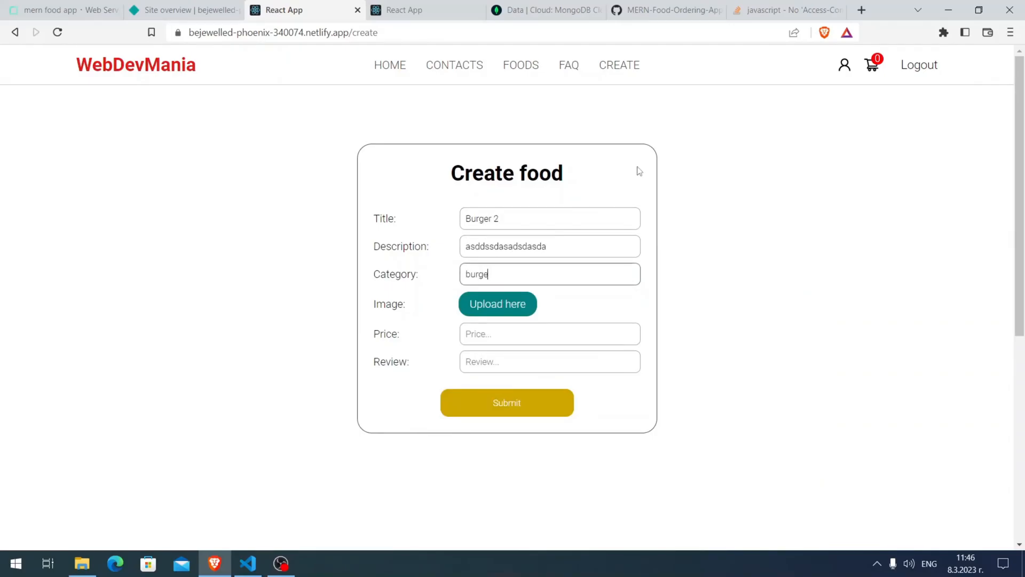
pyautogui.click(497, 303)
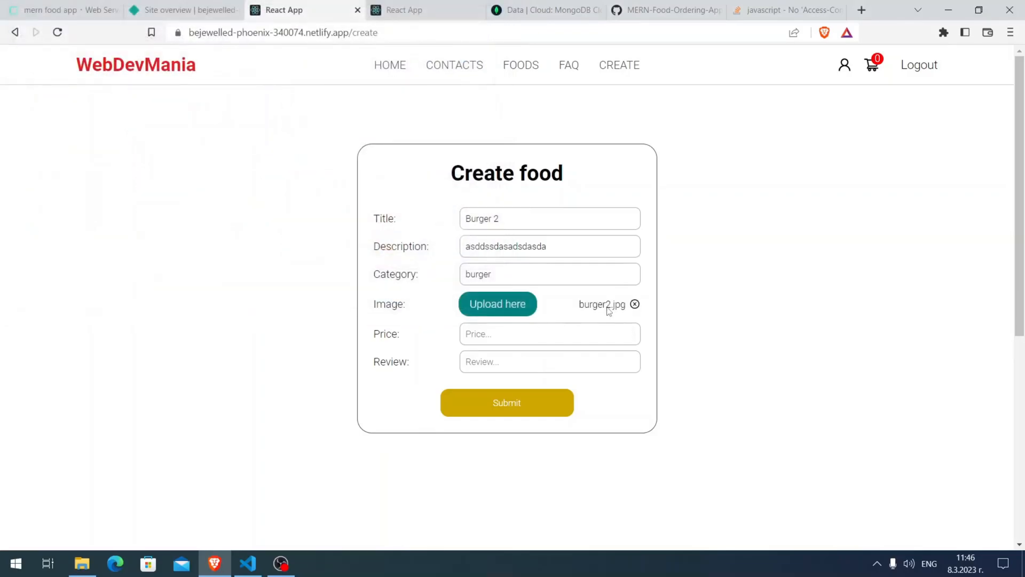
pyautogui.write('12345')
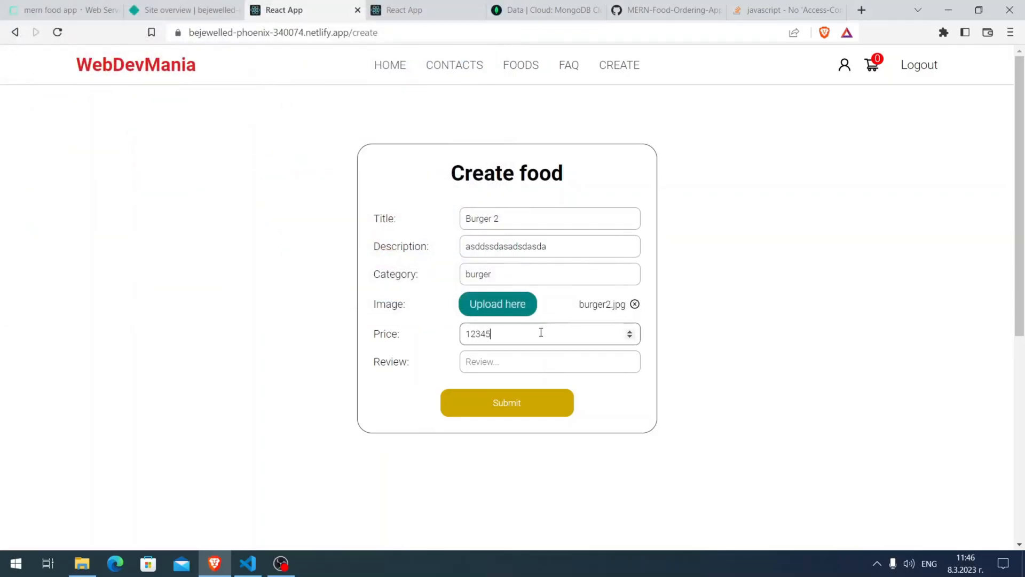
pyautogui.write('5')
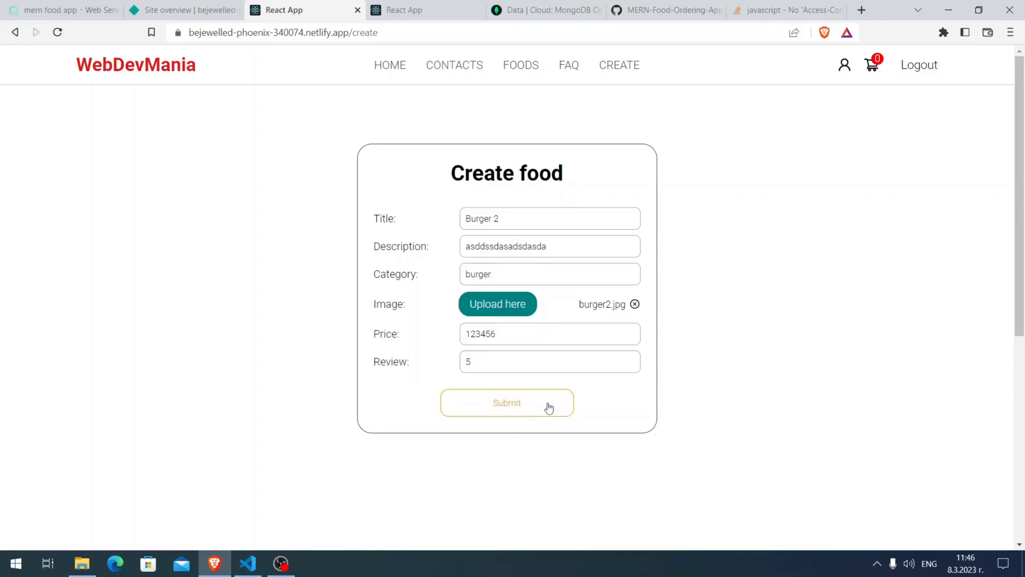
pyautogui.click(507, 402)
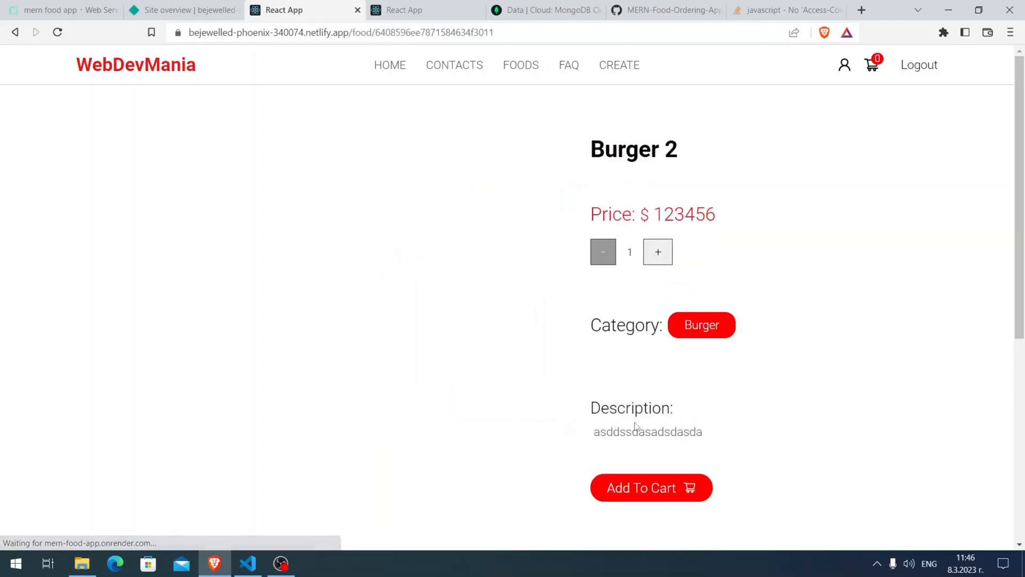
pyautogui.click(458, 32)
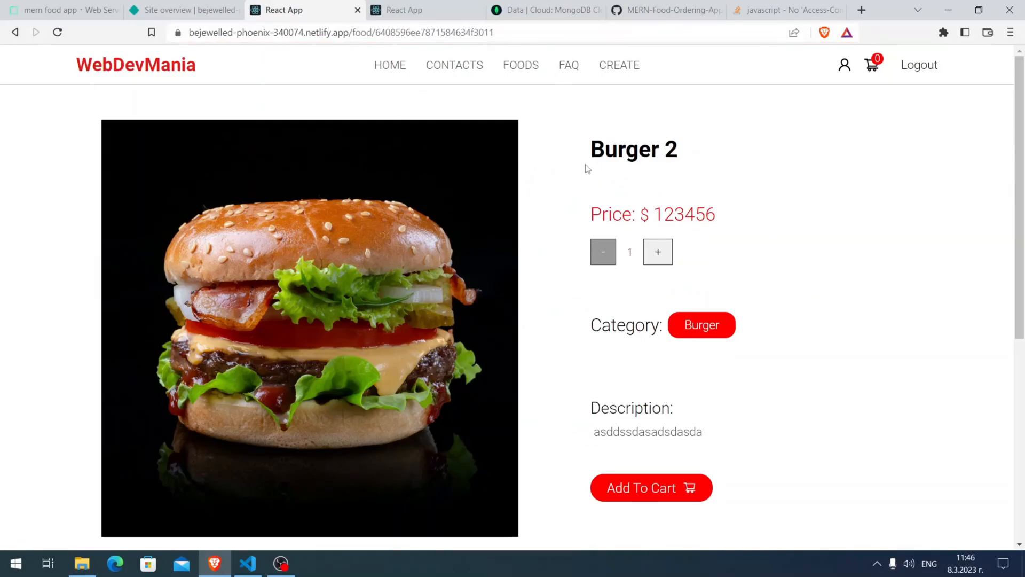
# - Open the cart showing 3 × Burger 2 at $123456, subtotal $370368
pyautogui.click(658, 251)
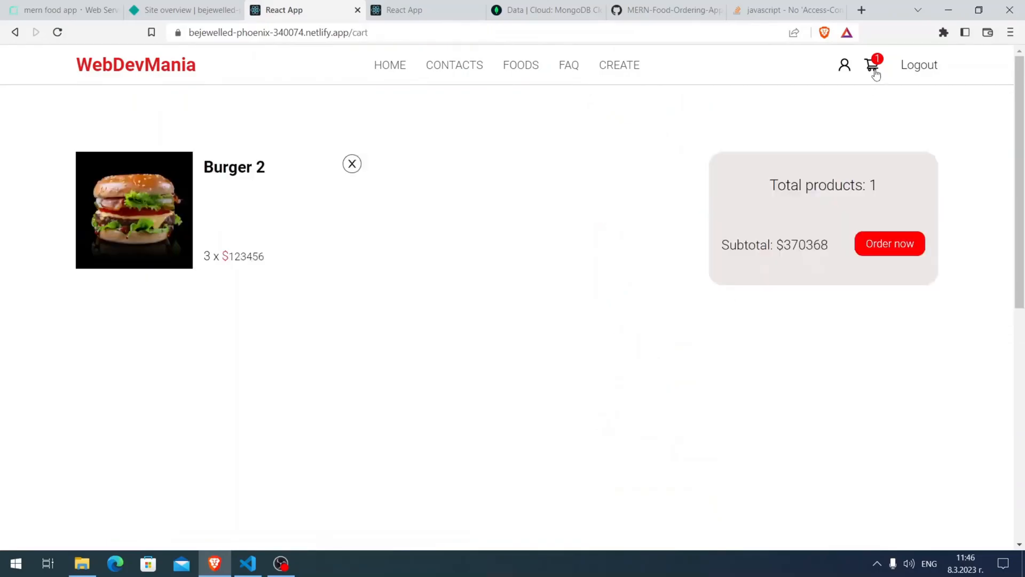
pyautogui.moveTo(208, 240)
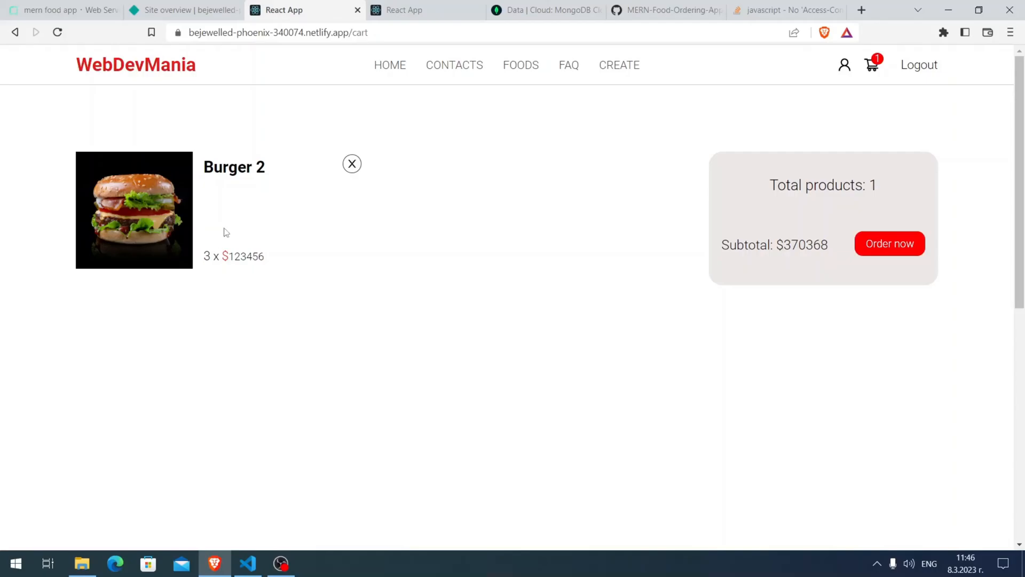
pyautogui.moveTo(353, 234)
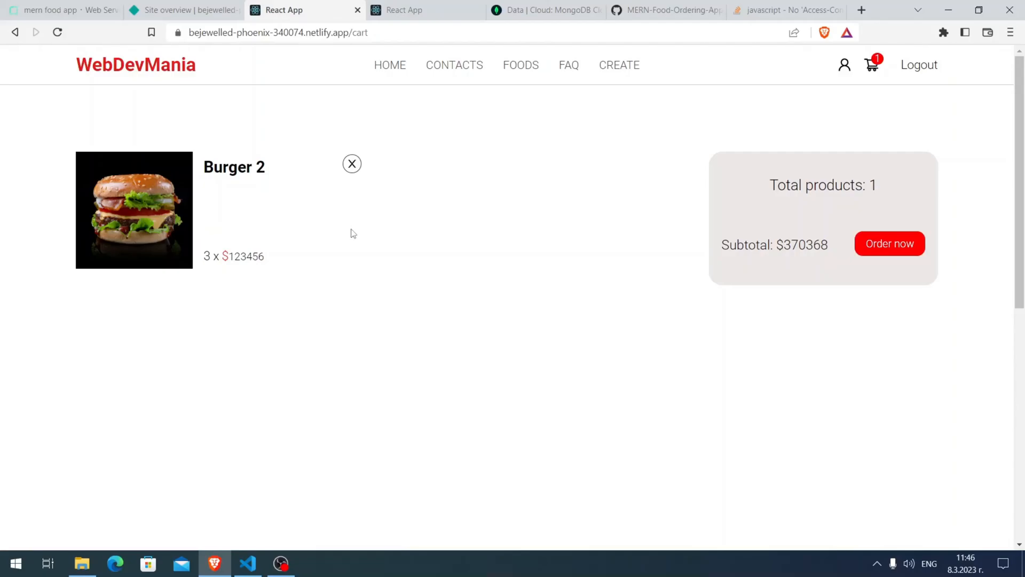